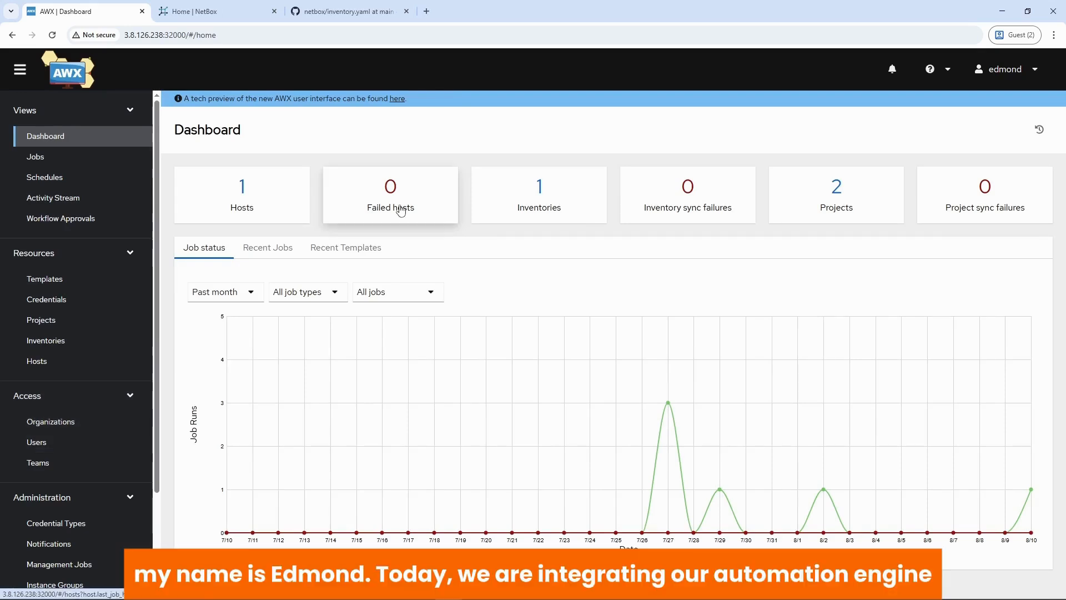
{"action": "mouse_move", "coordinate": [379, 272]}
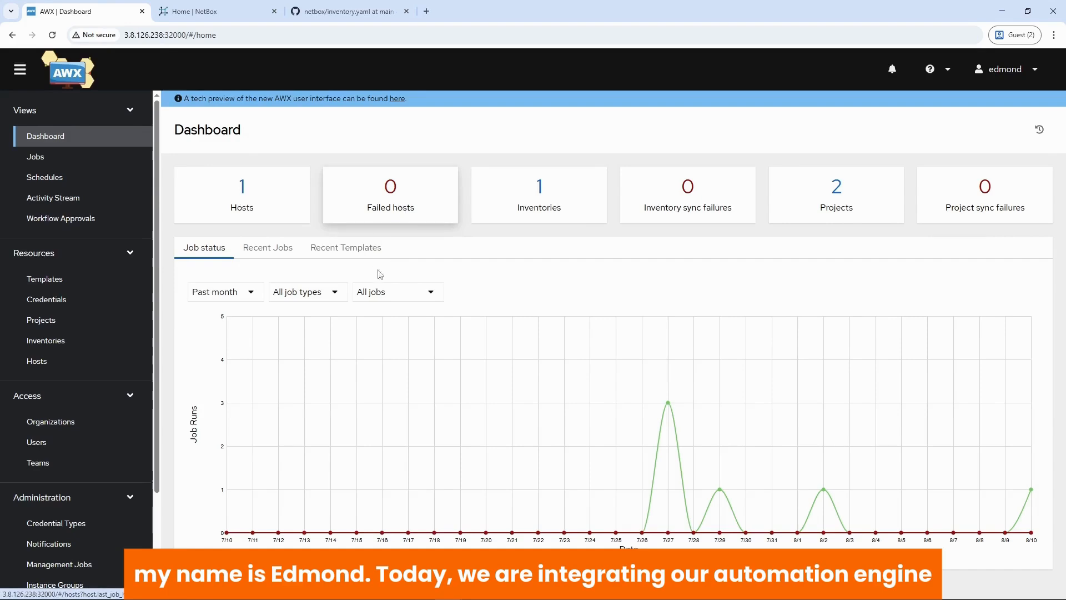
{"action": "mouse_move", "coordinate": [395, 361]}
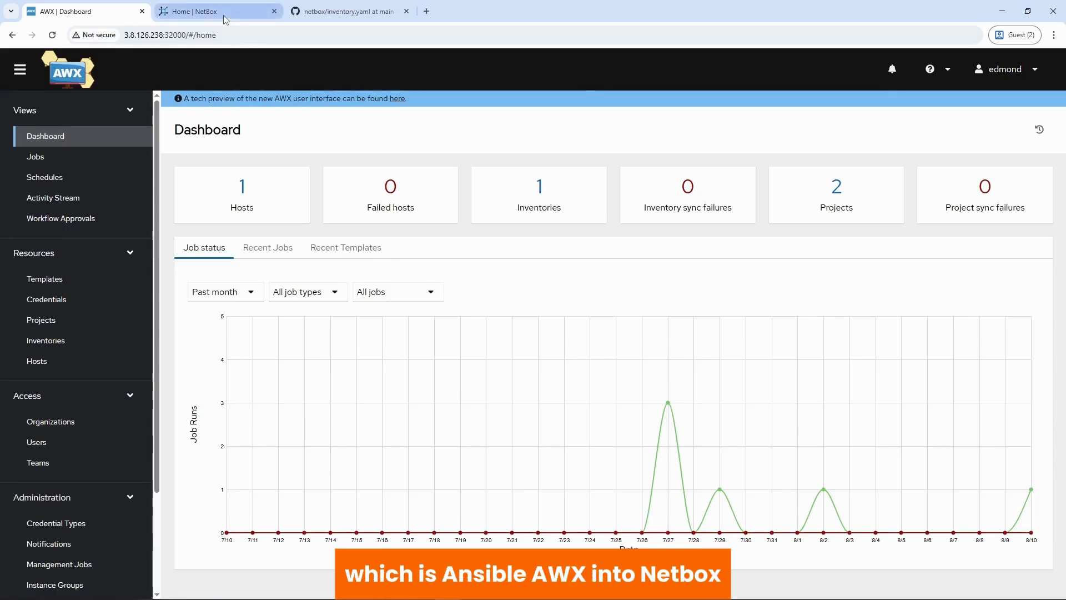
Step: Compare the NetBox device list for Velloxx Bank against the AWX dashboard
{"action": "left_click", "coordinate": [198, 11]}
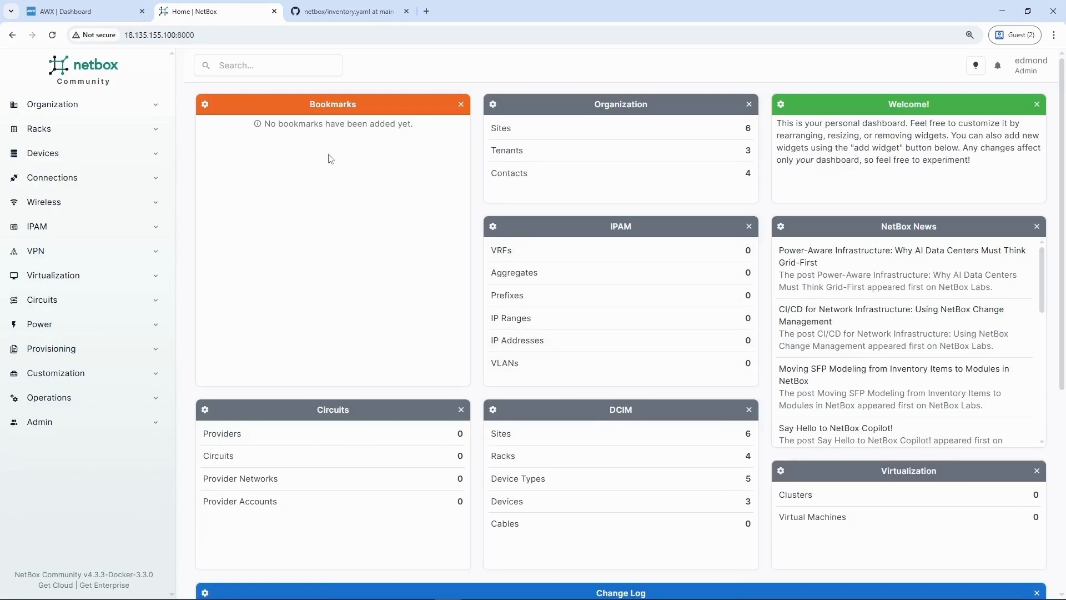
{"action": "left_click", "coordinate": [42, 153]}
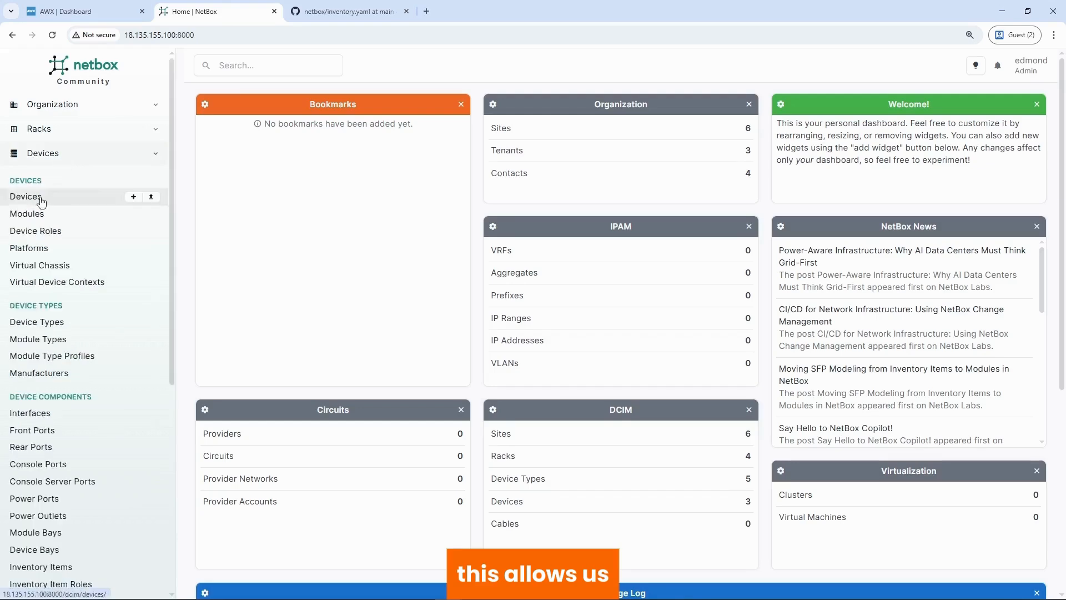
{"action": "left_click", "coordinate": [25, 197]}
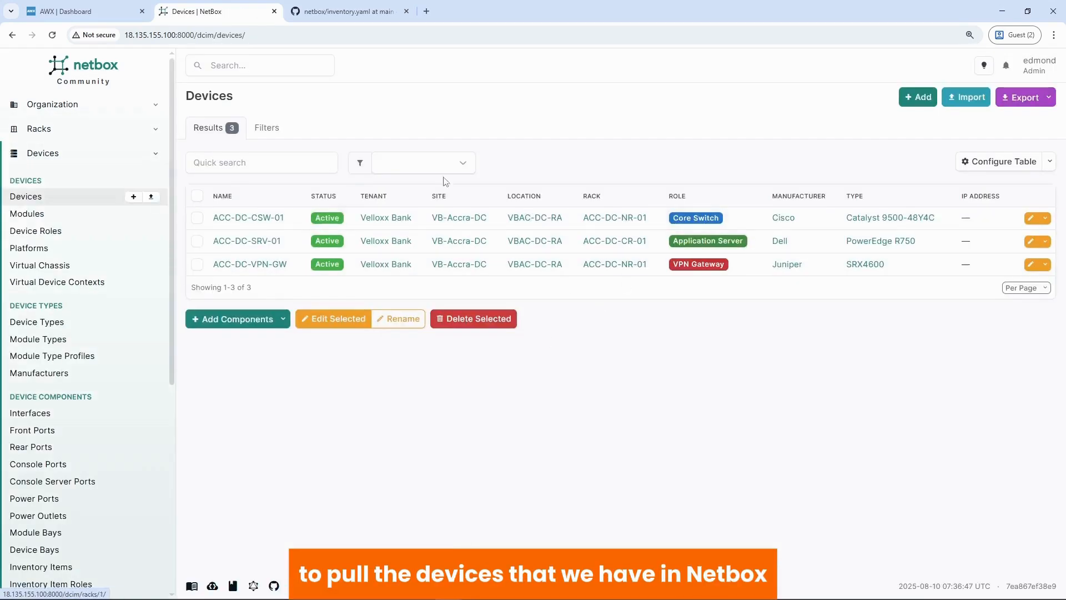
{"action": "left_click", "coordinate": [78, 11]}
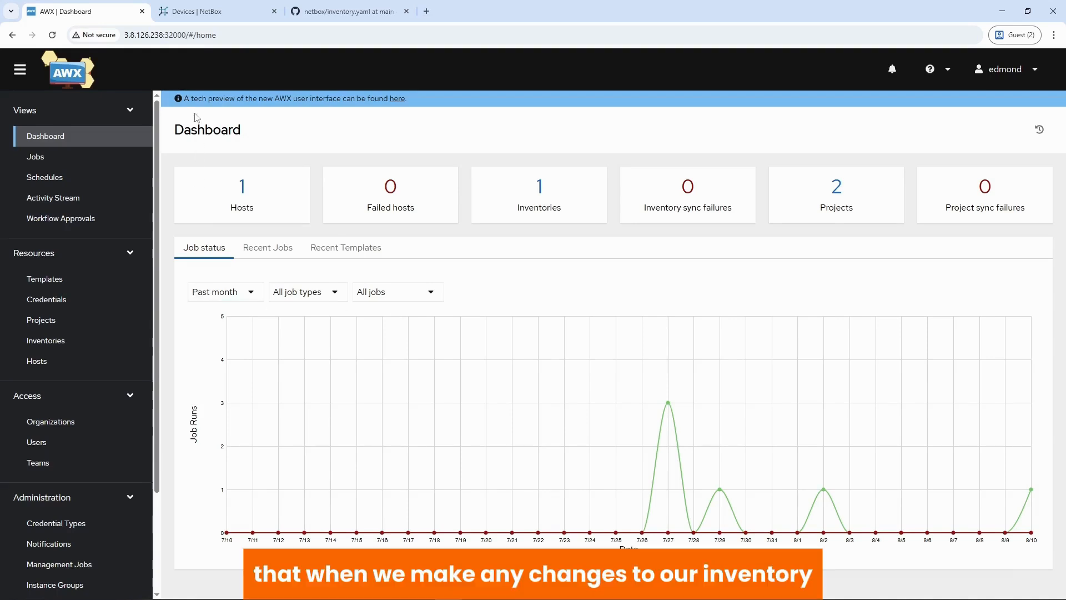
{"action": "left_click", "coordinate": [200, 11]}
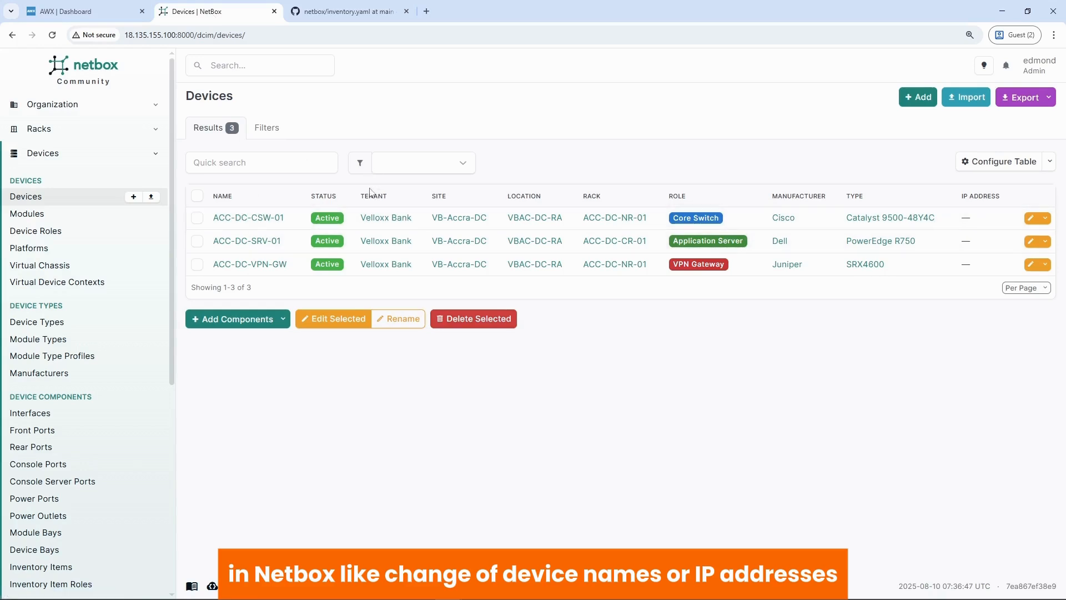
{"action": "left_click", "coordinate": [77, 11]}
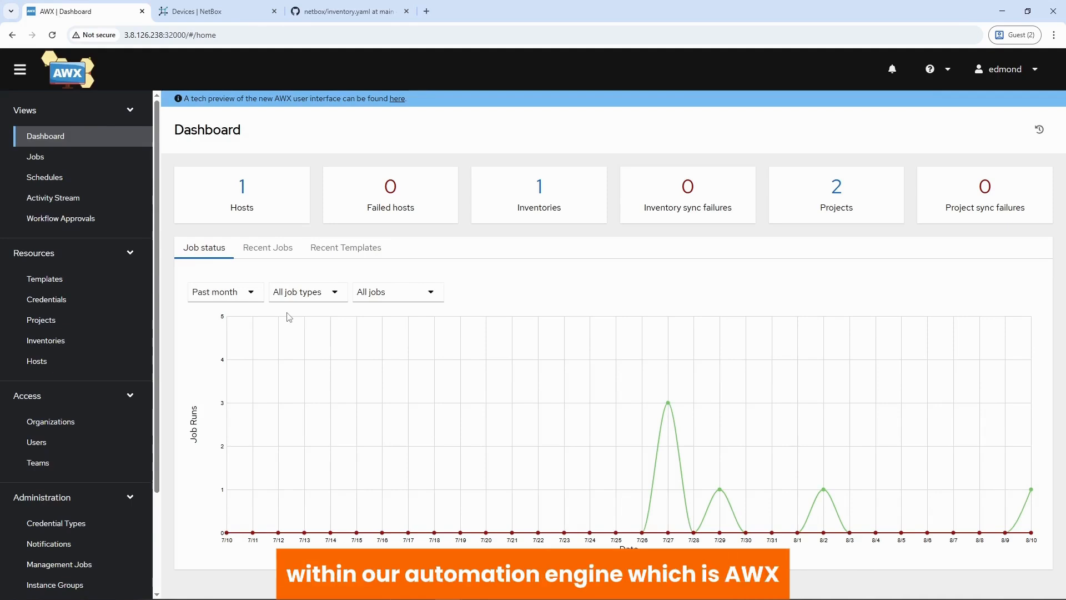
Step: Show the AWX Hosts list, which holds only localhost, alongside NetBox's three devices
{"action": "left_click", "coordinate": [36, 361]}
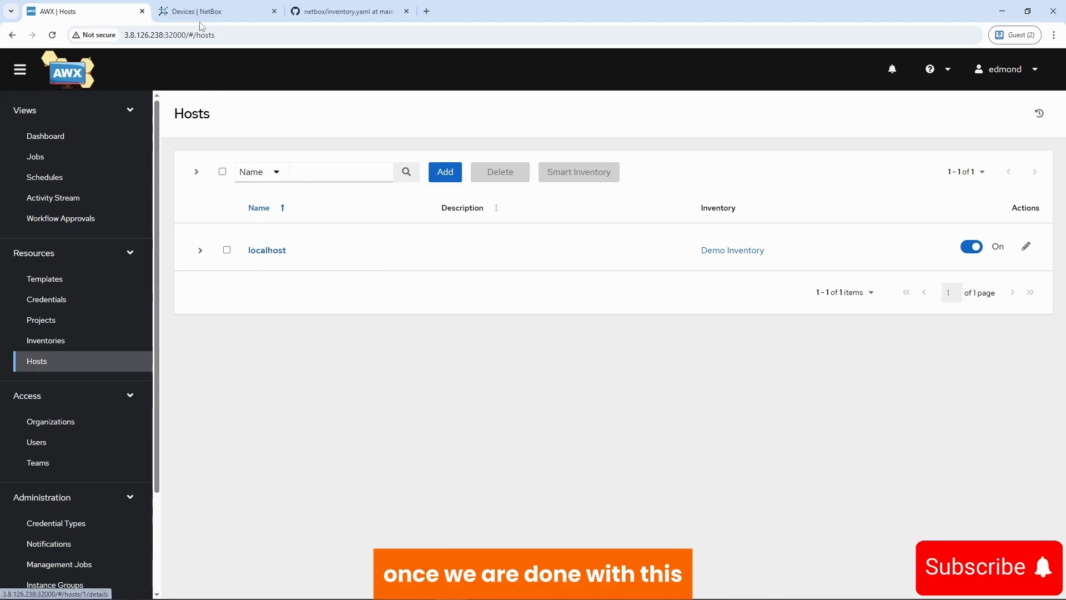
{"action": "left_click", "coordinate": [200, 12]}
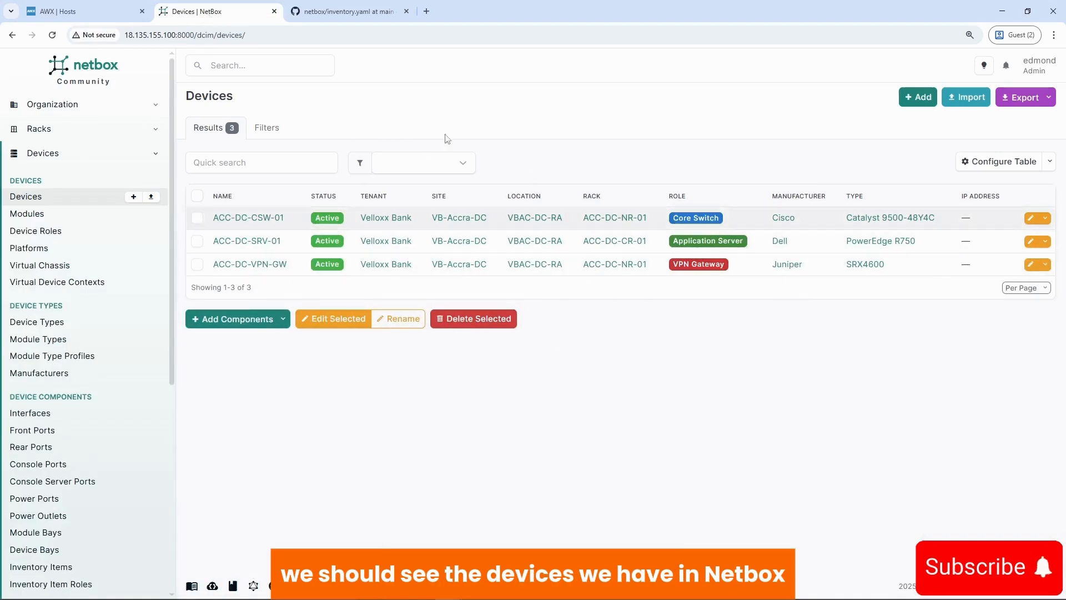
{"action": "left_click", "coordinate": [72, 11]}
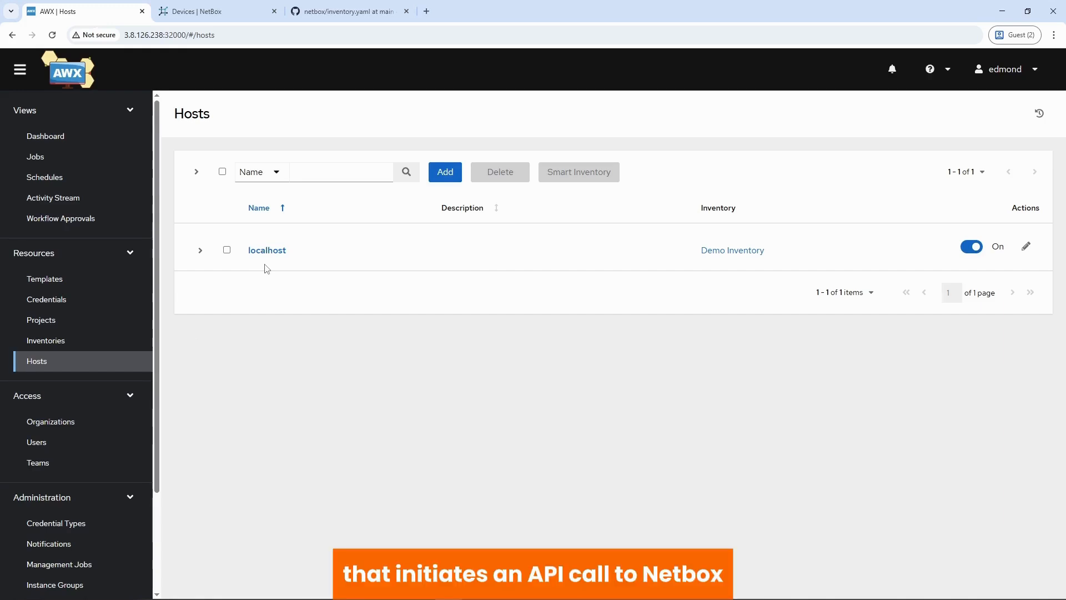
{"action": "mouse_move", "coordinate": [227, 197]}
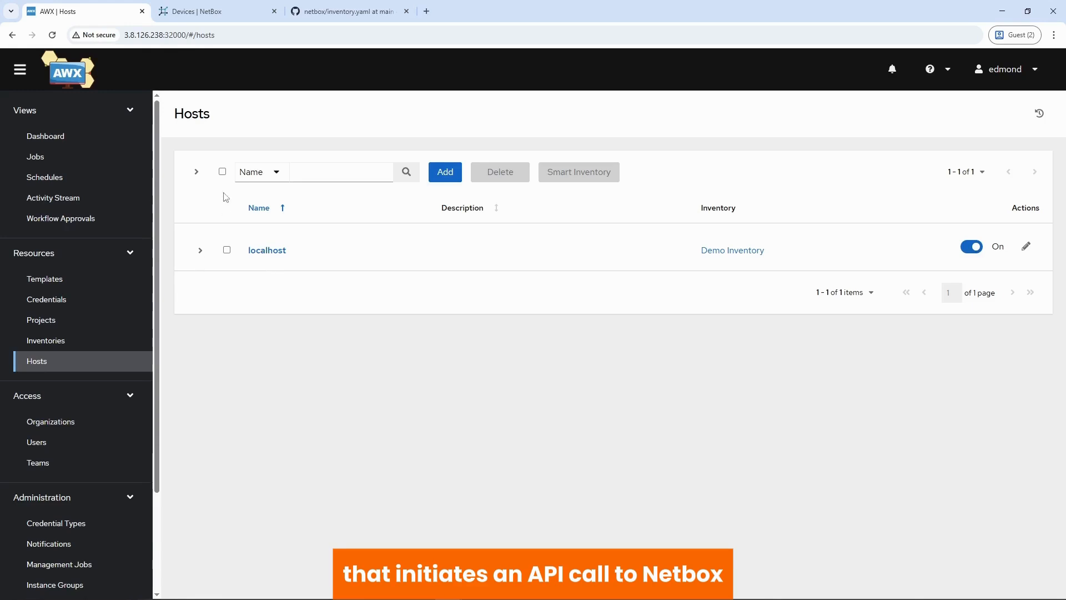
{"action": "left_click", "coordinate": [200, 11]}
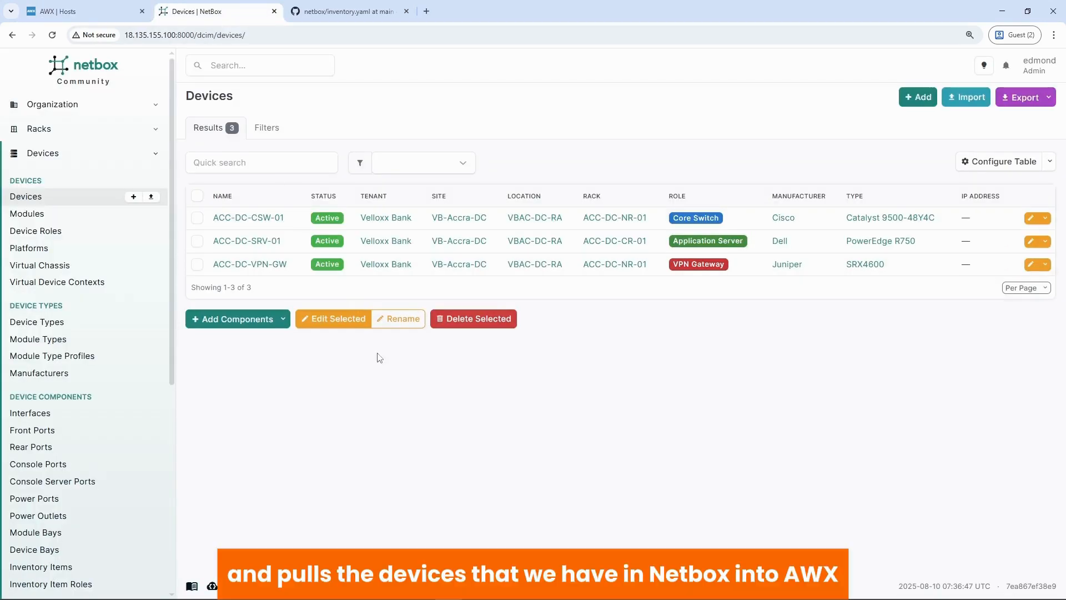
{"action": "mouse_move", "coordinate": [376, 332]}
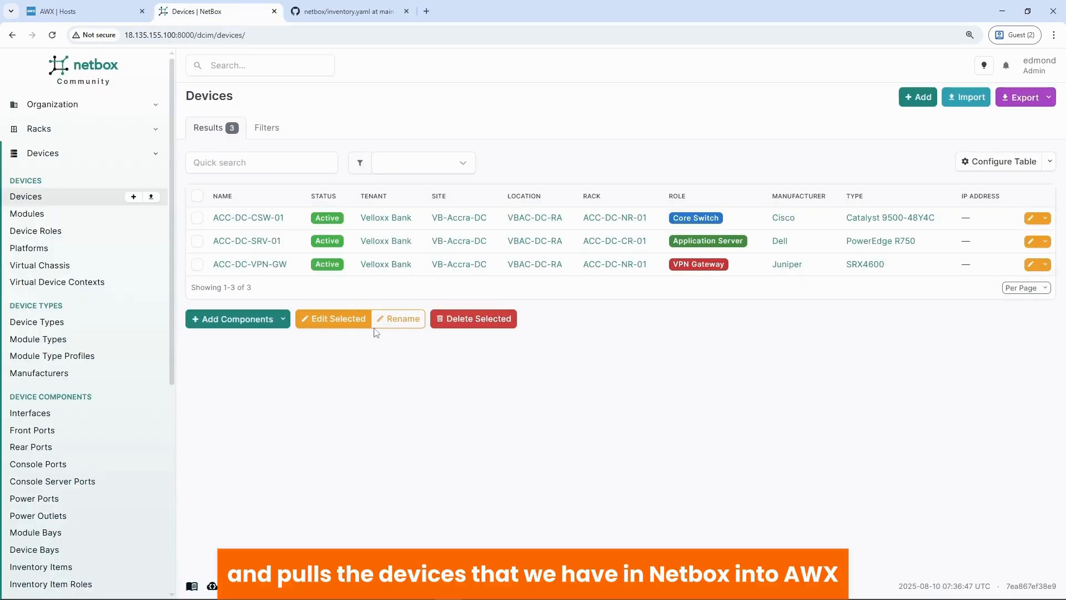
{"action": "left_click", "coordinate": [72, 12]}
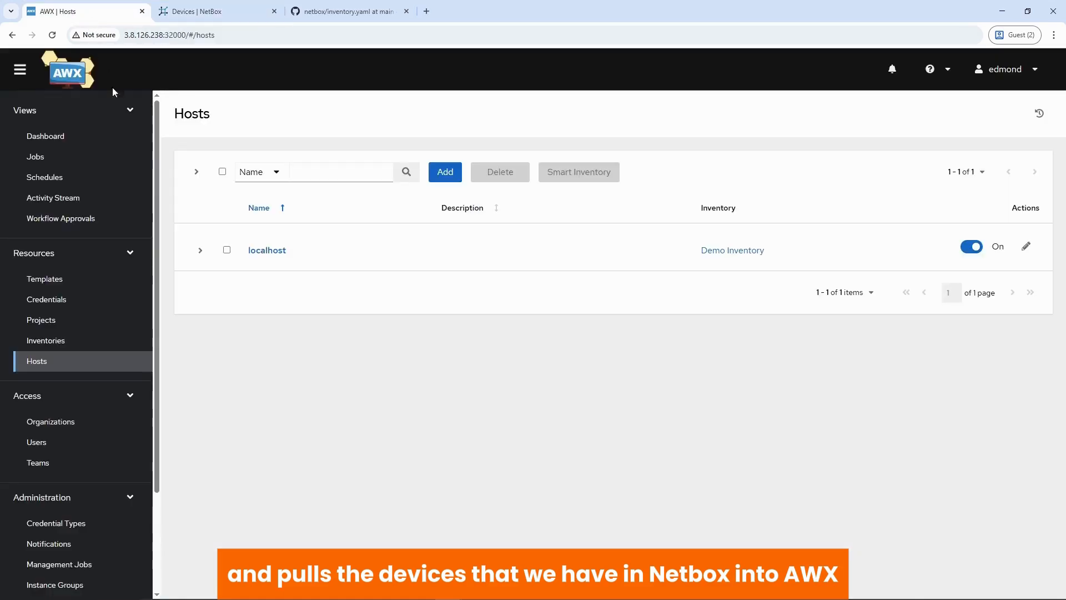
{"action": "mouse_move", "coordinate": [326, 13]}
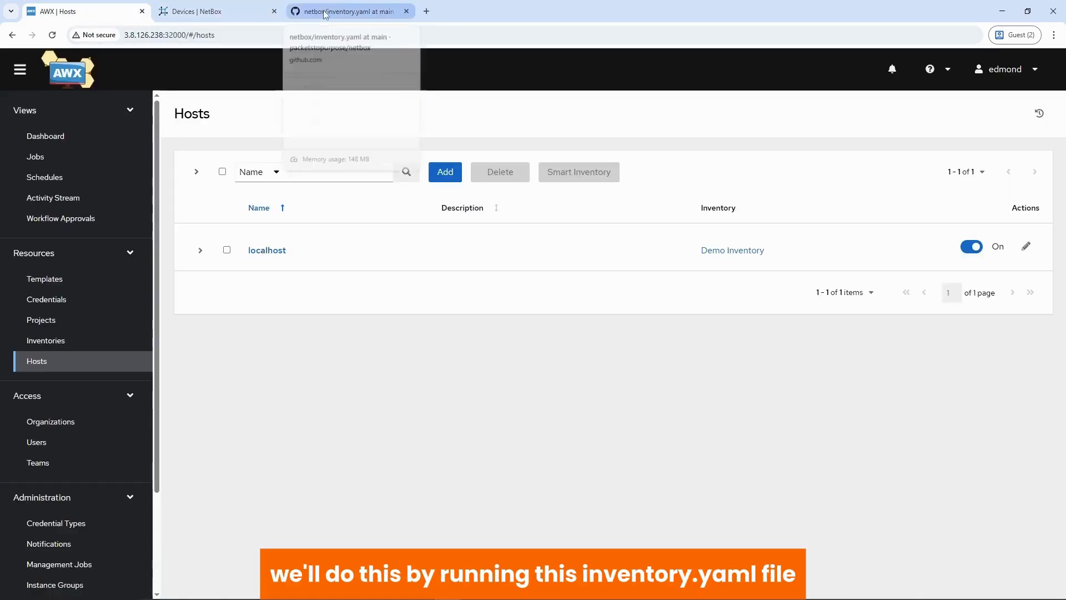
Step: Review inventory.yaml on GitHub, noting the nb_inventory plugin and the has_primary_ip filter
{"action": "left_click", "coordinate": [324, 11]}
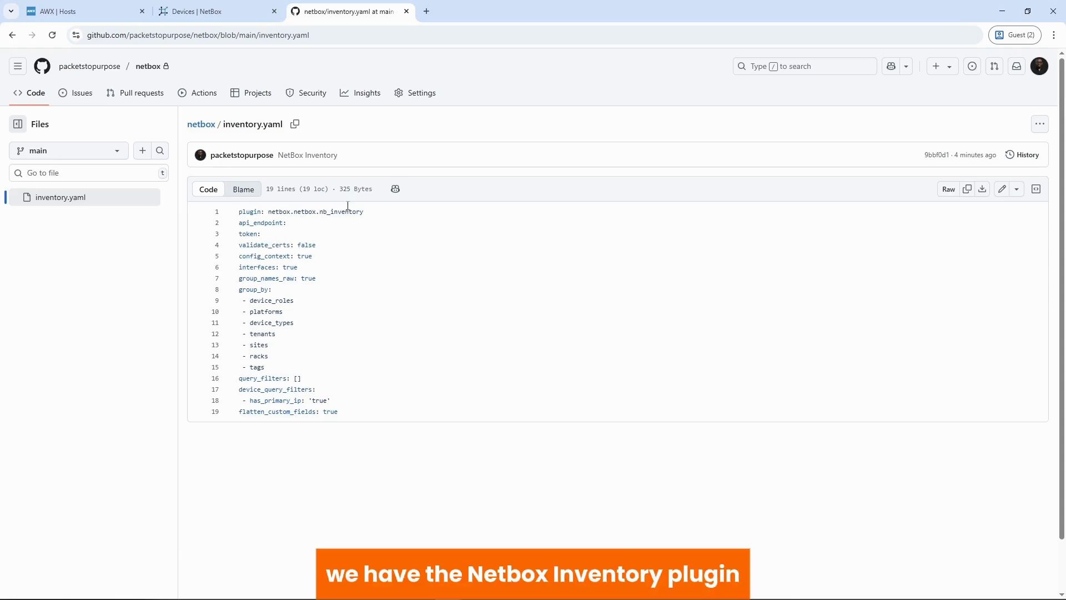
{"action": "double_click", "coordinate": [341, 211]}
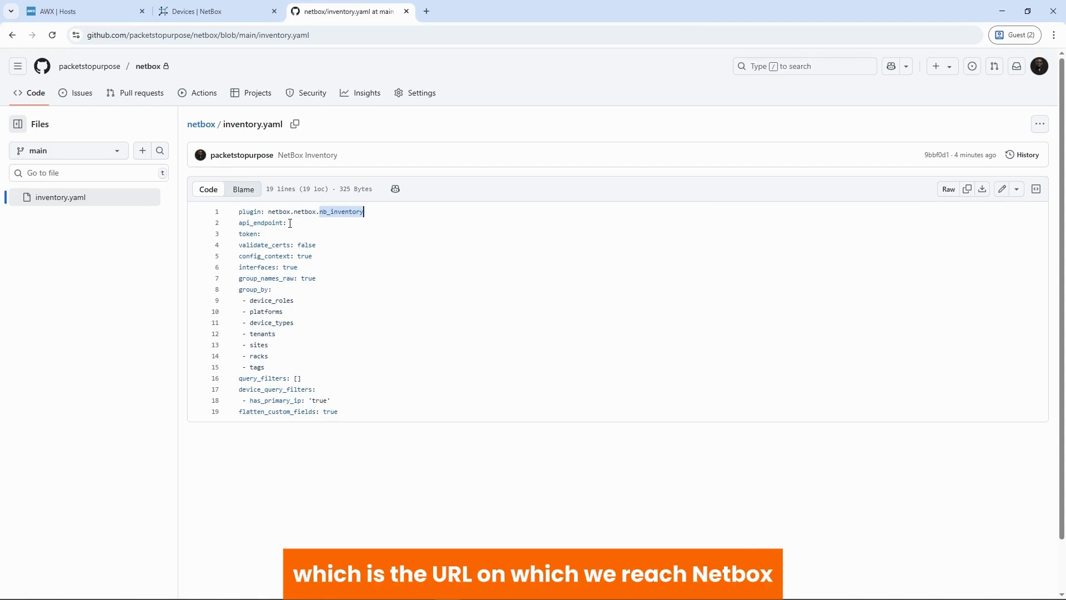
{"action": "mouse_move", "coordinate": [218, 30]}
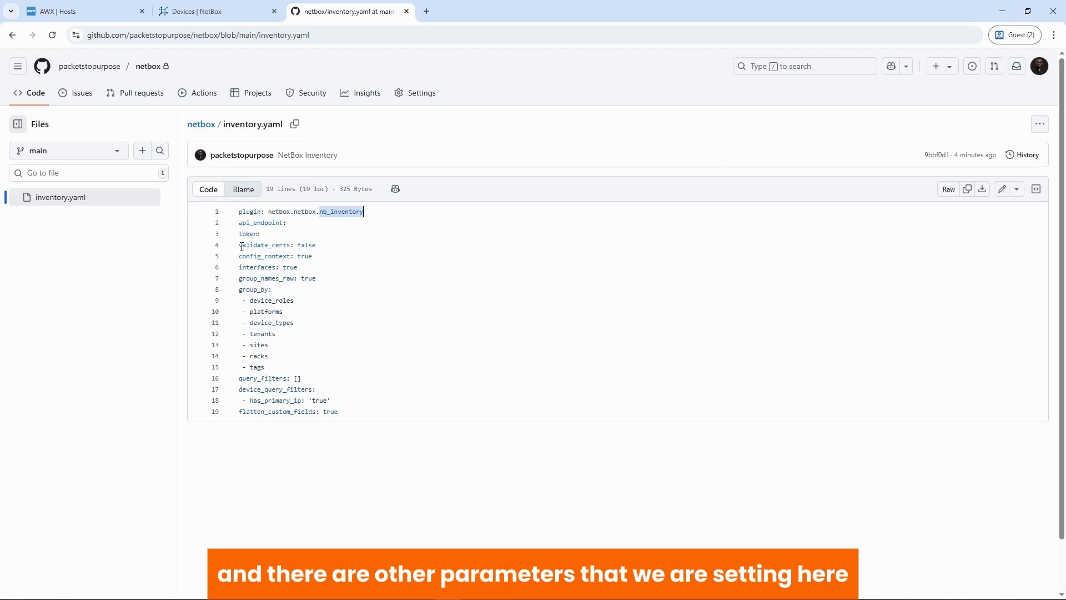
{"action": "mouse_move", "coordinate": [310, 257]}
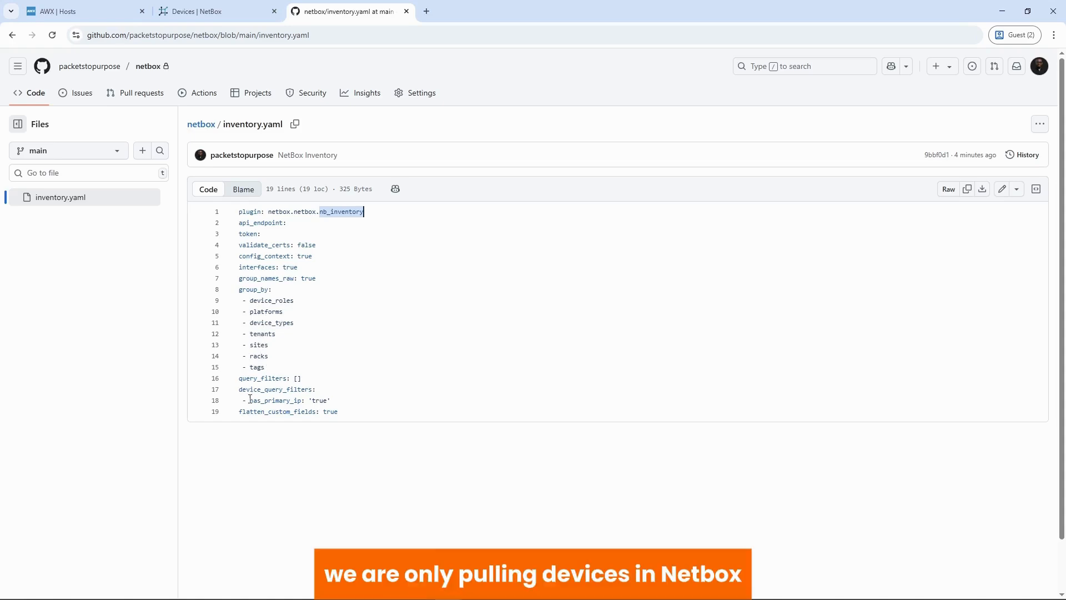
{"action": "double_click", "coordinate": [274, 400]}
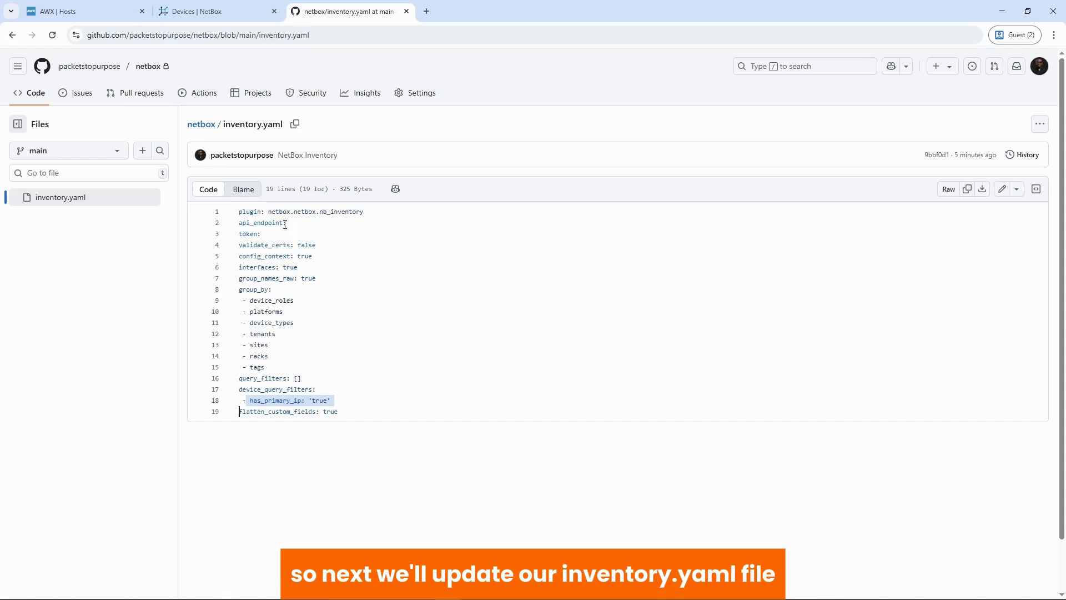
{"action": "mouse_move", "coordinate": [225, 260]}
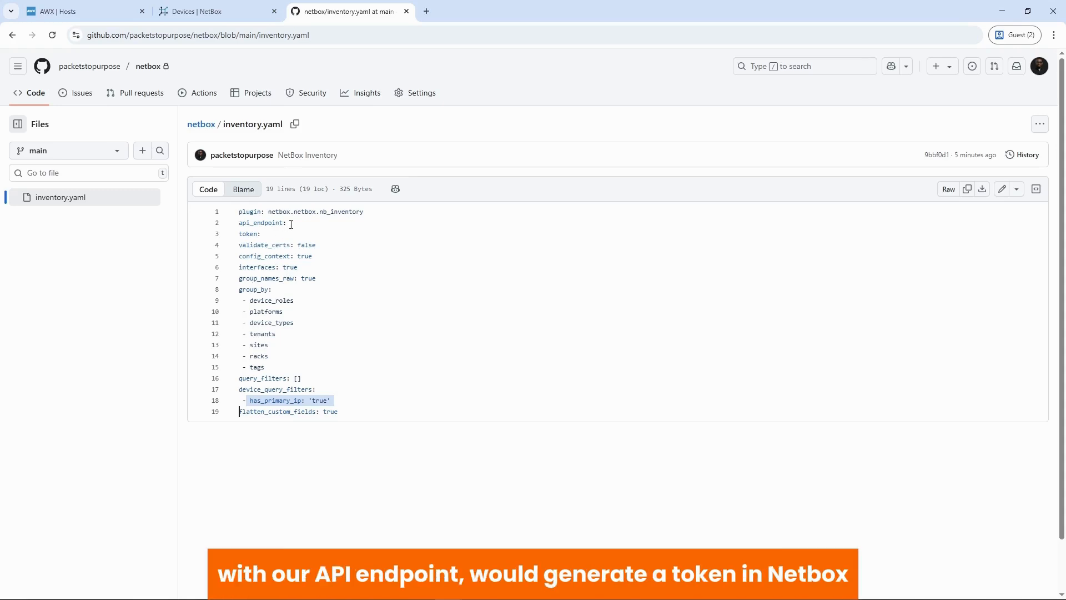
{"action": "mouse_move", "coordinate": [262, 233]}
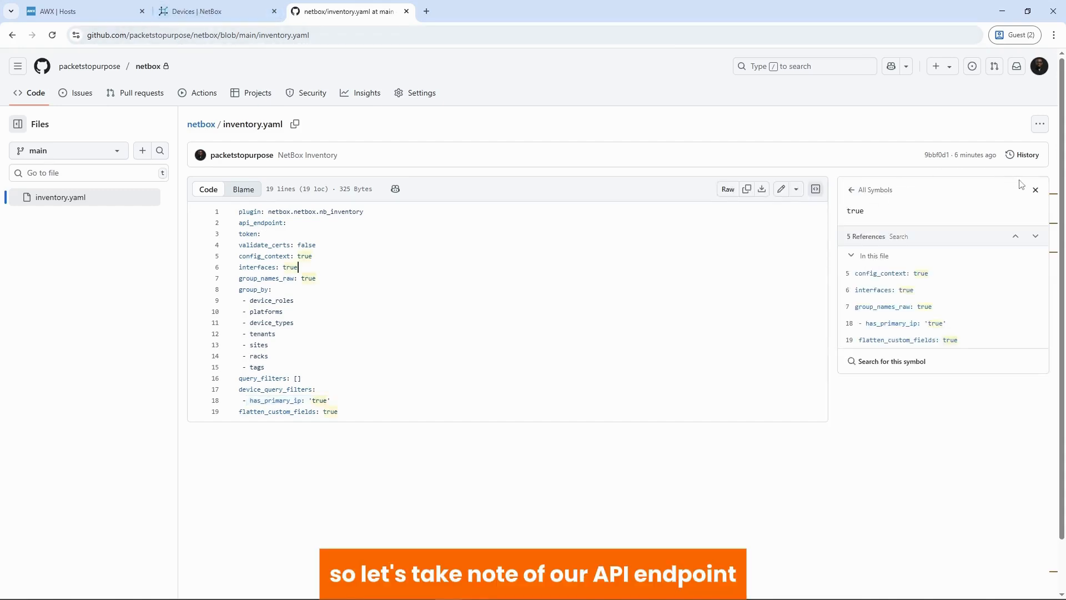
{"action": "left_click", "coordinate": [206, 11]}
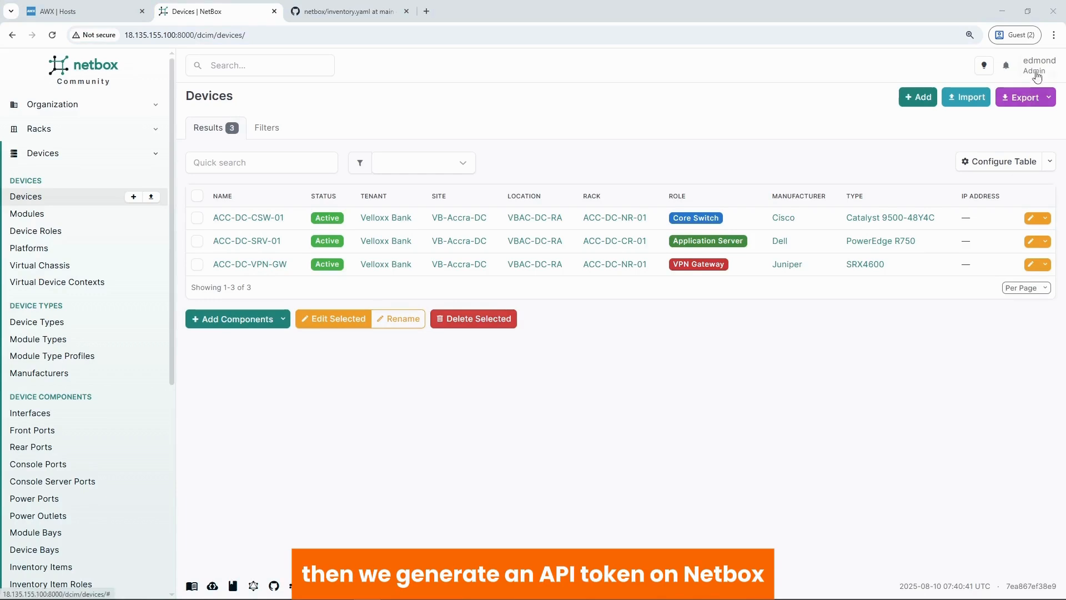
Step: Start a new NetBox API token under My API Tokens, expiring 2025-08-11
{"action": "left_click", "coordinate": [1037, 65]}
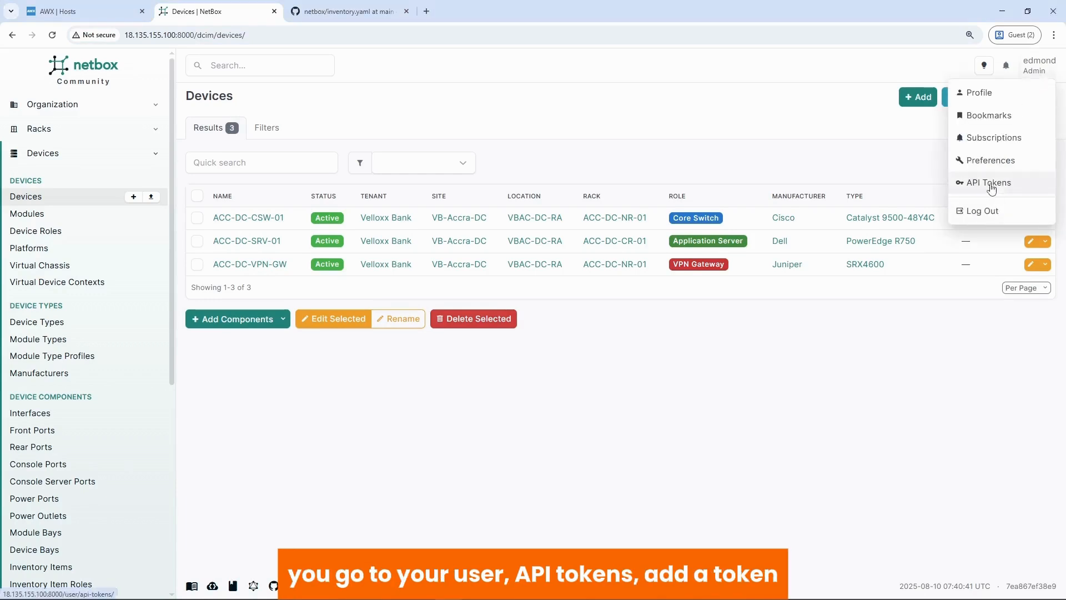
{"action": "left_click", "coordinate": [988, 182]}
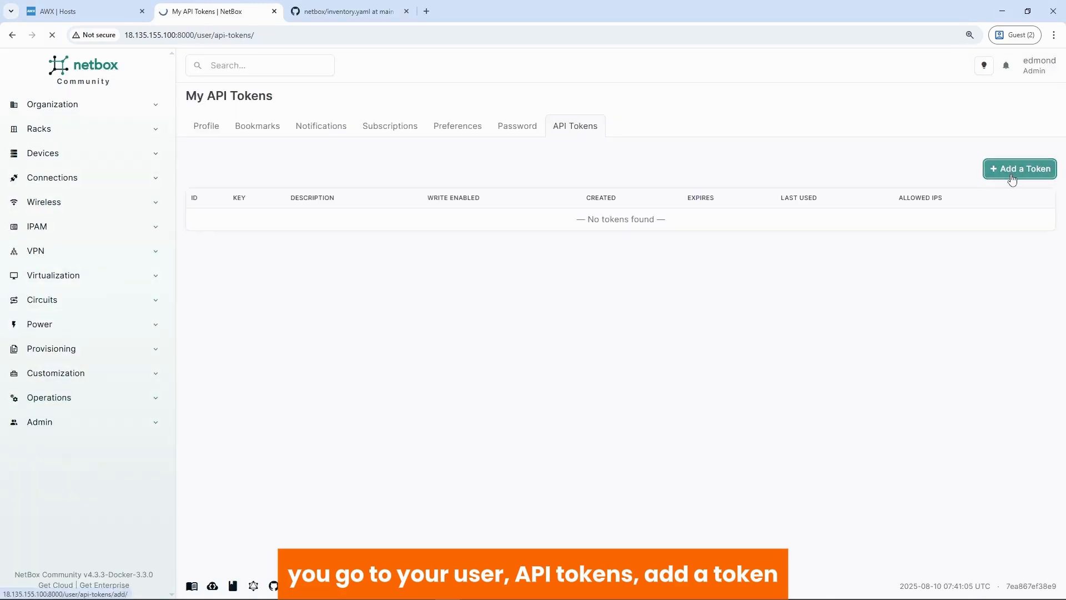
{"action": "left_click", "coordinate": [1019, 169]}
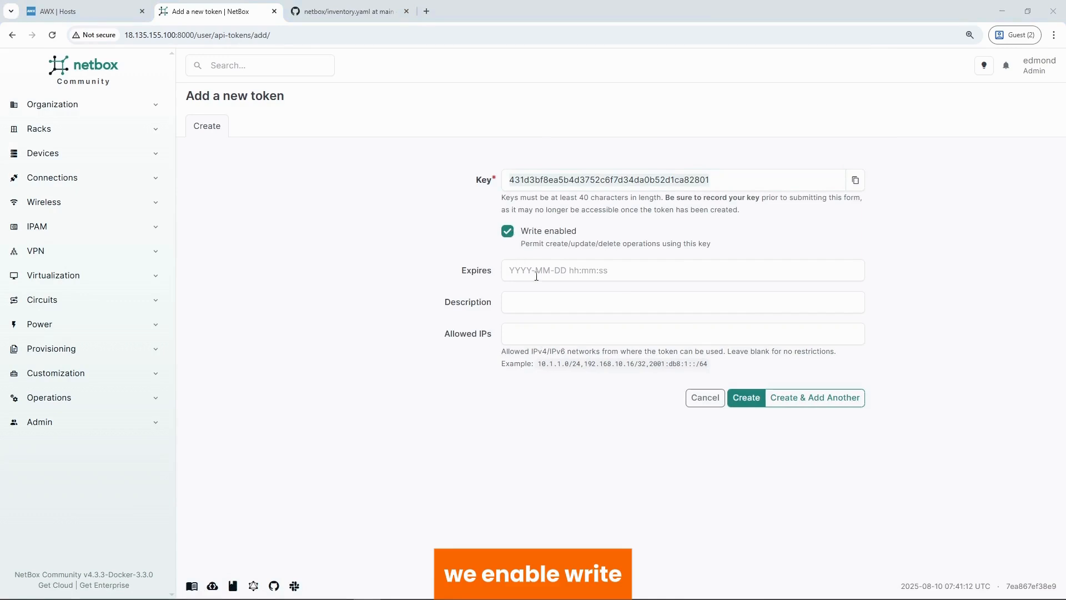
{"action": "left_click", "coordinate": [683, 269]}
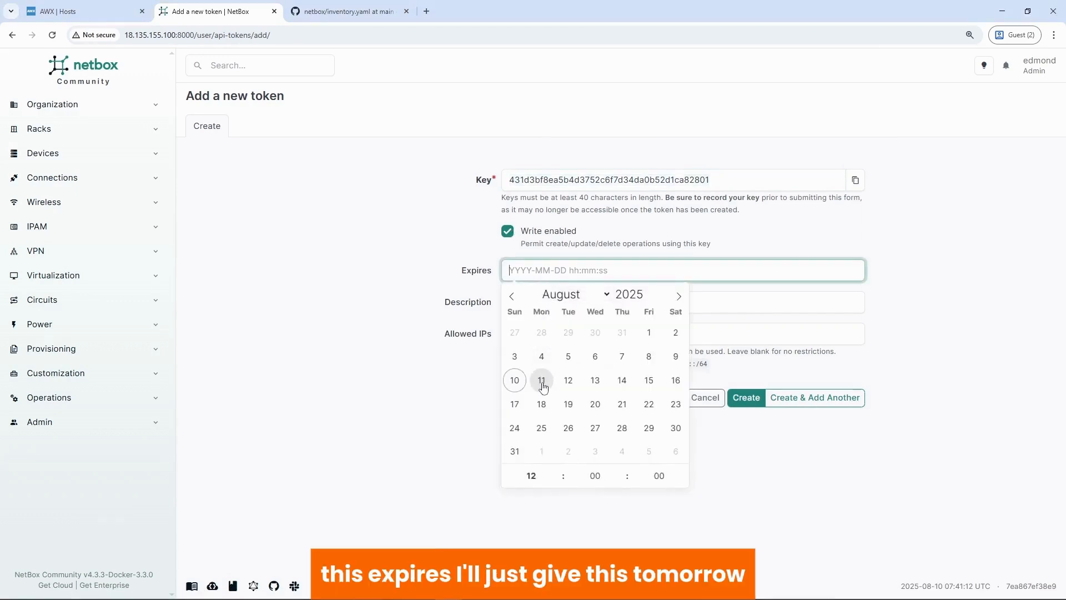
{"action": "left_click", "coordinate": [542, 380]}
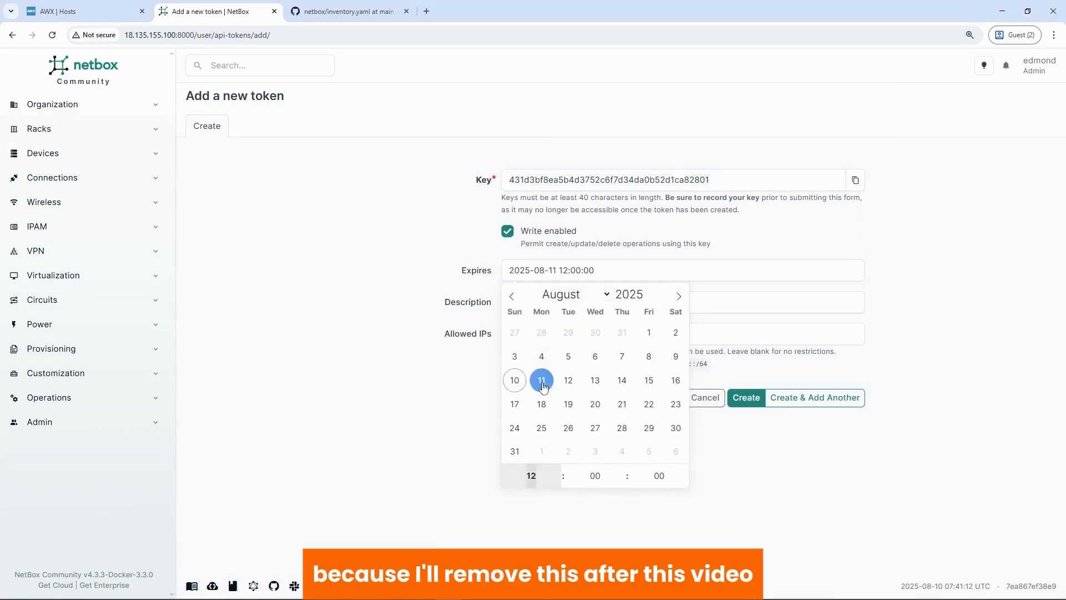
Step: Describe the token as 'Token to AWX' and create it write-enabled
{"action": "left_click", "coordinate": [683, 302]}
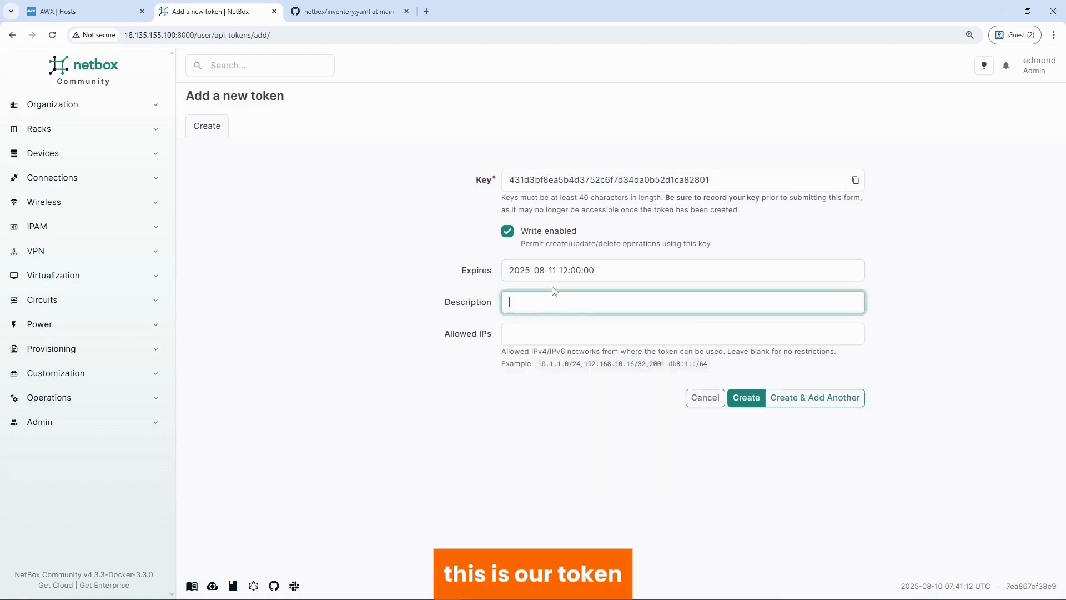
{"action": "type", "text": "Token to AWX"}
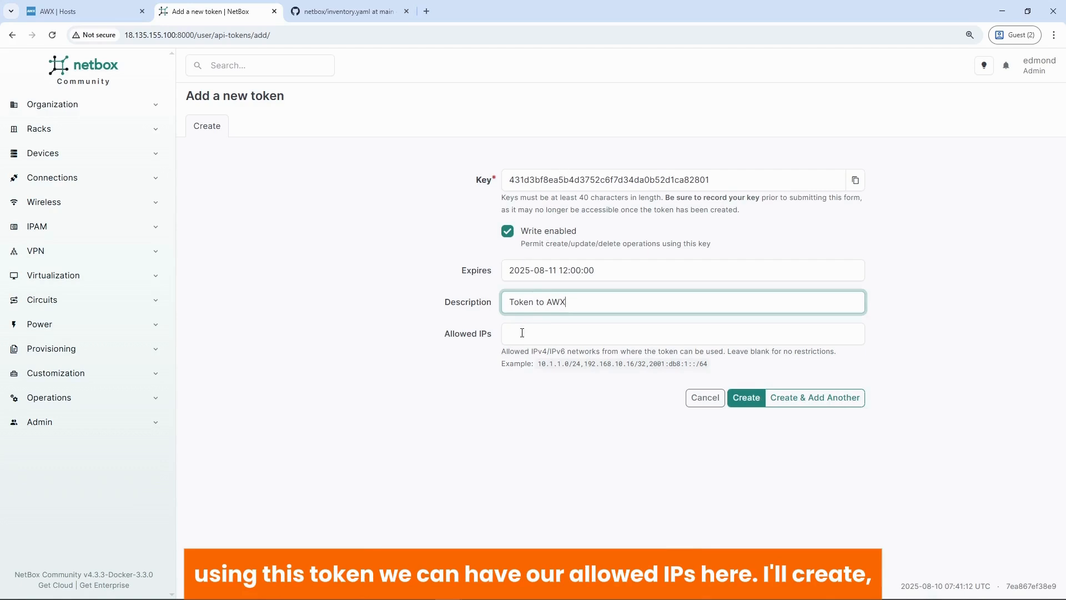
{"action": "left_click", "coordinate": [746, 397]}
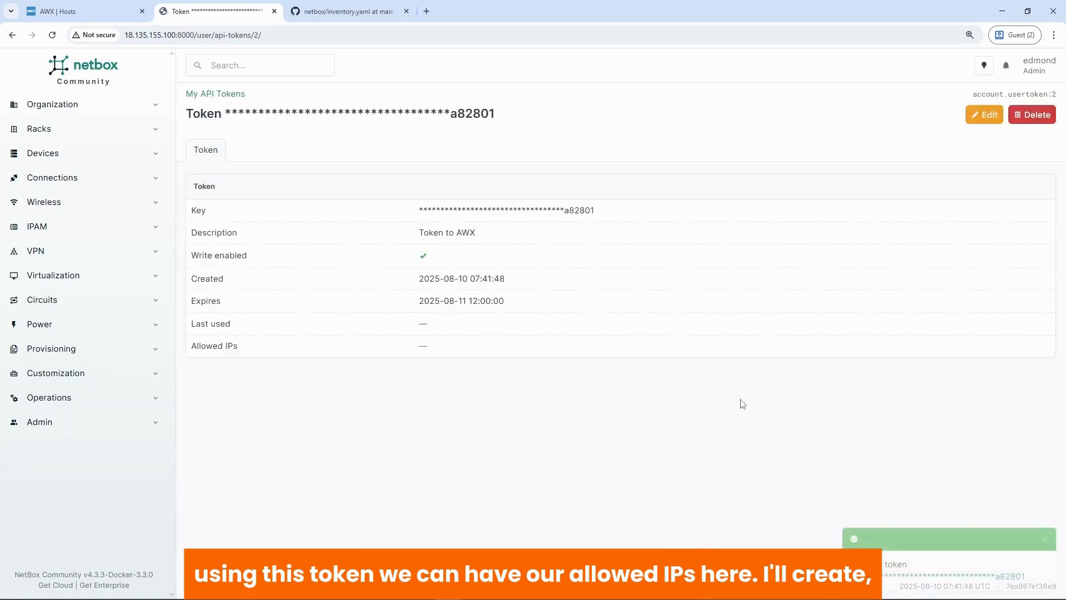
{"action": "left_click", "coordinate": [347, 11]}
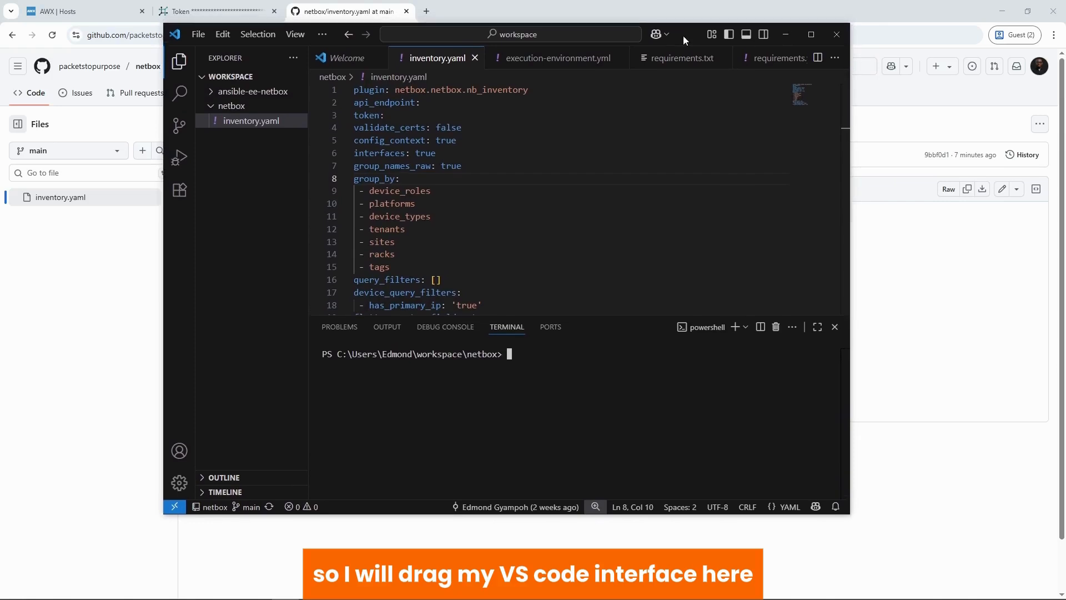
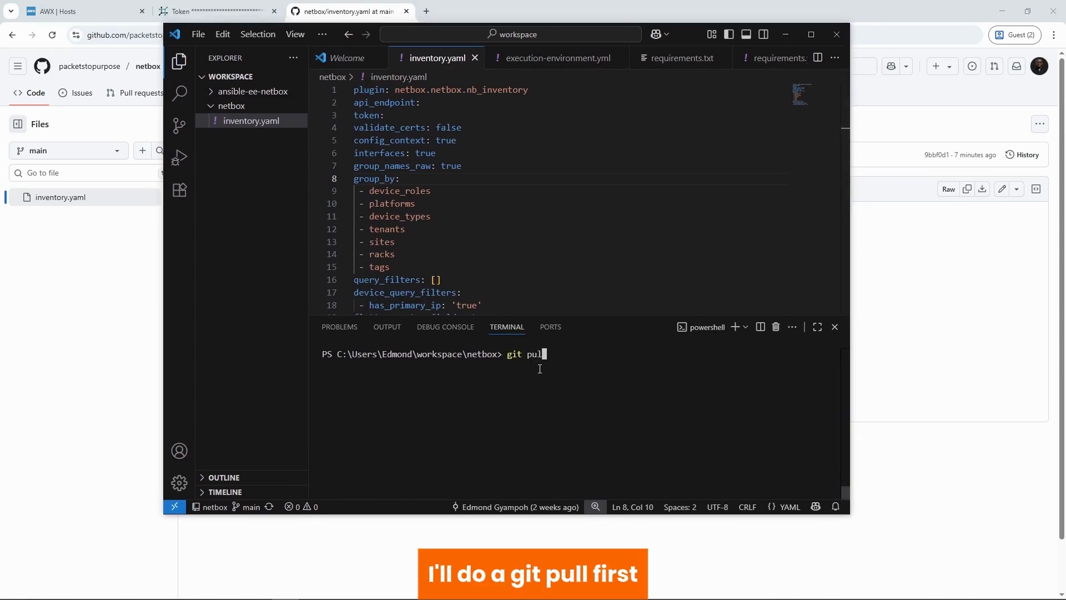
{"action": "key", "text": "Enter"}
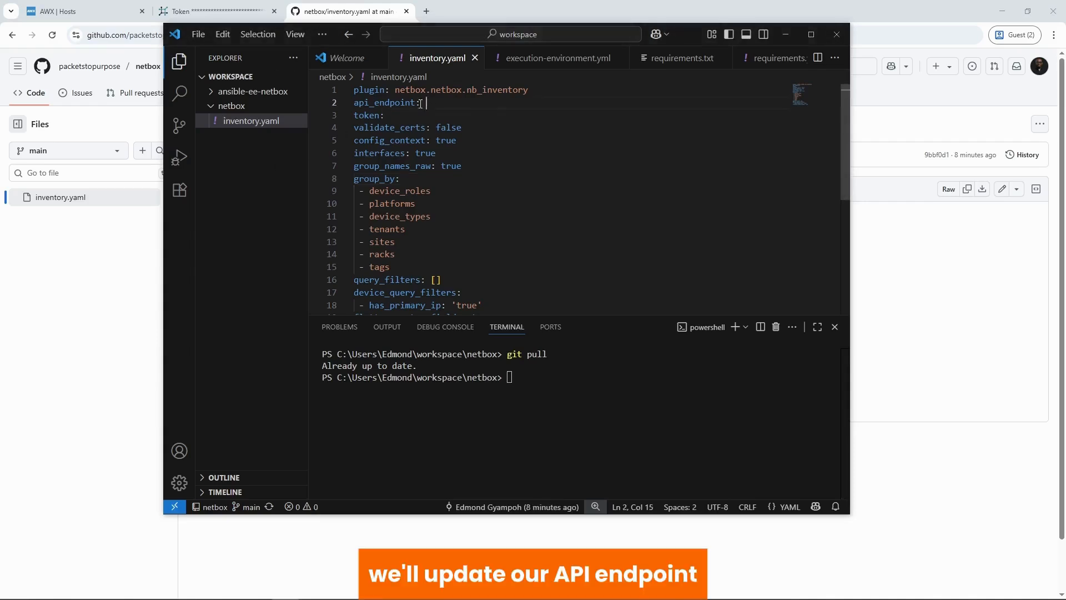
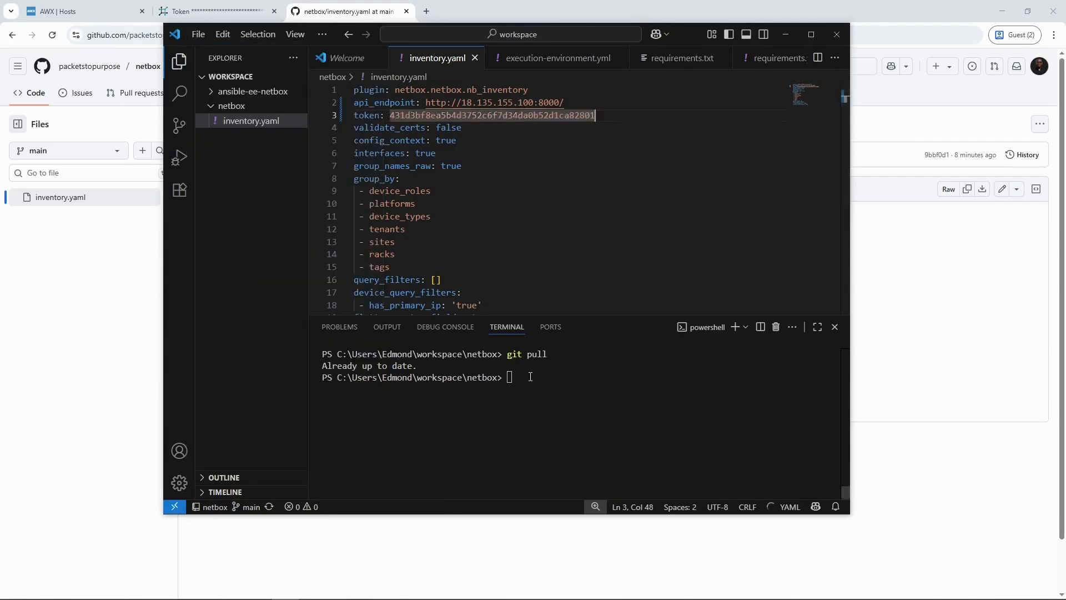
Step: Check the git diff, then commit the change as "NetBox Inventory" and push to main
{"action": "type", "text": "git status"}
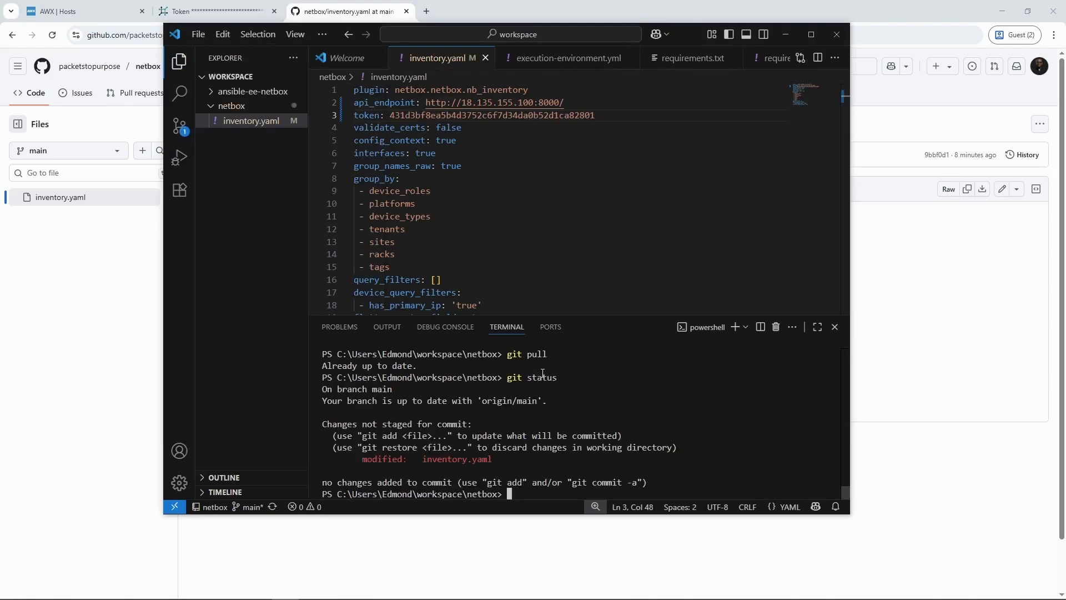
{"action": "type", "text": "git diff"}
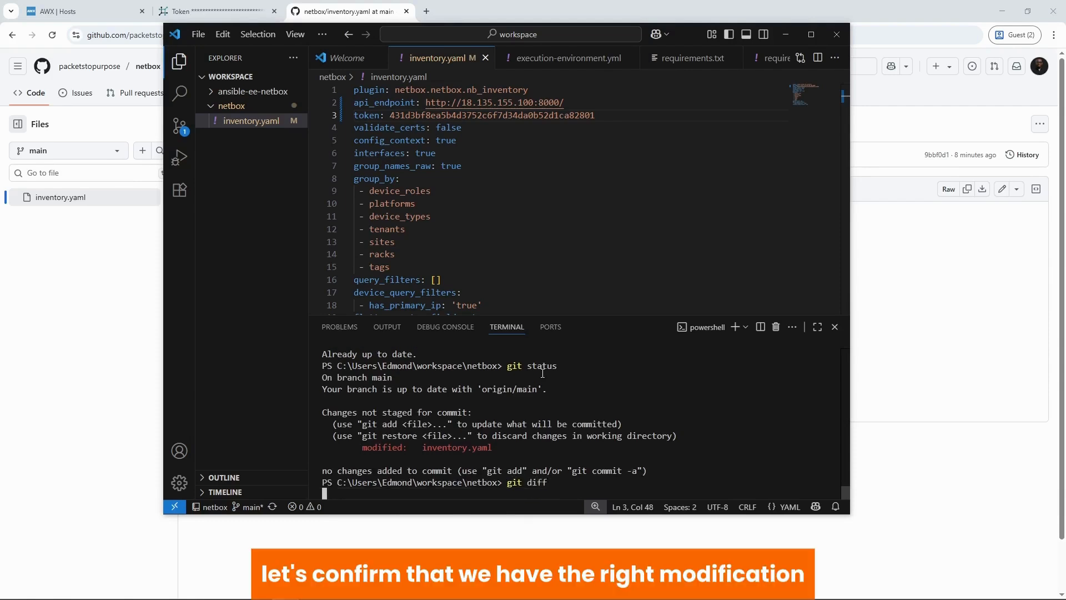
{"action": "key", "text": "Enter"}
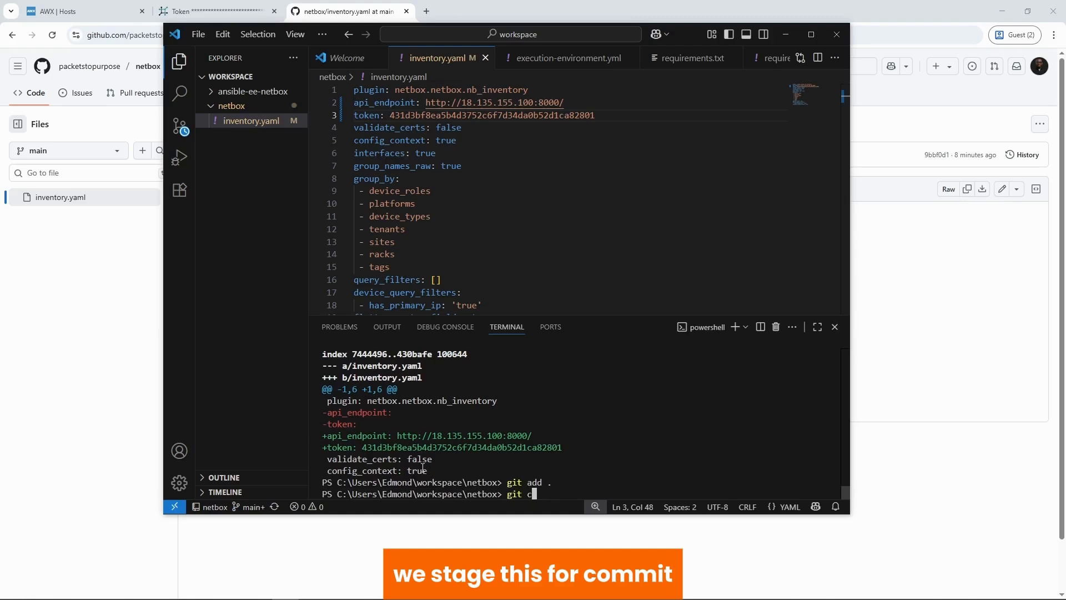
{"action": "type", "text": "ommit -"}
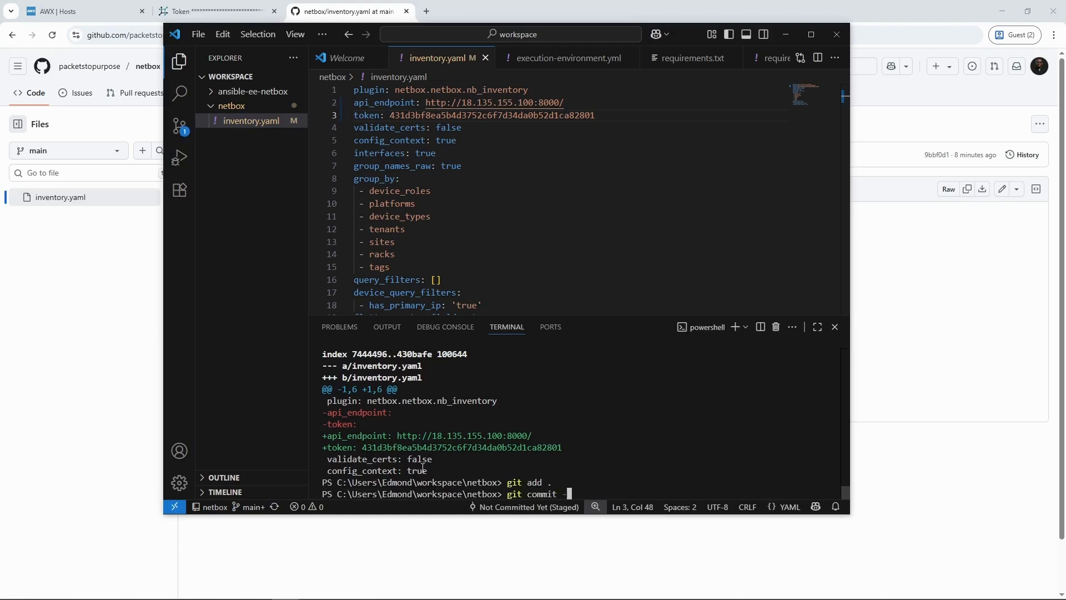
{"action": "type", "text": "-m \""}
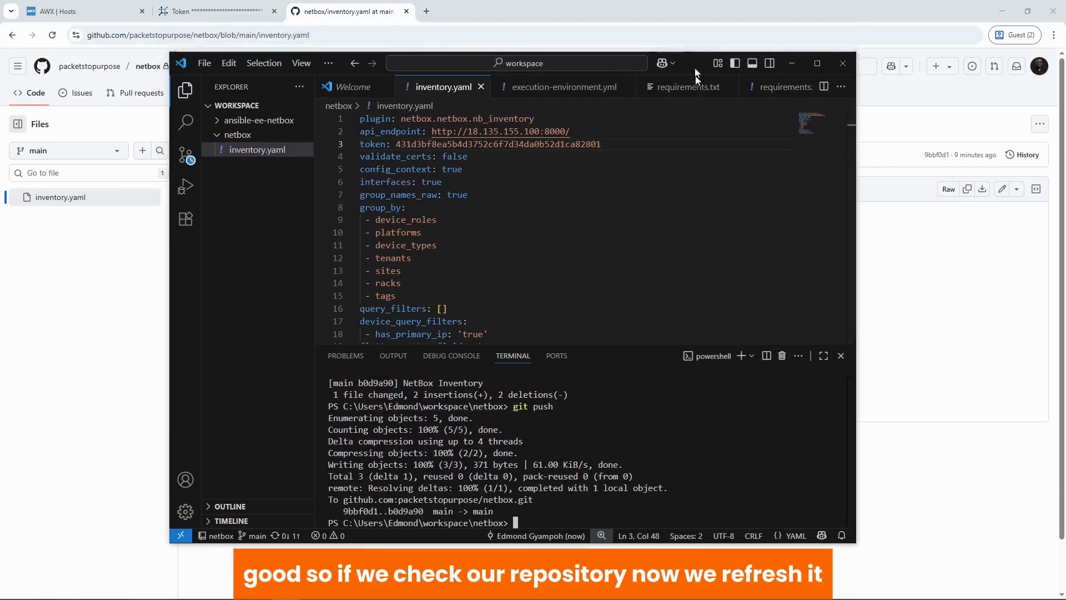
Step: Reload the inventory.yaml GitHub page to see the newly pushed version
{"action": "left_click", "coordinate": [52, 35]}
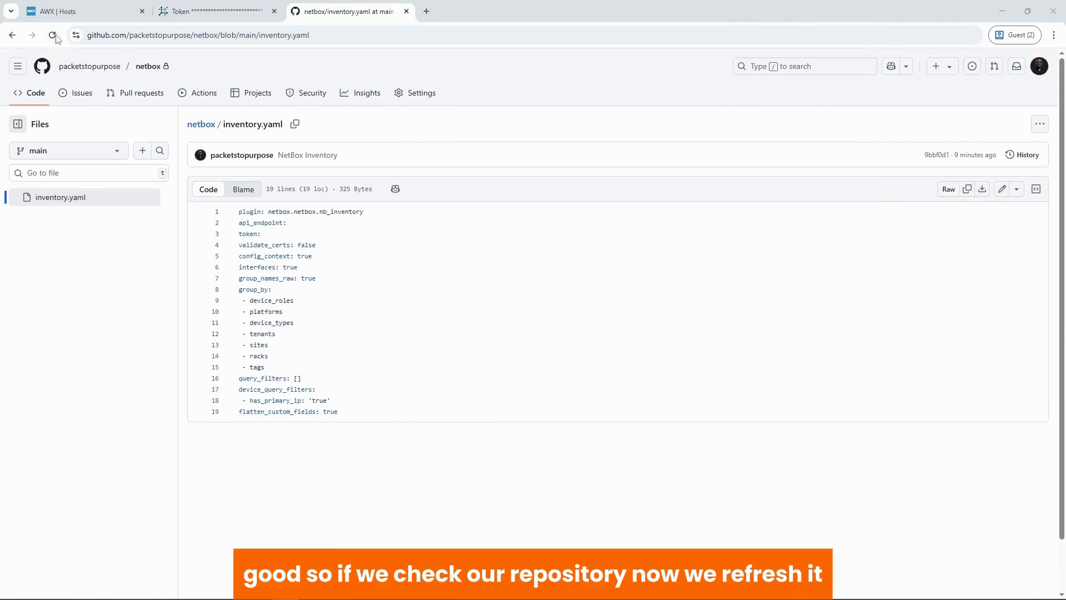
{"action": "left_click", "coordinate": [53, 34]}
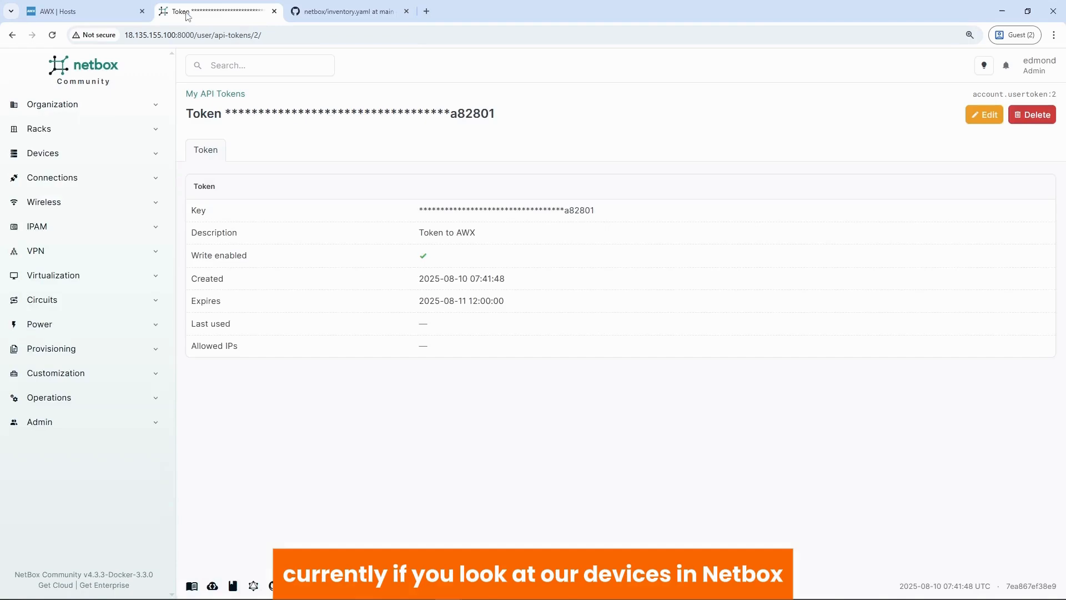
Step: List the three Velloxx Bank devices in NetBox, none with an IP address
{"action": "left_click", "coordinate": [43, 153]}
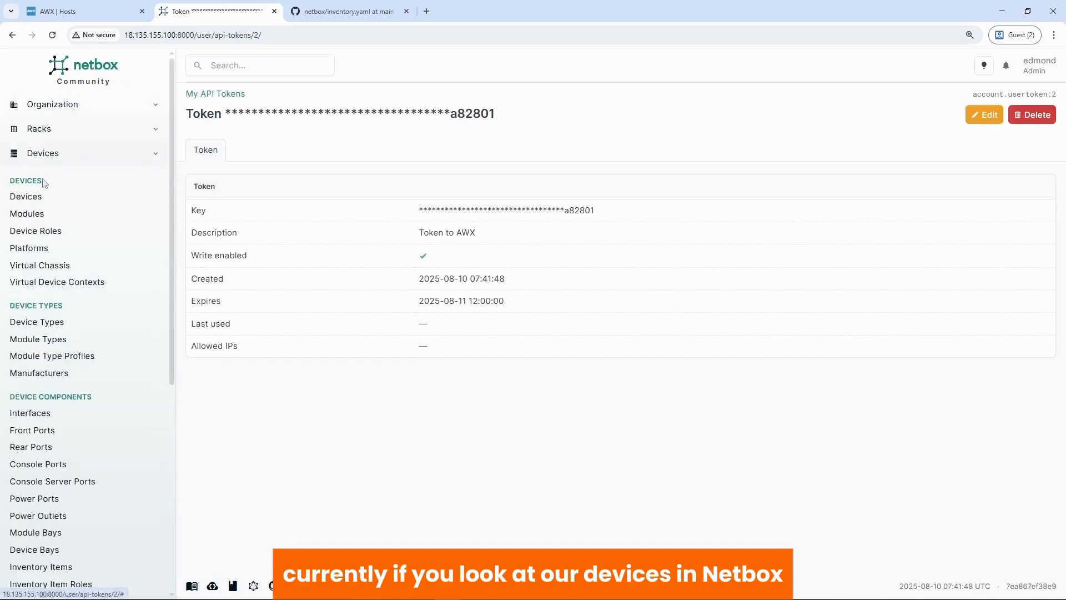
{"action": "left_click", "coordinate": [25, 197]}
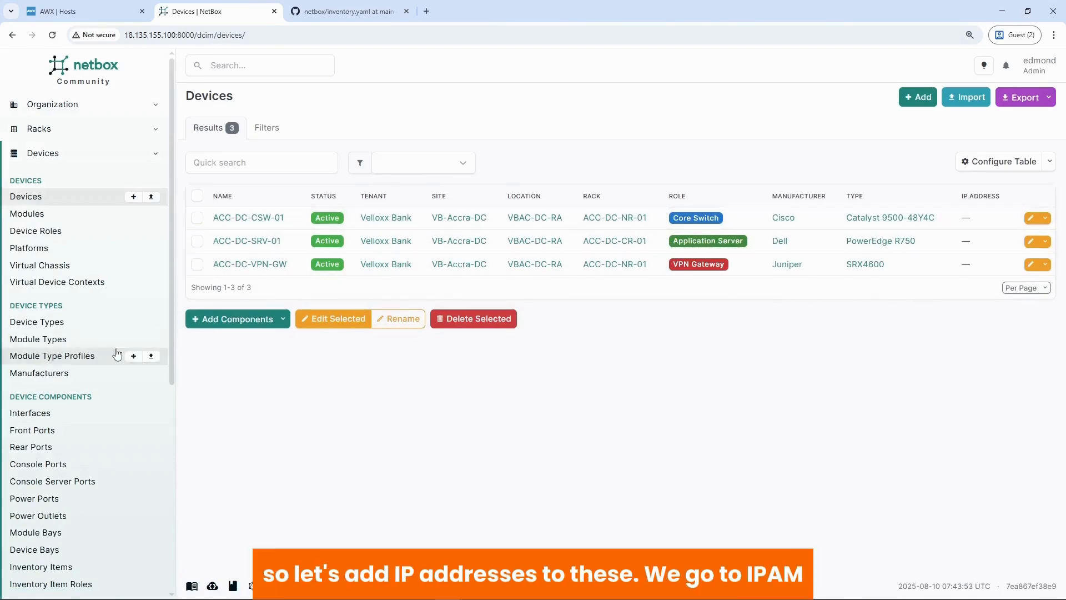
{"action": "mouse_move", "coordinate": [42, 386]}
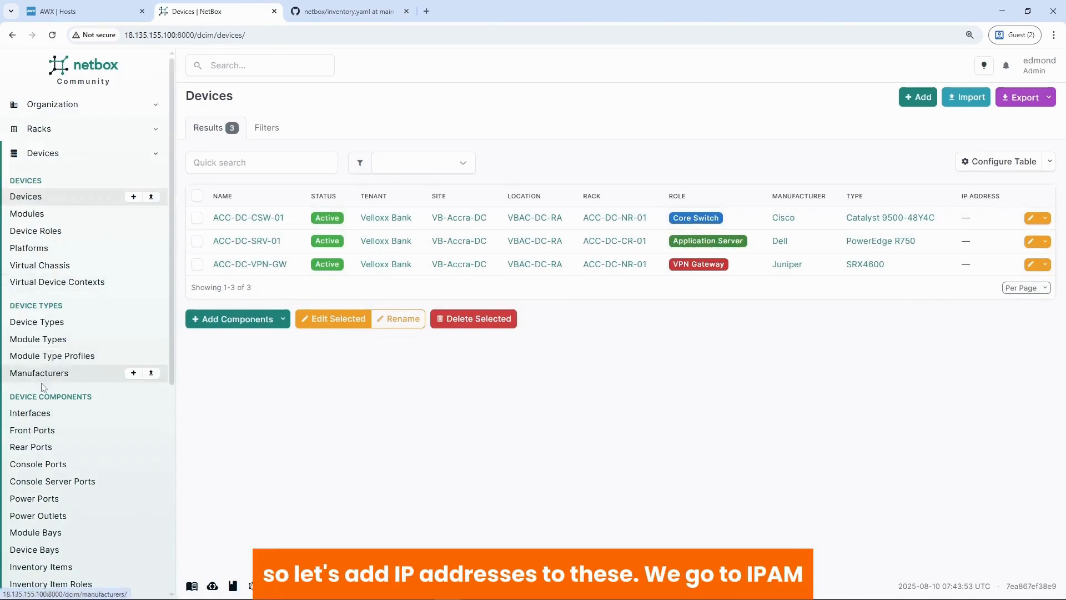
{"action": "scroll", "scroll_direction": "down", "scroll_amount": 3}
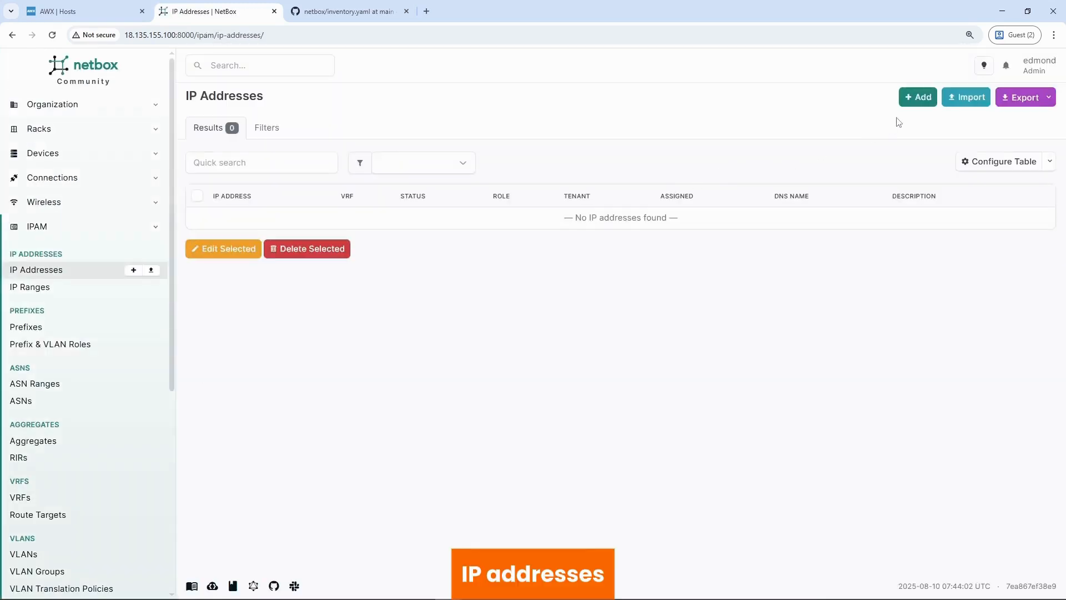
Step: Fill a new IP address 10.1.1.1/32 for Velloxx Bank, primary on ACC-DC-VPN-GW interface fxp0
{"action": "left_click", "coordinate": [917, 97]}
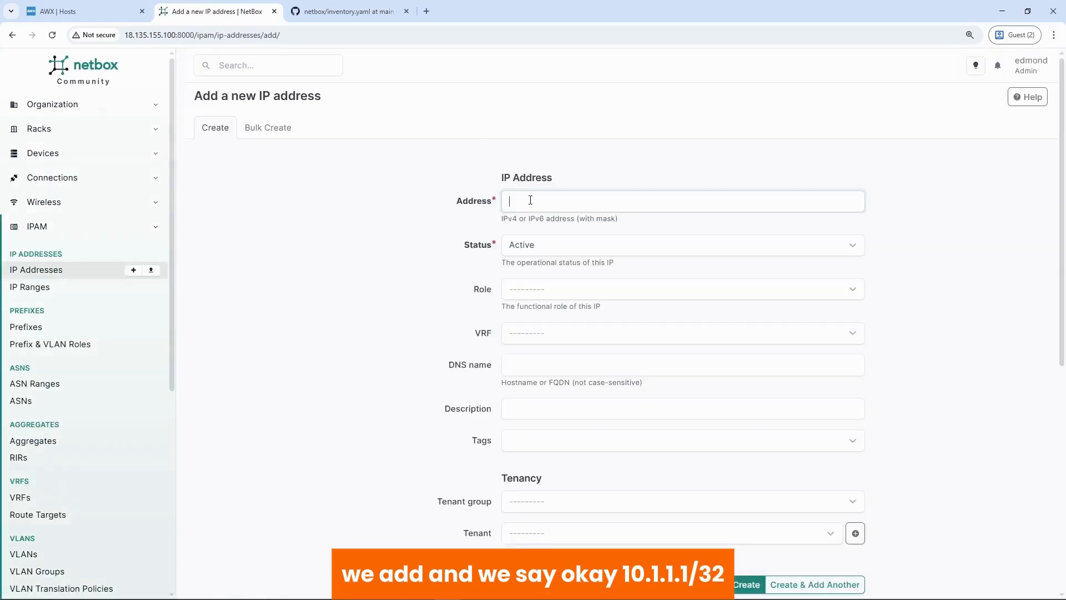
{"action": "type", "text": "10."}
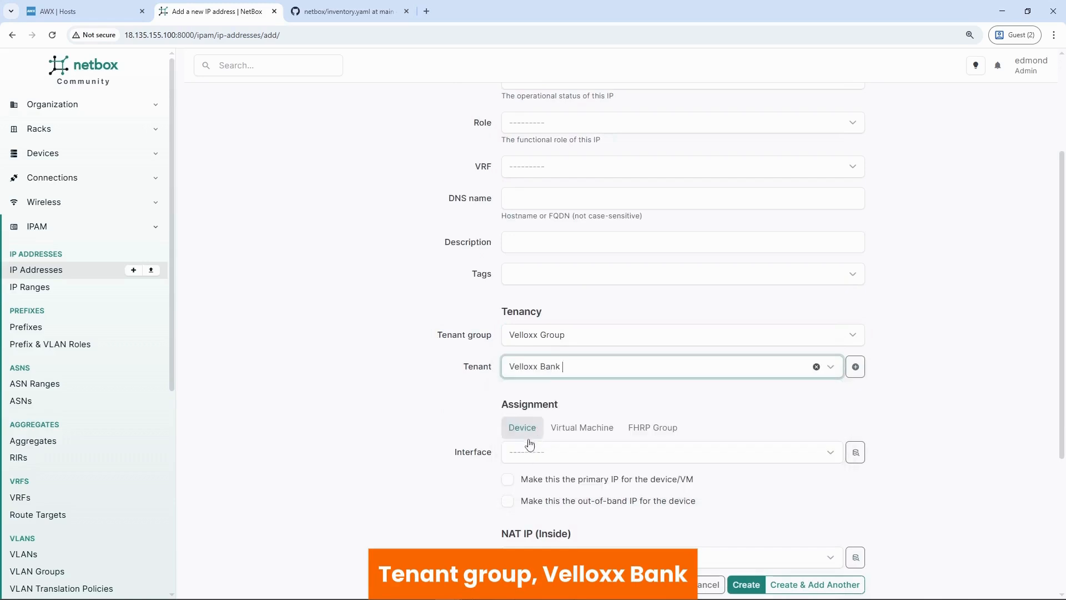
{"action": "left_click", "coordinate": [669, 452]}
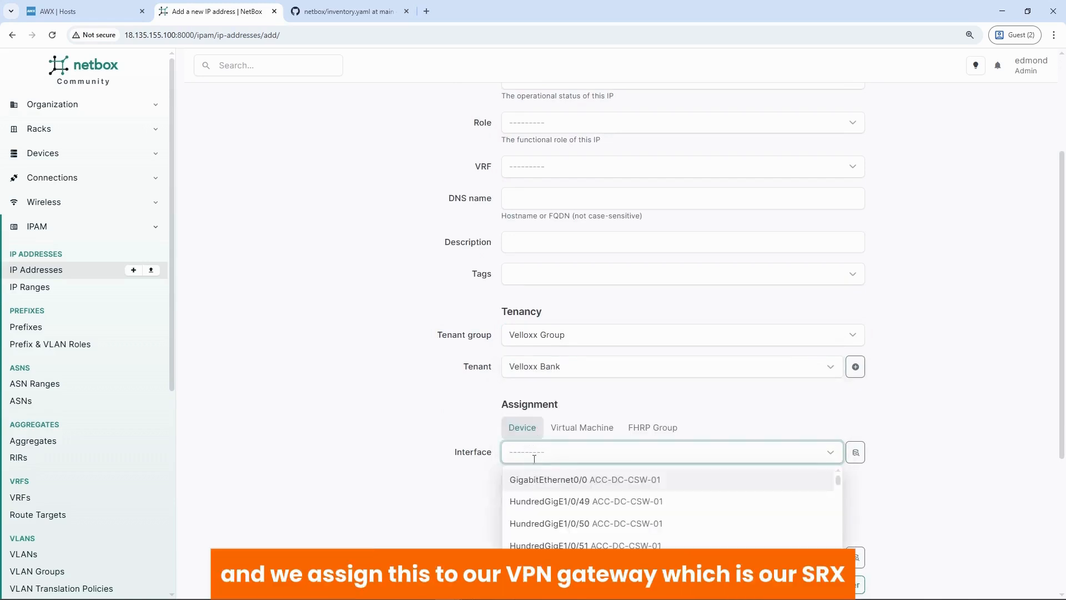
{"action": "type", "text": "fxp0"}
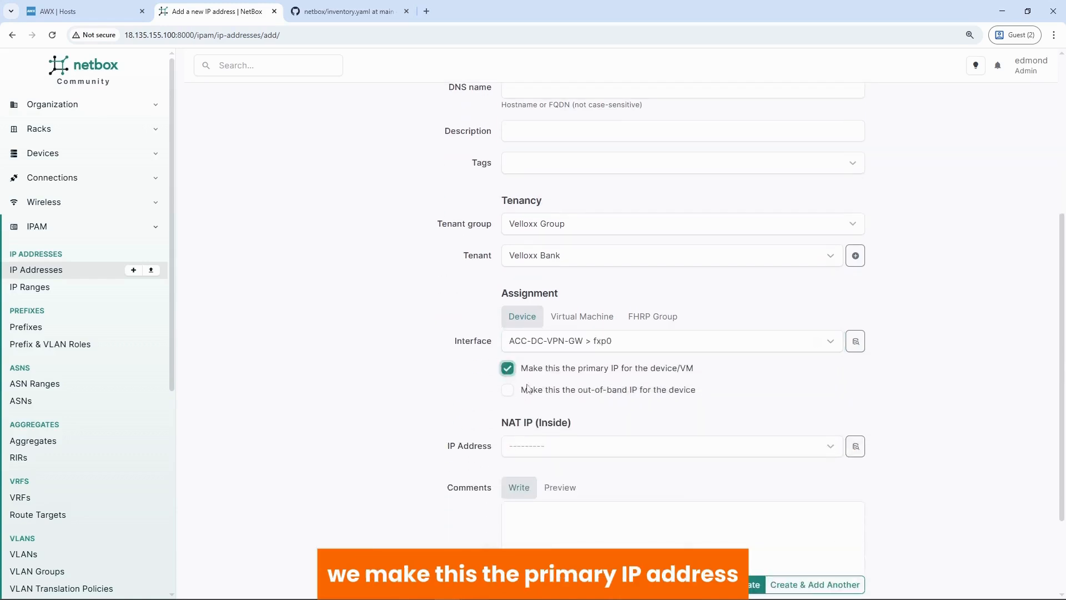
{"action": "scroll", "scroll_direction": "down", "scroll_amount": 3}
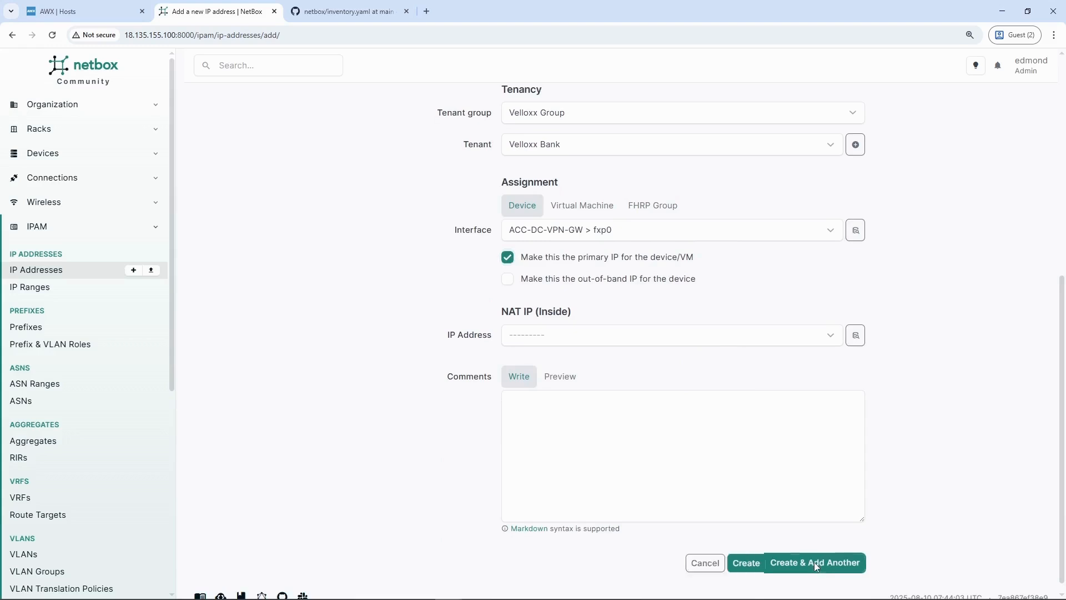
Step: Save 10.1.1.1/32 and start another address 192.168.1.1/24
{"action": "left_click", "coordinate": [814, 561]}
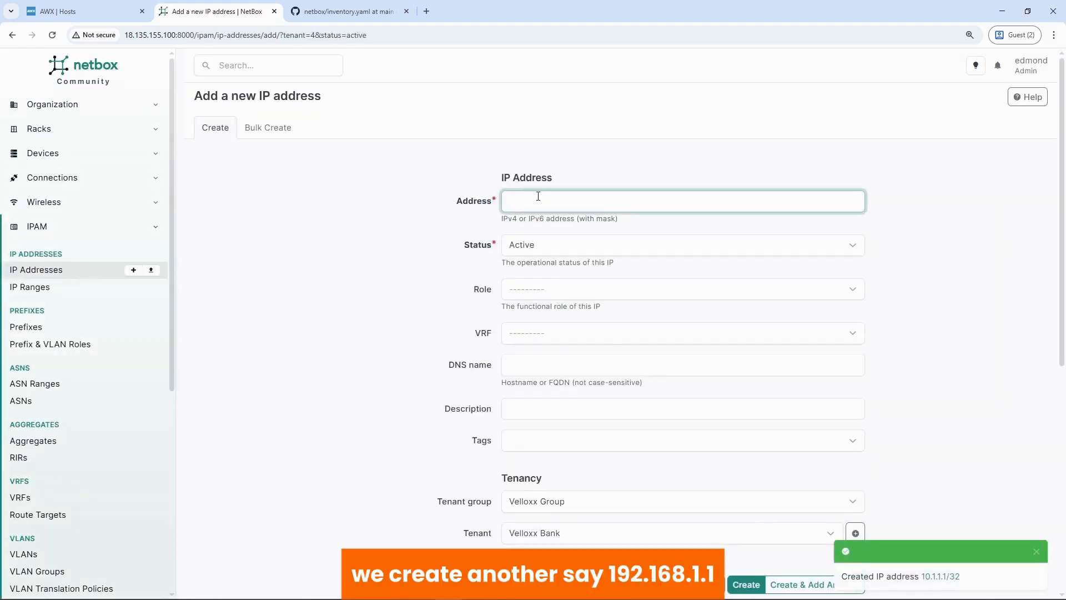
{"action": "type", "text": "192.168.1.1"}
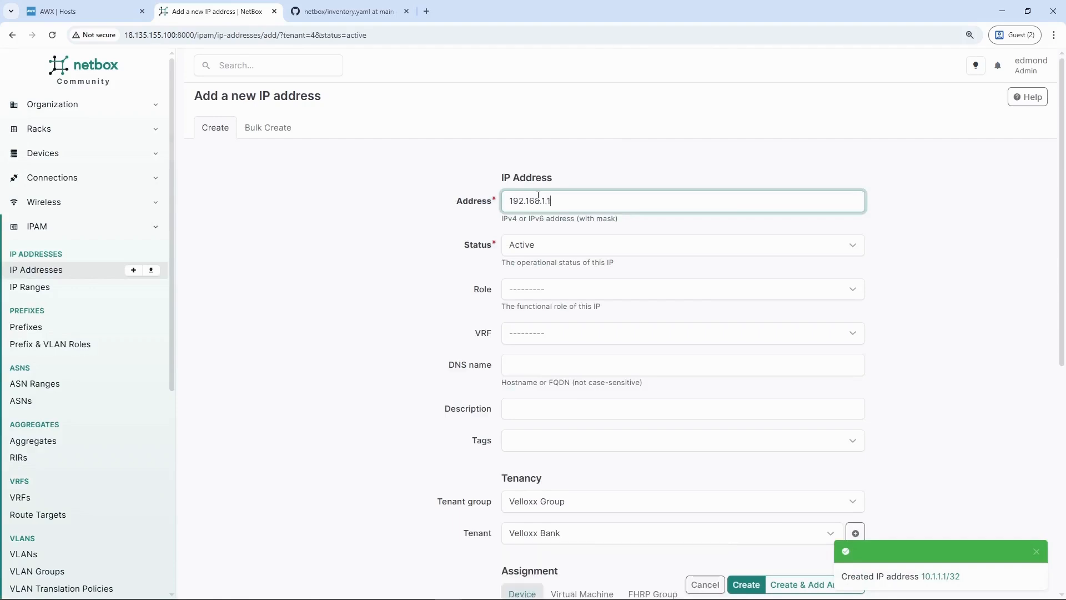
{"action": "type", "text": "/24"}
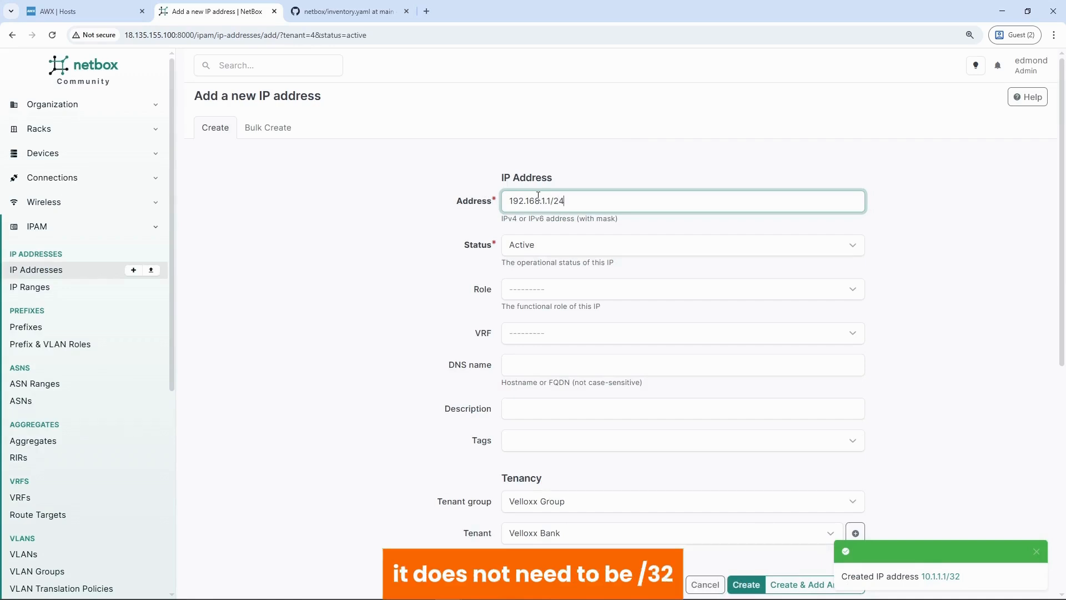
{"action": "scroll", "scroll_direction": "down", "scroll_amount": 3}
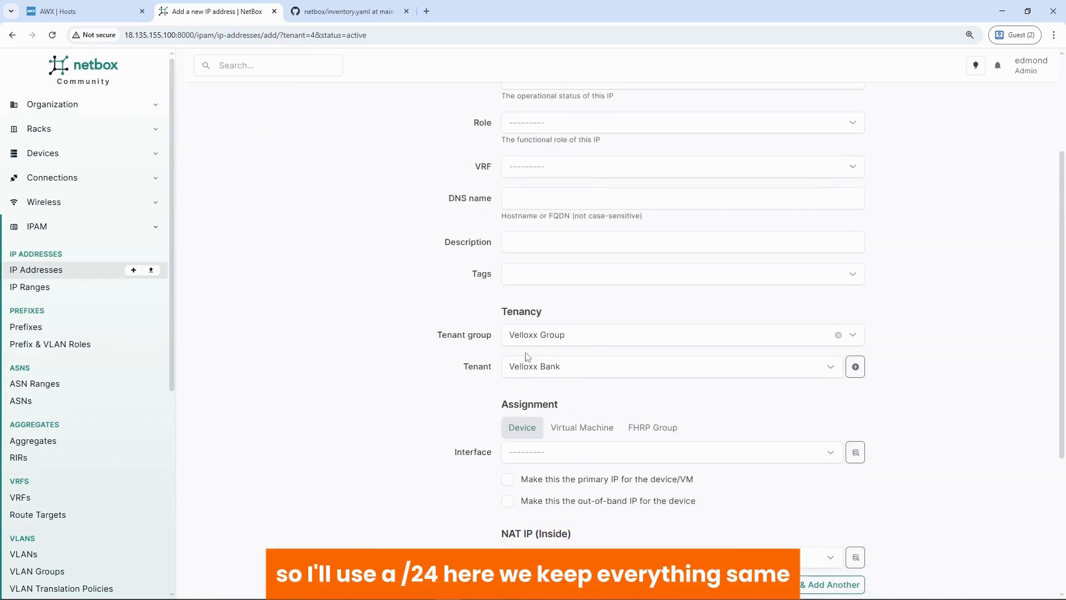
Step: Assign 192.168.1.1/24 to ACC-DC-CSW-01 GigabitEthernet0/0 as primary and create it
{"action": "left_click", "coordinate": [673, 452]}
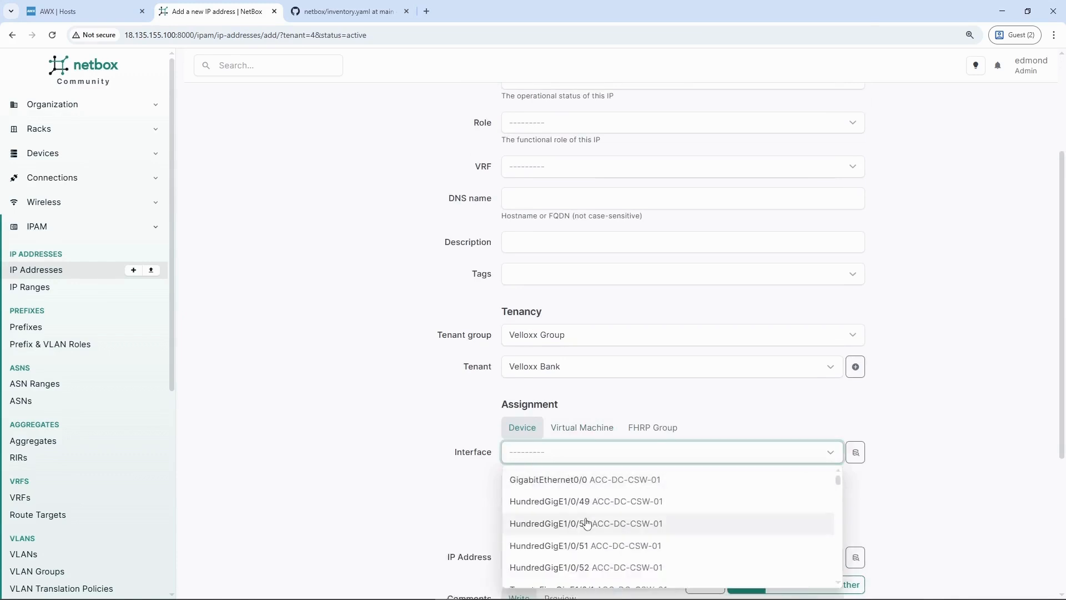
{"action": "left_click", "coordinate": [584, 480]}
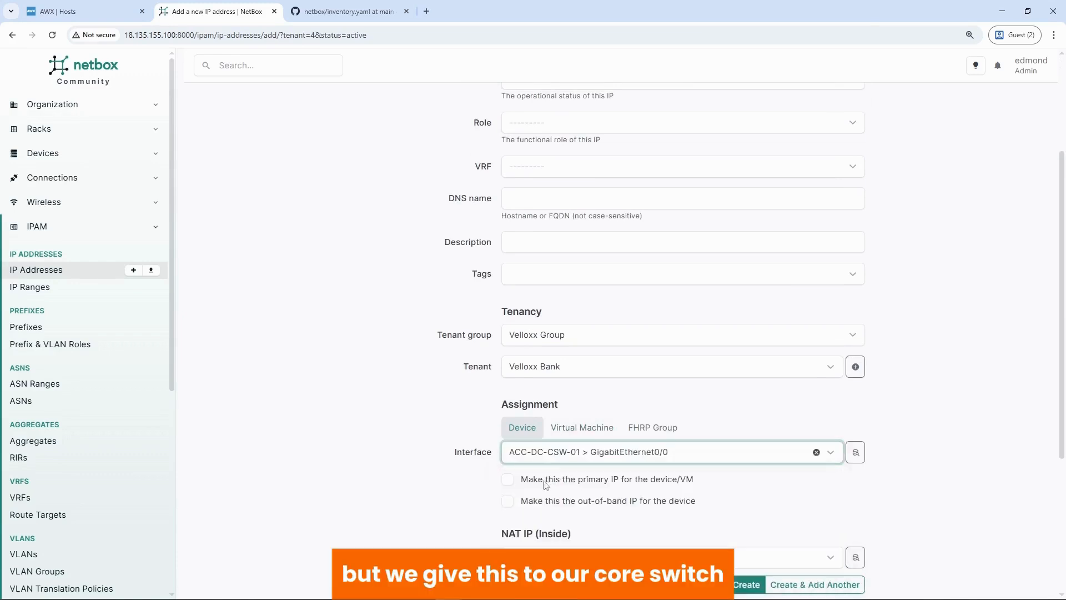
{"action": "left_click", "coordinate": [507, 480]}
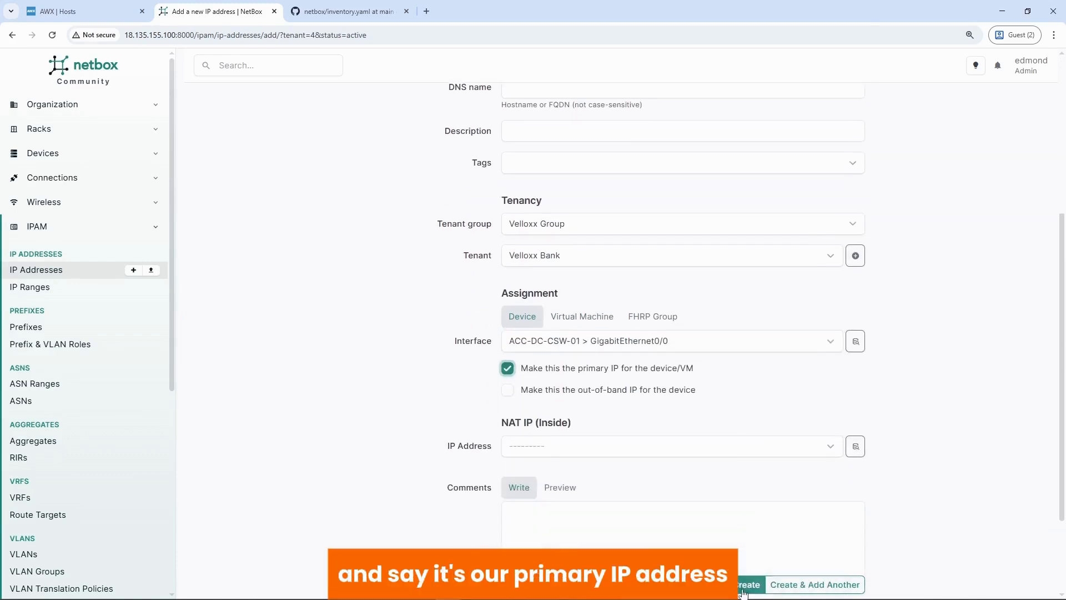
{"action": "left_click", "coordinate": [746, 584]}
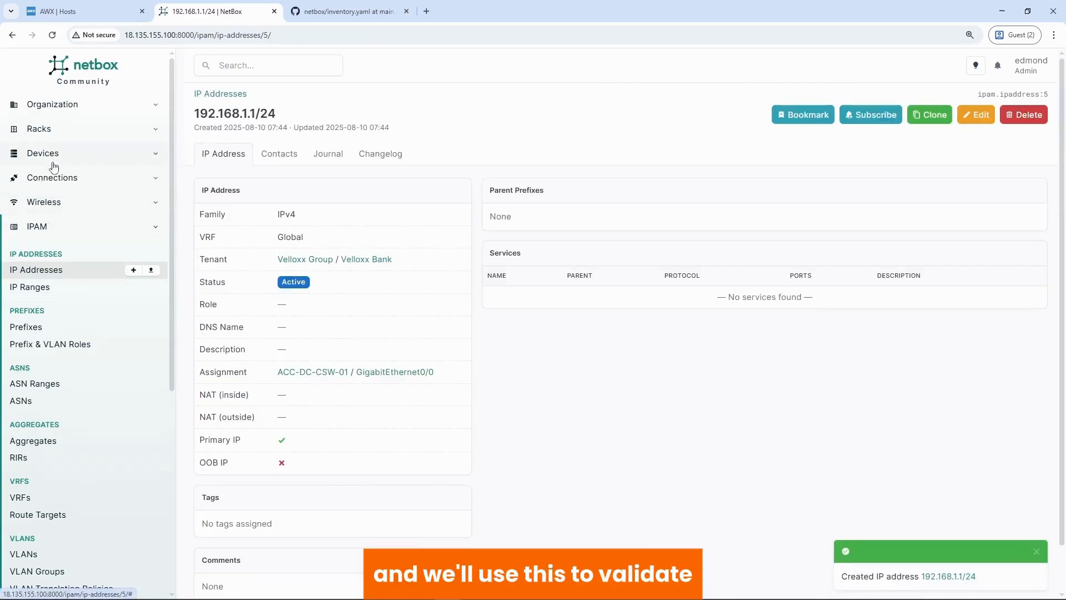
Step: Confirm in NetBox devices that ACC-DC-CSW-01 and ACC-DC-VPN-GW now have primary IPs
{"action": "left_click", "coordinate": [351, 11]}
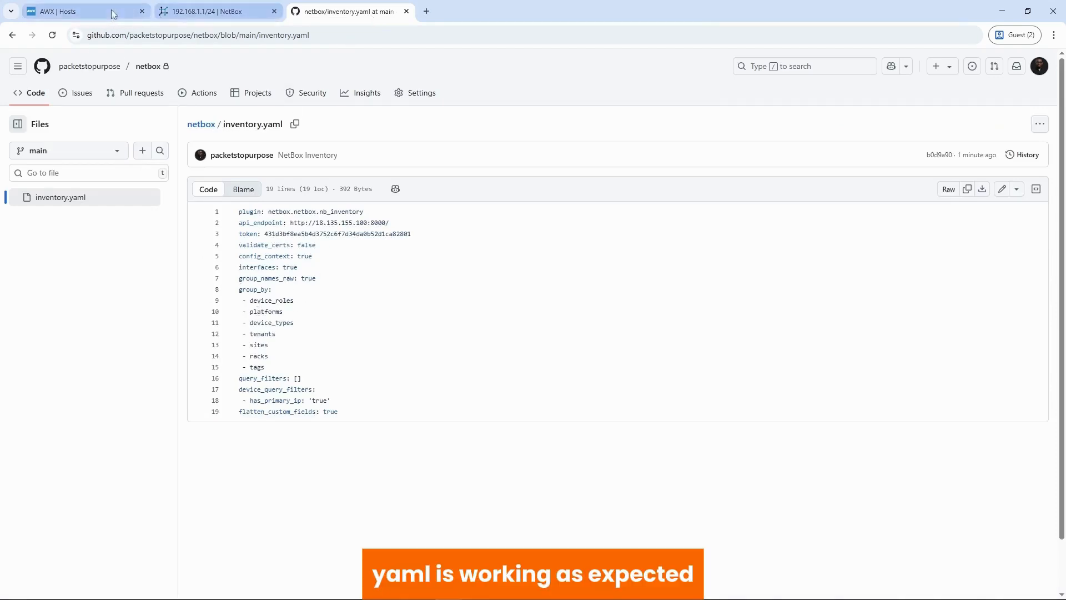
{"action": "left_click", "coordinate": [215, 11]}
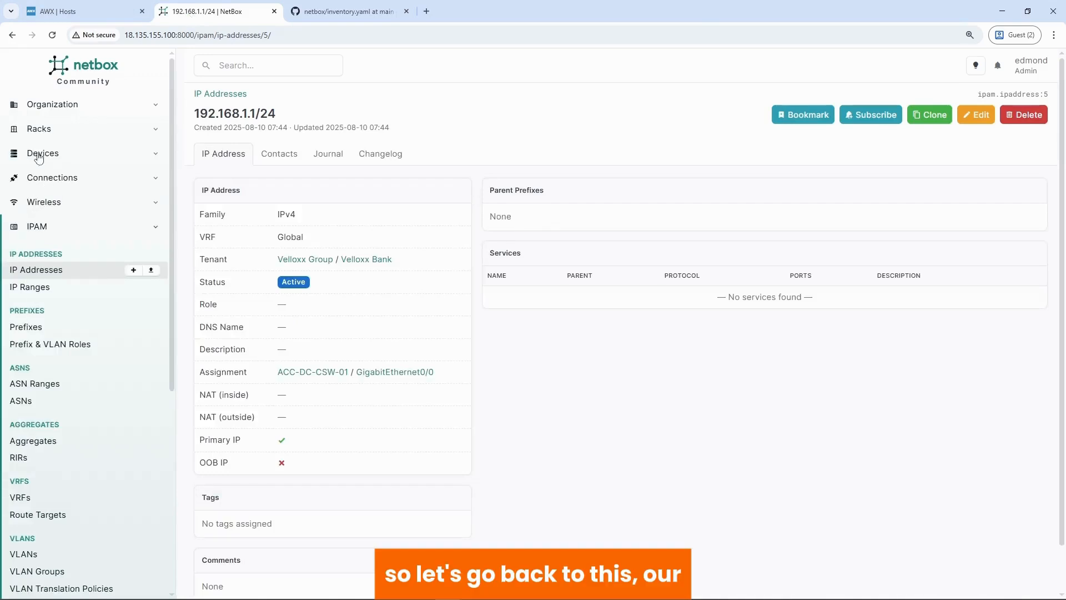
{"action": "left_click", "coordinate": [42, 154]}
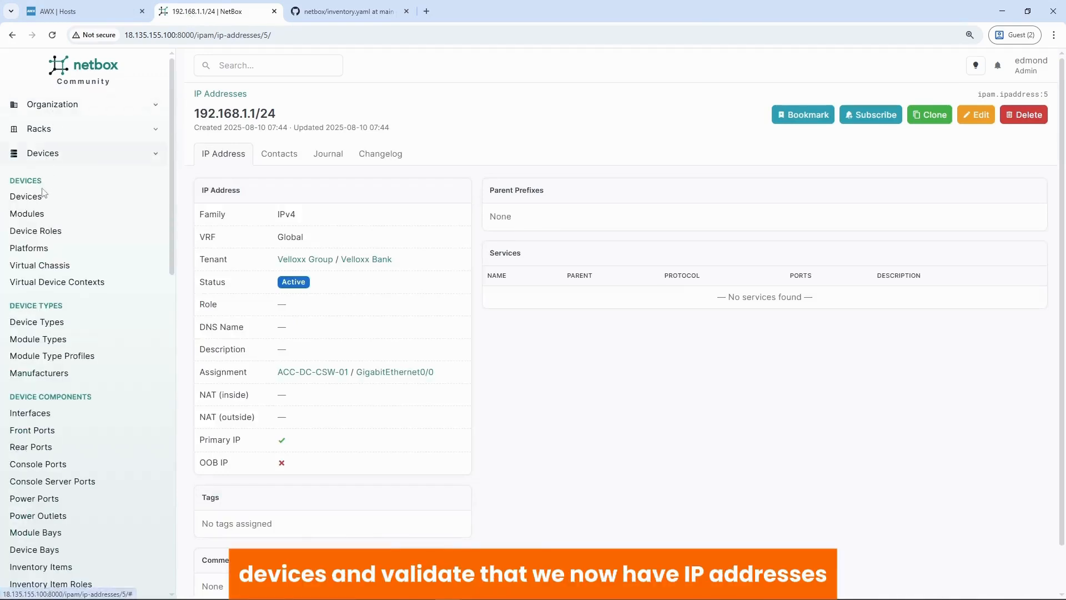
{"action": "left_click", "coordinate": [25, 197]}
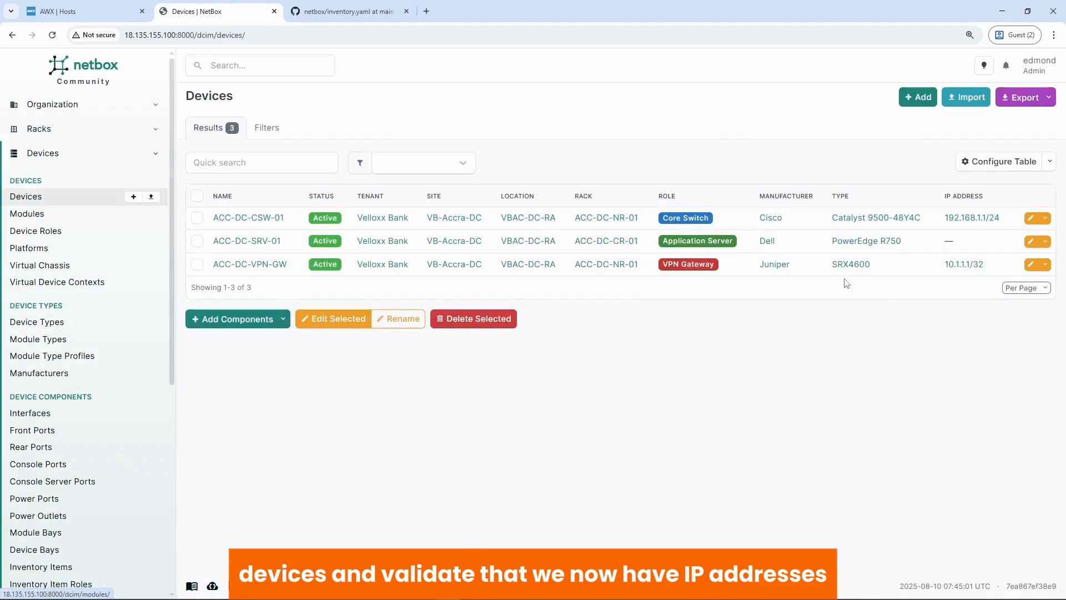
{"action": "left_click", "coordinate": [67, 11]}
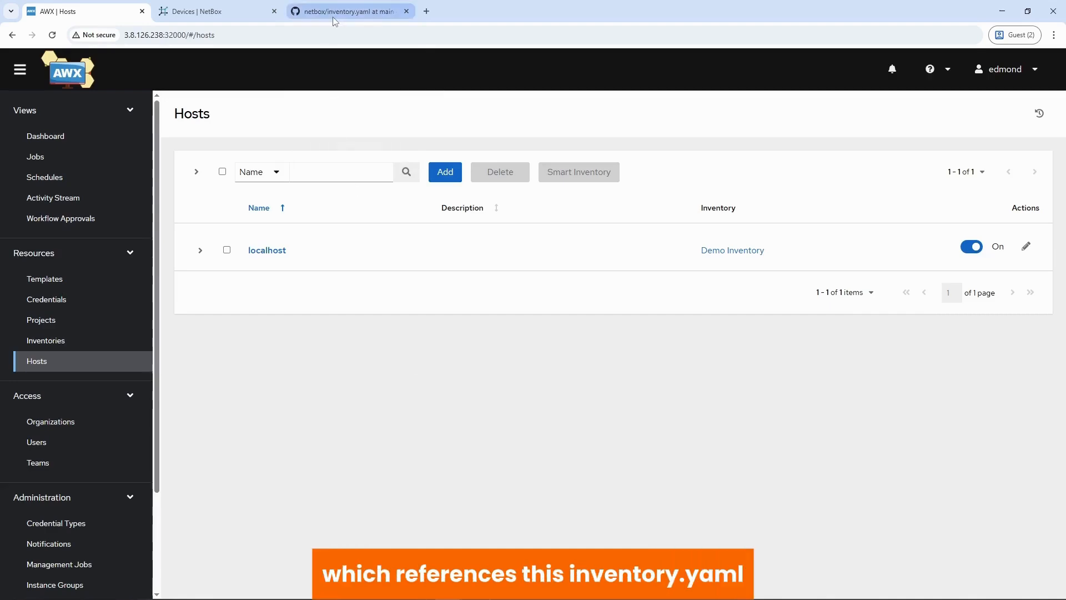
Step: Re-read the pushed inventory.yaml on GitHub and return to AWX Hosts, still only localhost
{"action": "left_click", "coordinate": [346, 11]}
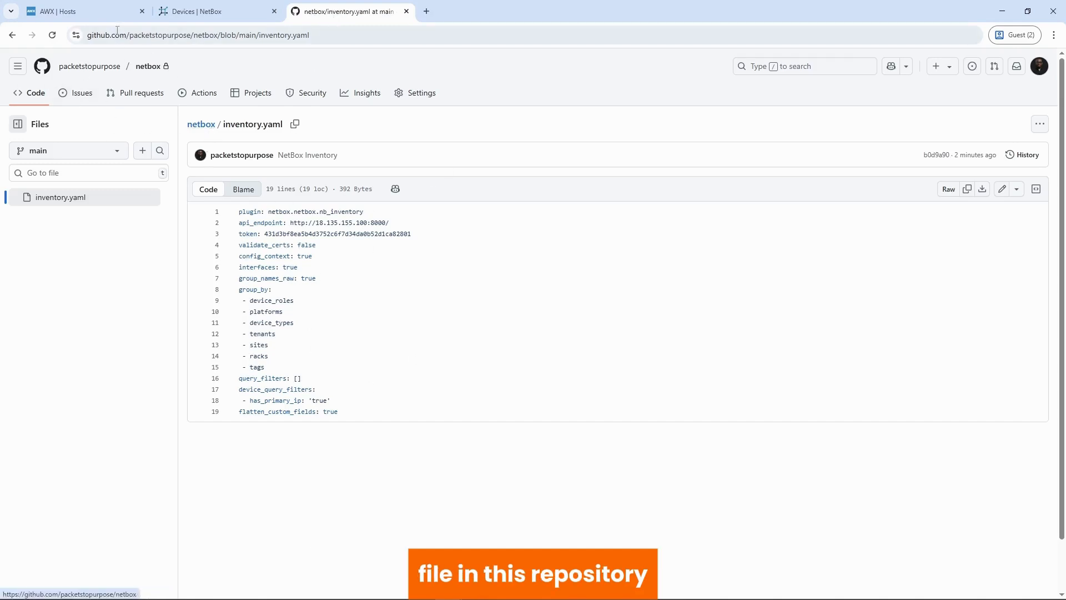
{"action": "left_click", "coordinate": [67, 11]}
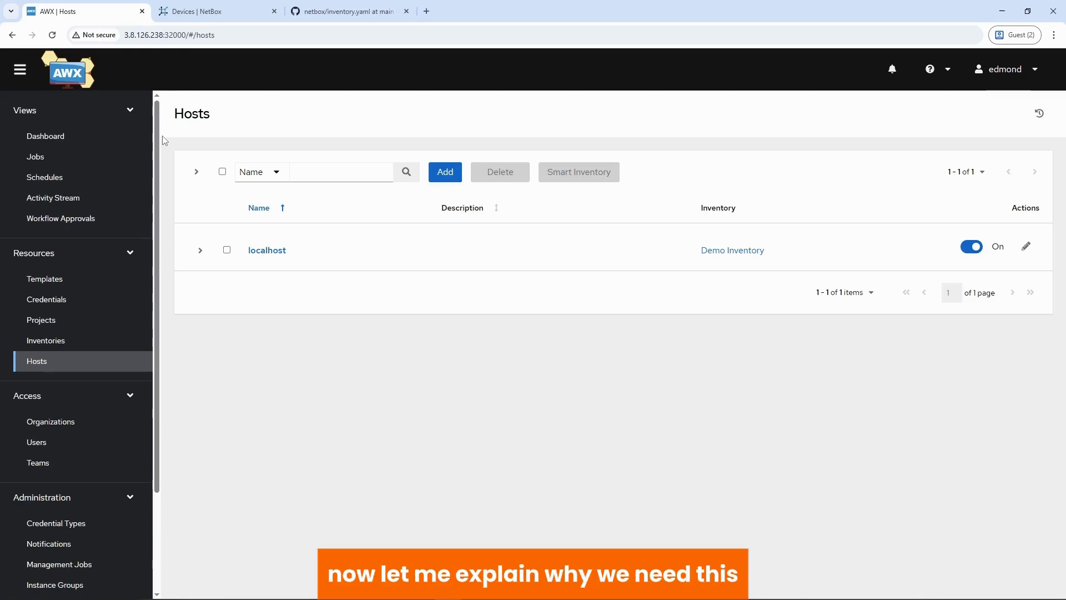
{"action": "left_click", "coordinate": [346, 10]}
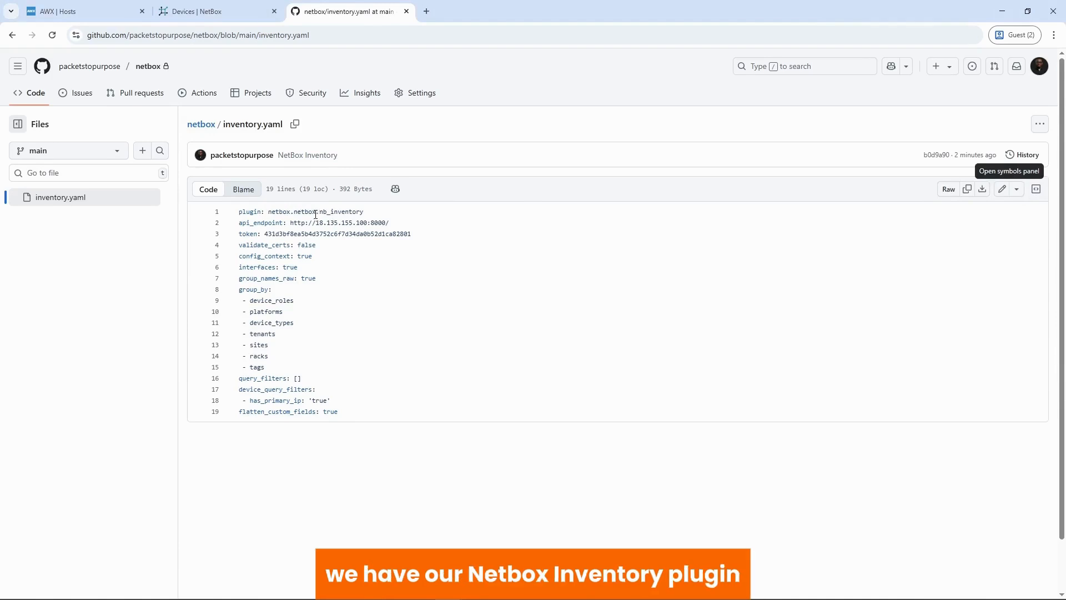
{"action": "mouse_move", "coordinate": [353, 211]}
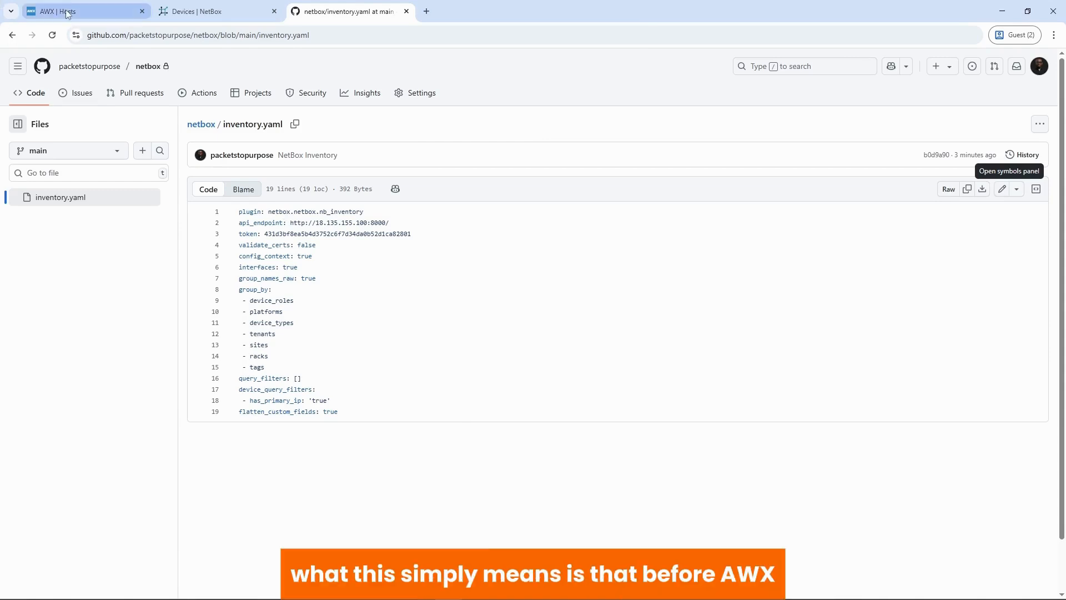
{"action": "left_click", "coordinate": [84, 11]}
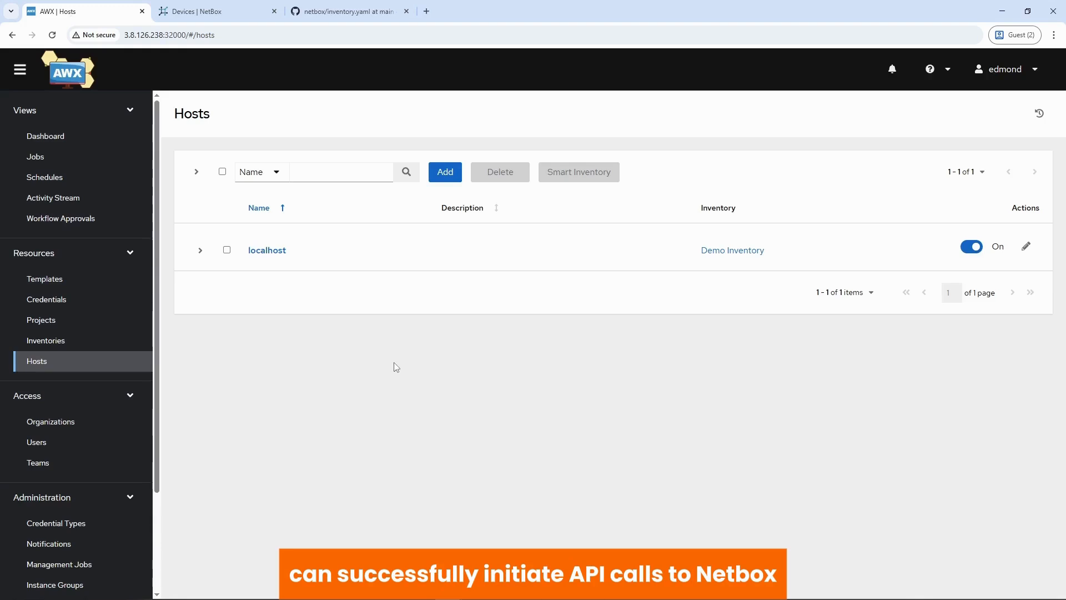
{"action": "mouse_move", "coordinate": [387, 368]}
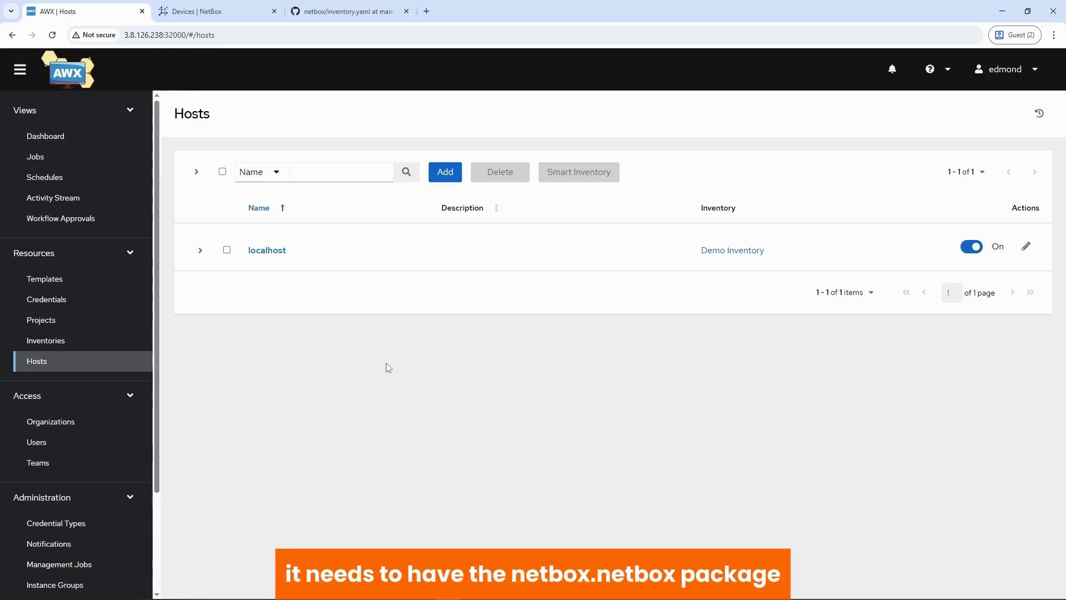
{"action": "mouse_move", "coordinate": [376, 365]}
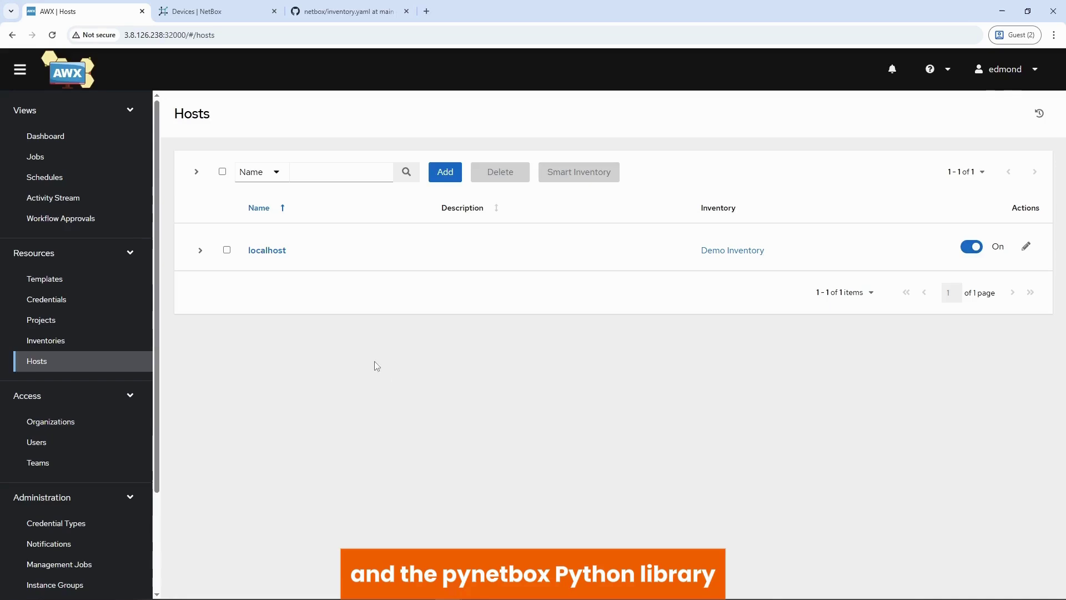
{"action": "mouse_move", "coordinate": [354, 367]}
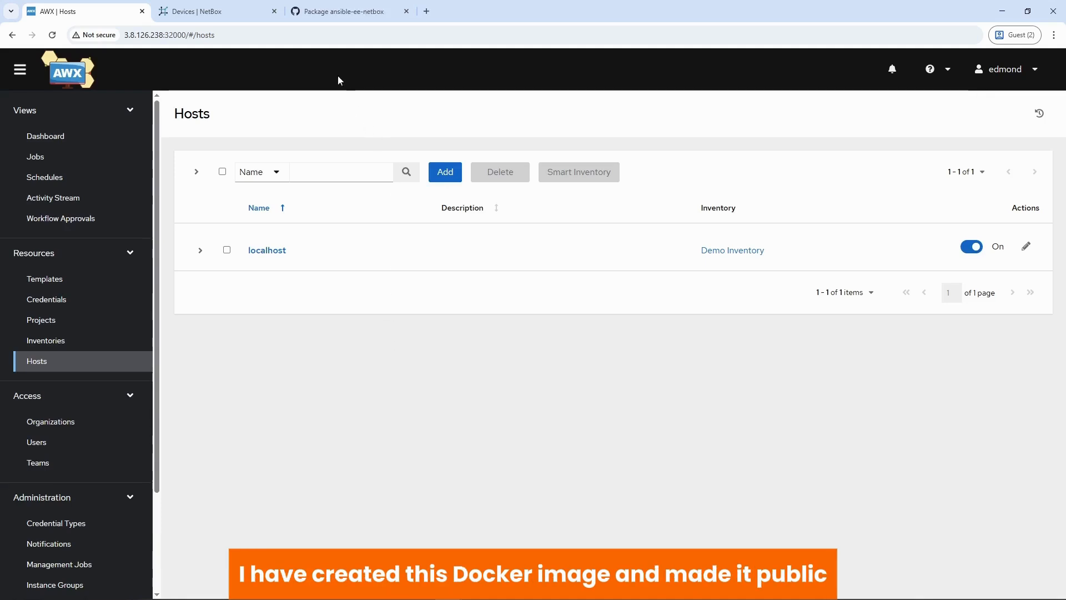
Step: From the ansible-ee-netbox package page, reach the account's ansible-ee-netbox repository
{"action": "left_click", "coordinate": [347, 11]}
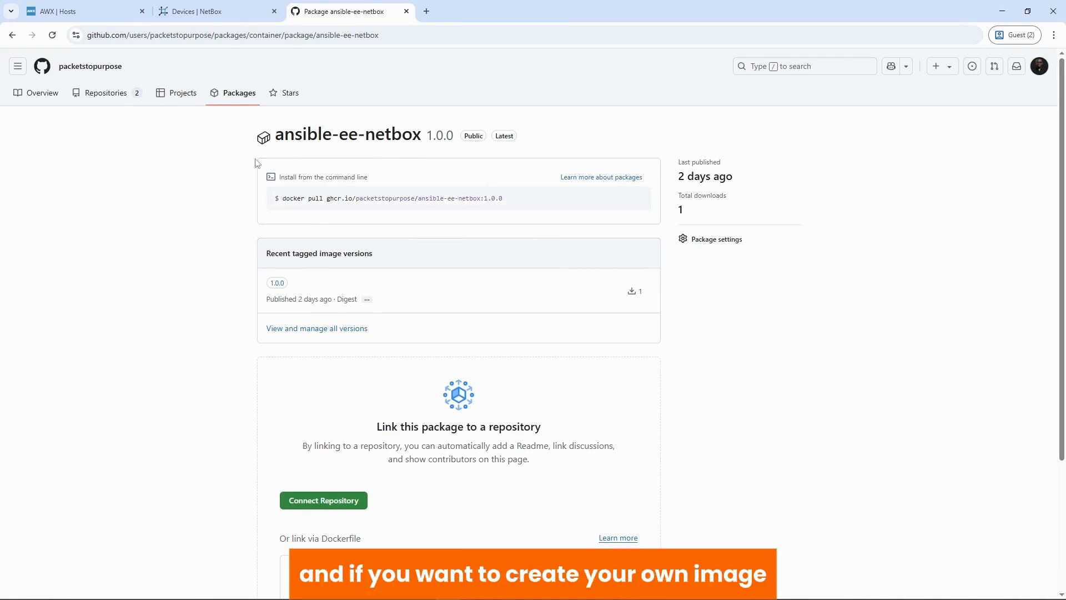
{"action": "left_click", "coordinate": [107, 94]}
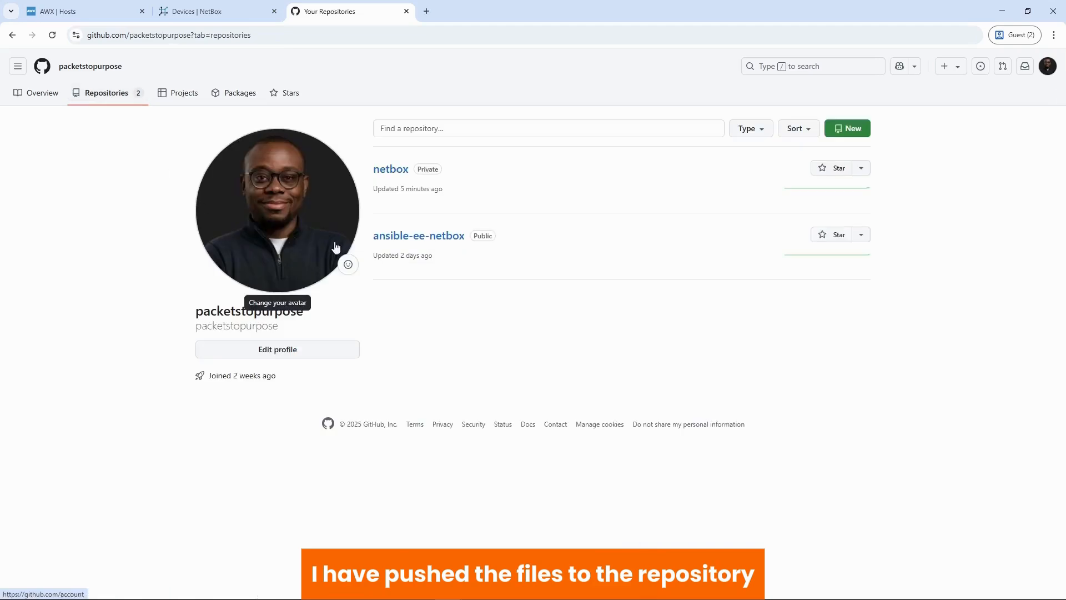
{"action": "mouse_move", "coordinate": [413, 241]}
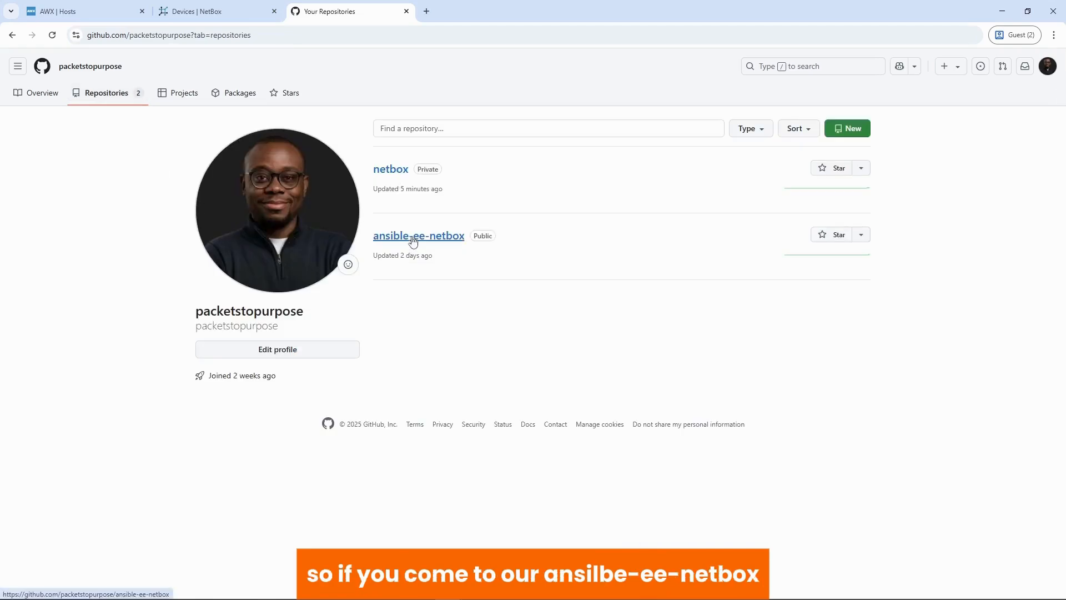
{"action": "left_click", "coordinate": [418, 235]}
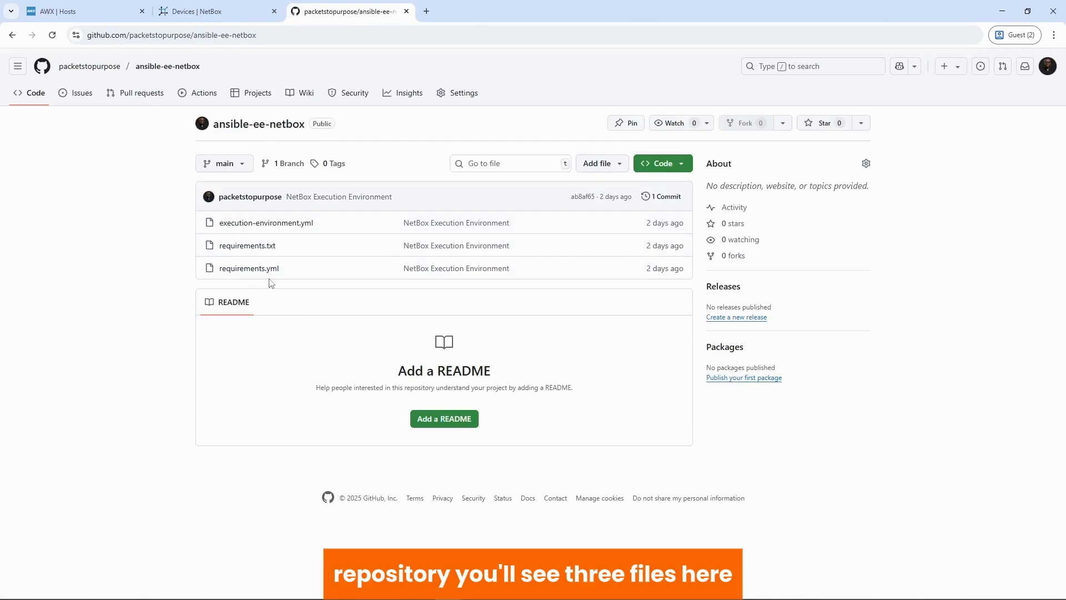
{"action": "mouse_move", "coordinate": [265, 228]}
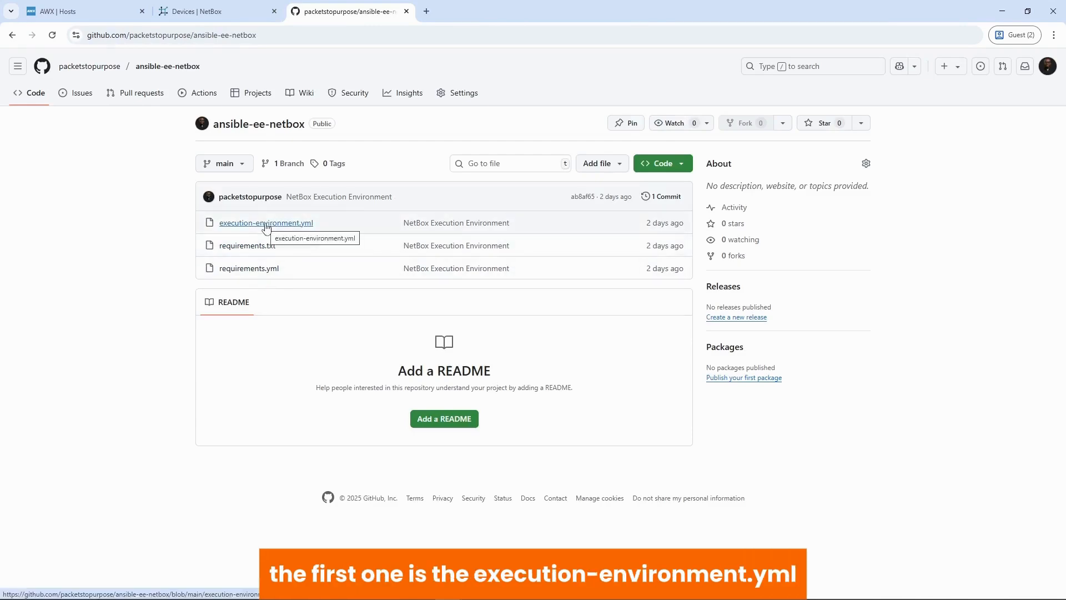
Step: Review execution-environment.yml, requirements.yml (netbox.netbox) and requirements.txt (pynetbox), then return to AWX
{"action": "left_click", "coordinate": [266, 222]}
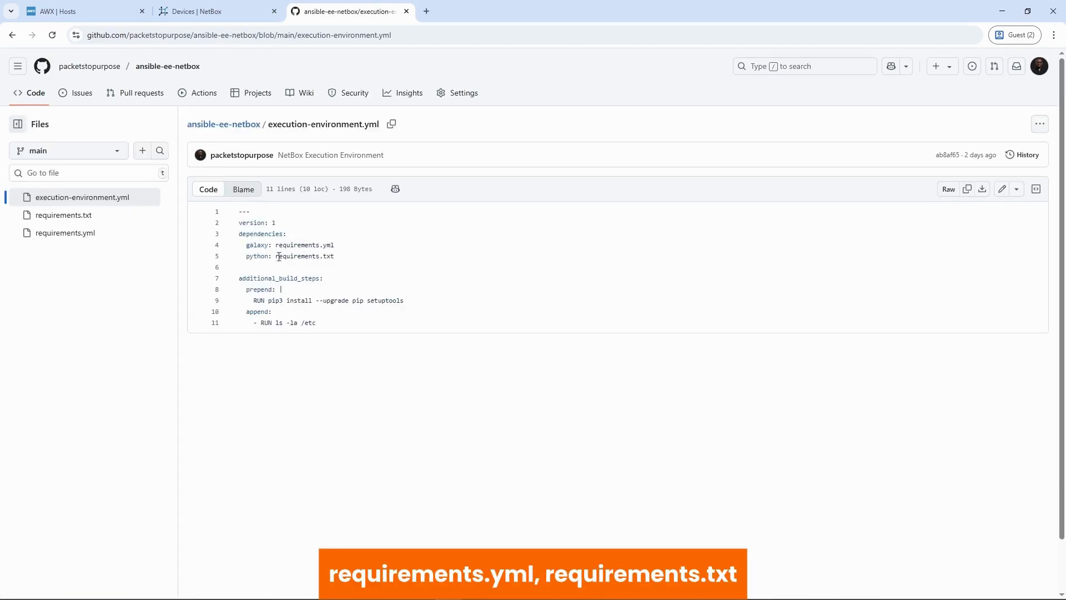
{"action": "left_click", "coordinate": [223, 124]}
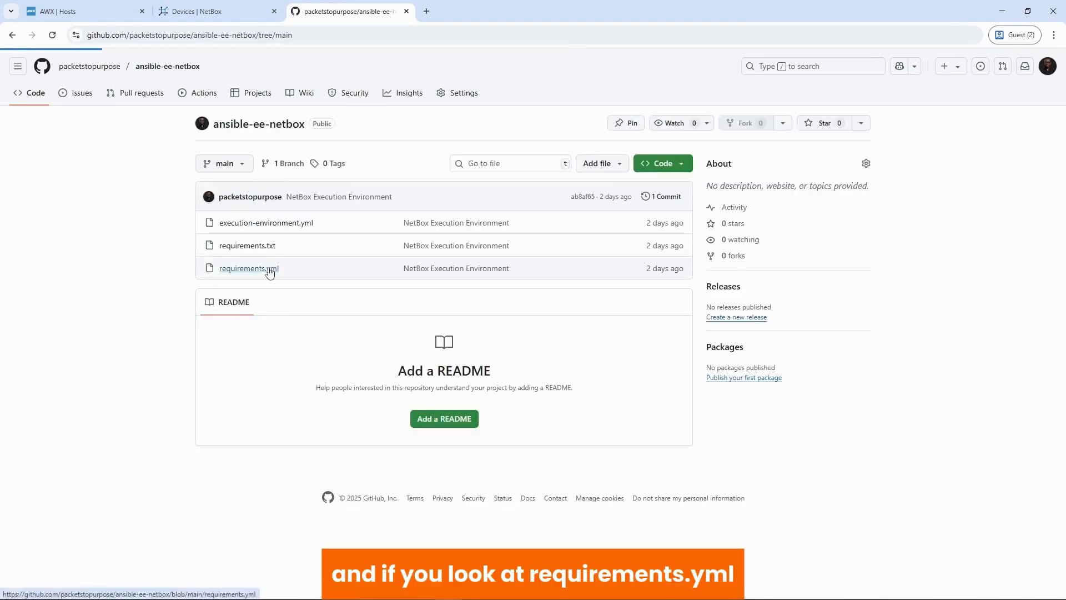
{"action": "left_click", "coordinate": [249, 268]}
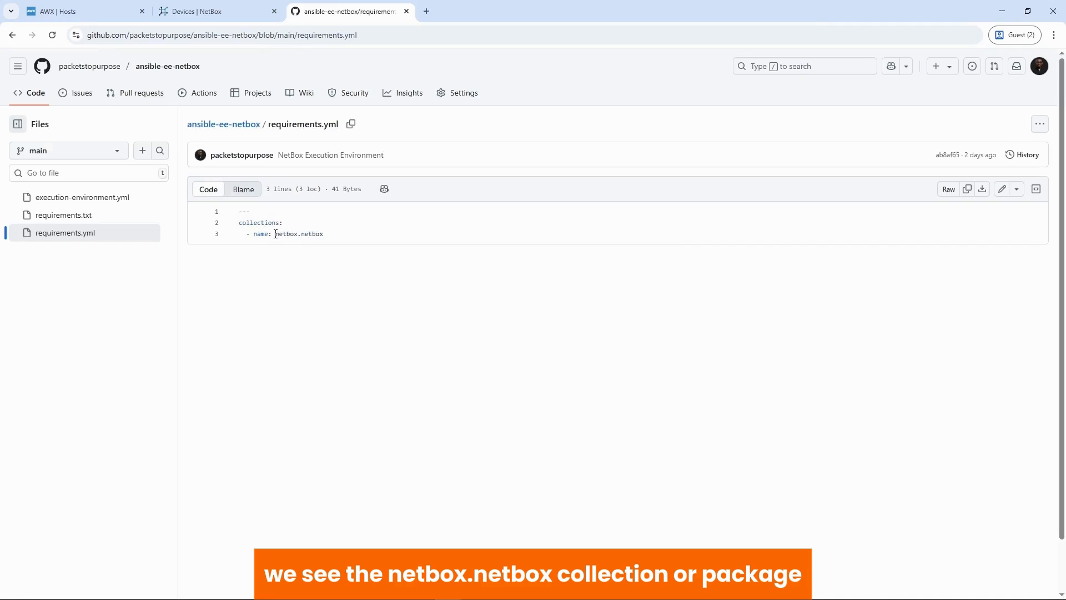
{"action": "mouse_move", "coordinate": [262, 207]}
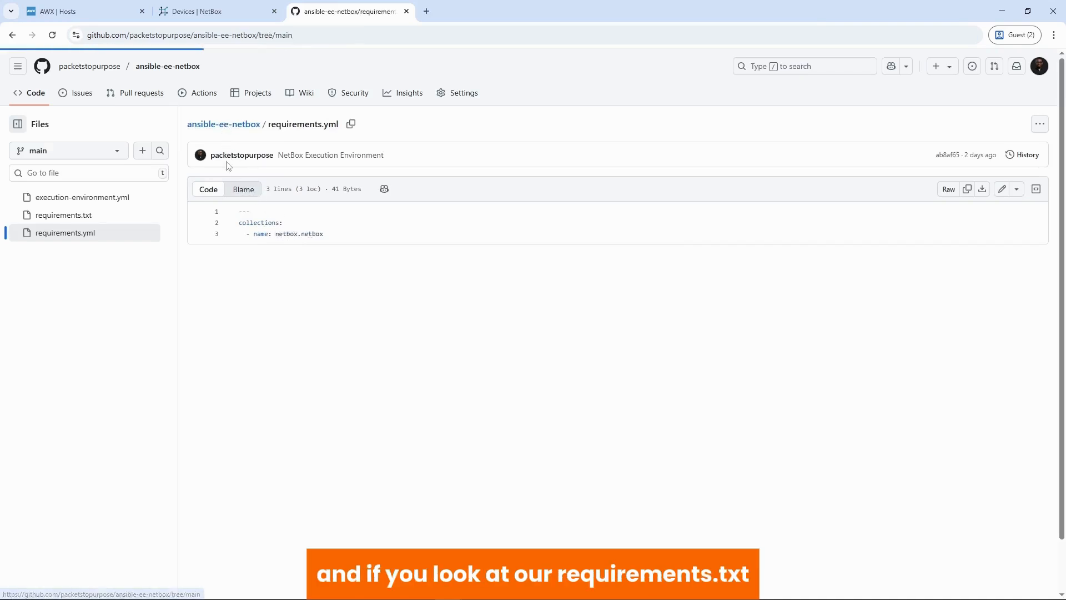
{"action": "left_click", "coordinate": [223, 125]}
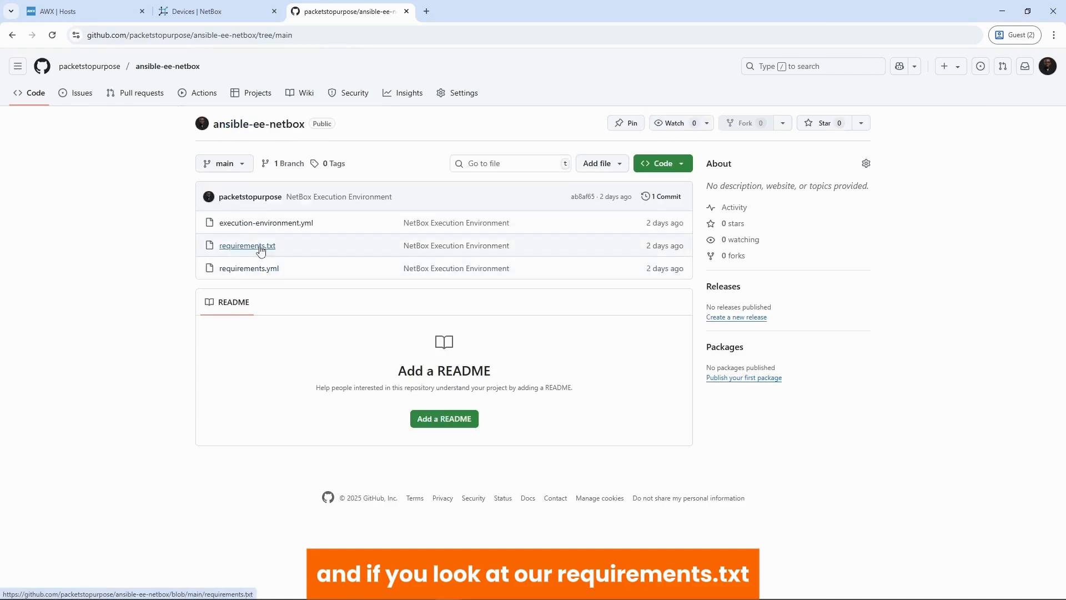
{"action": "left_click", "coordinate": [246, 245]}
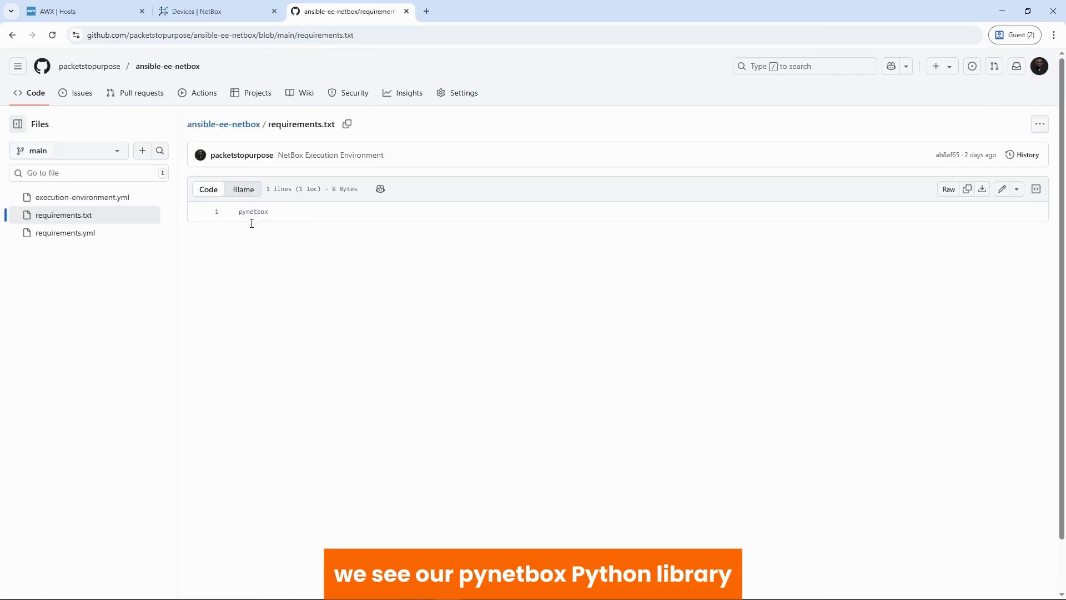
{"action": "left_click", "coordinate": [72, 11]}
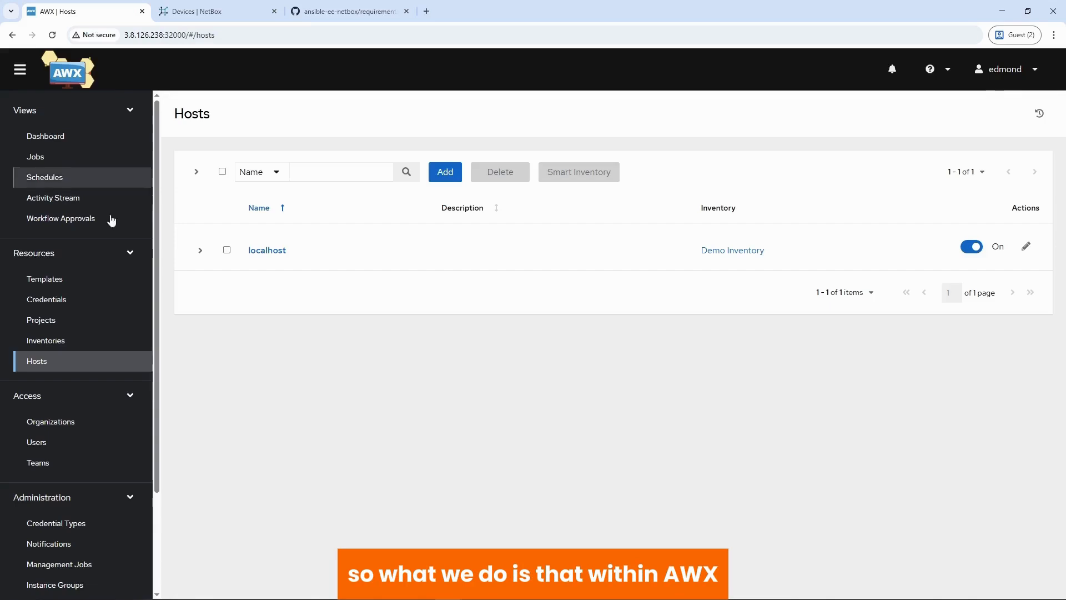
Step: Start a new execution environment with image ghcr.io/packetstopurpose/ansible-ee-netbox:1.0.0
{"action": "scroll", "scroll_direction": "down", "scroll_amount": 3}
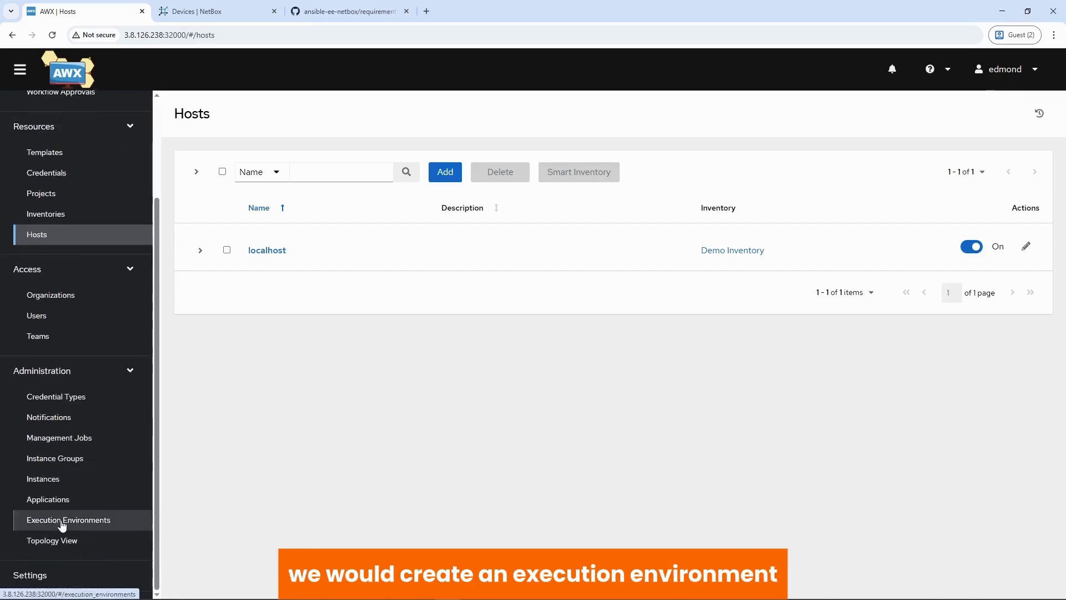
{"action": "left_click", "coordinate": [68, 520]}
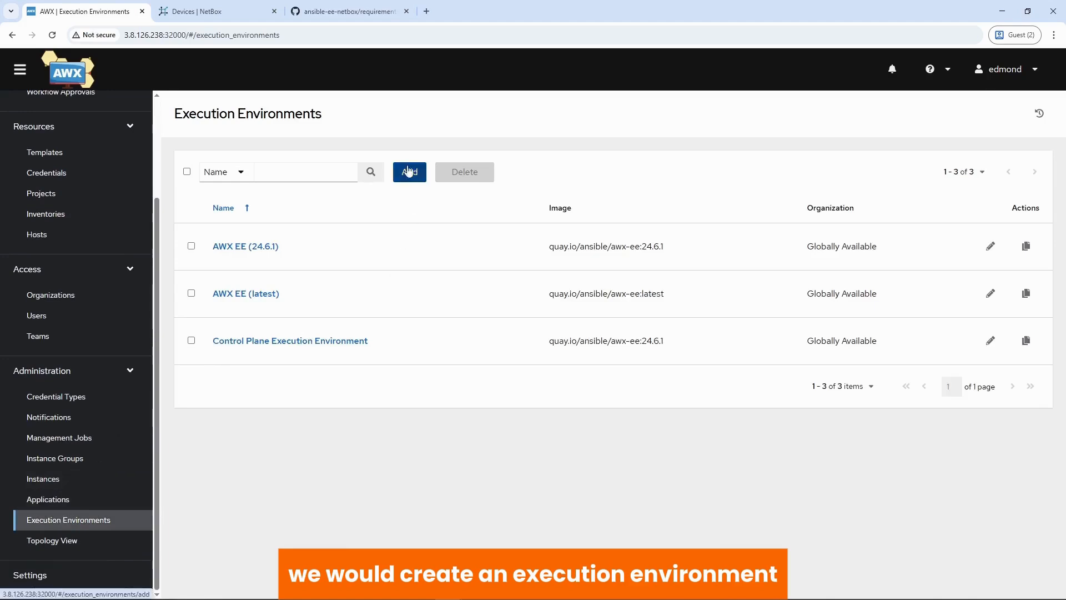
{"action": "left_click", "coordinate": [409, 171]}
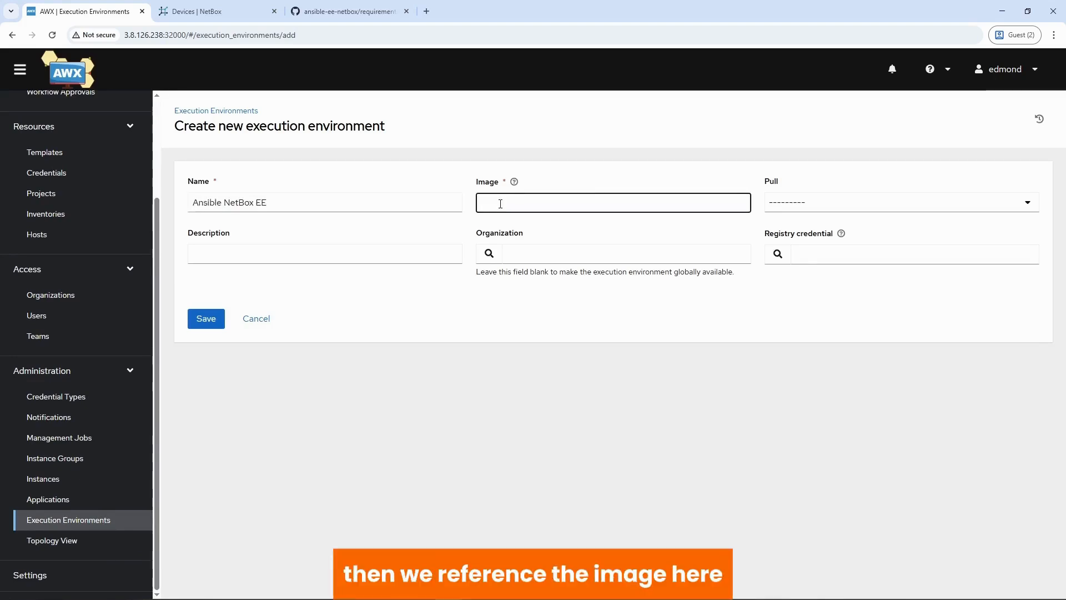
{"action": "type", "text": "ghcr.io/packetstopurpose/ansible-ee-netbox:1.0.0"}
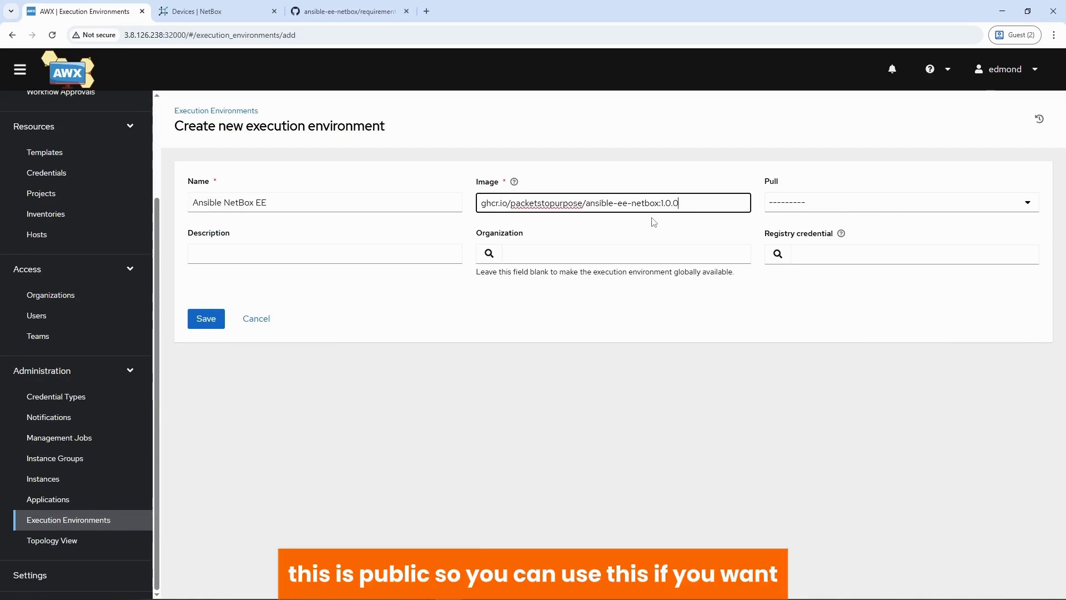
Step: Set the pull policy to Always and the organization to Velloxx Bank
{"action": "left_click", "coordinate": [902, 202]}
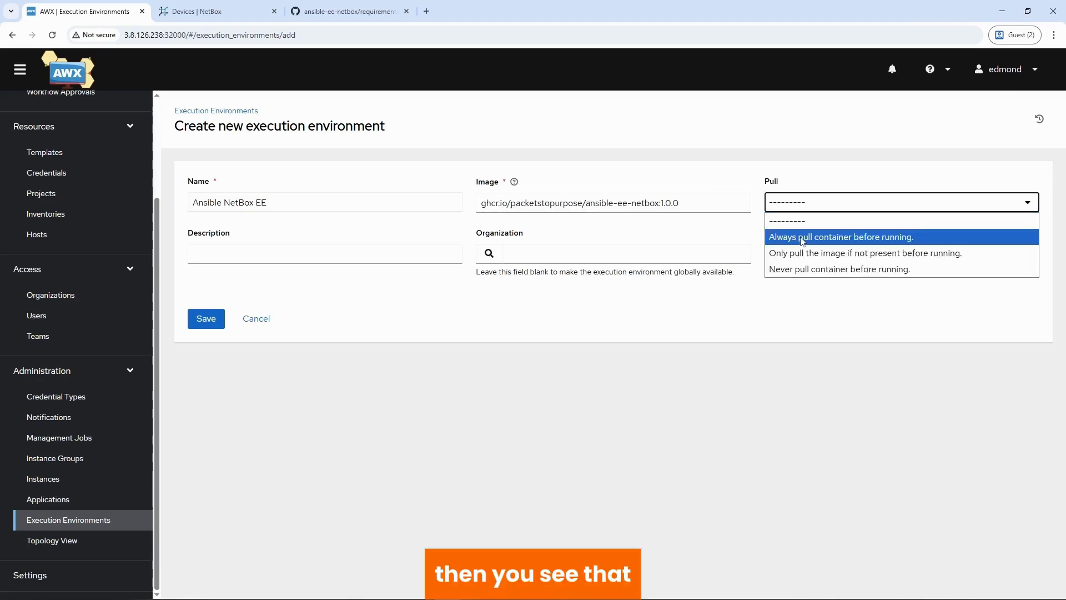
{"action": "left_click", "coordinate": [840, 236]}
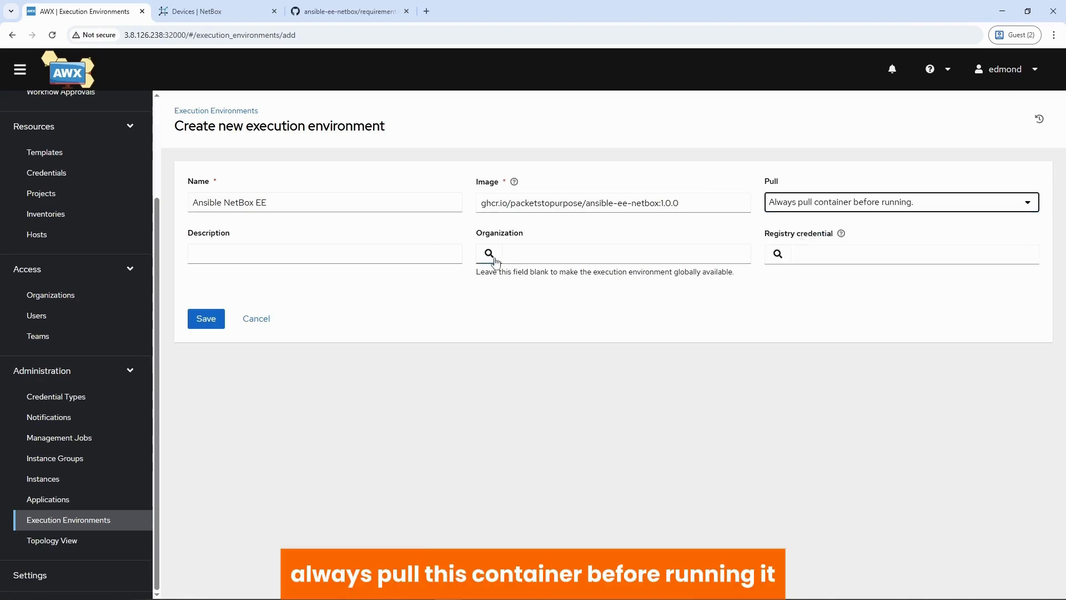
{"action": "left_click", "coordinate": [488, 253]}
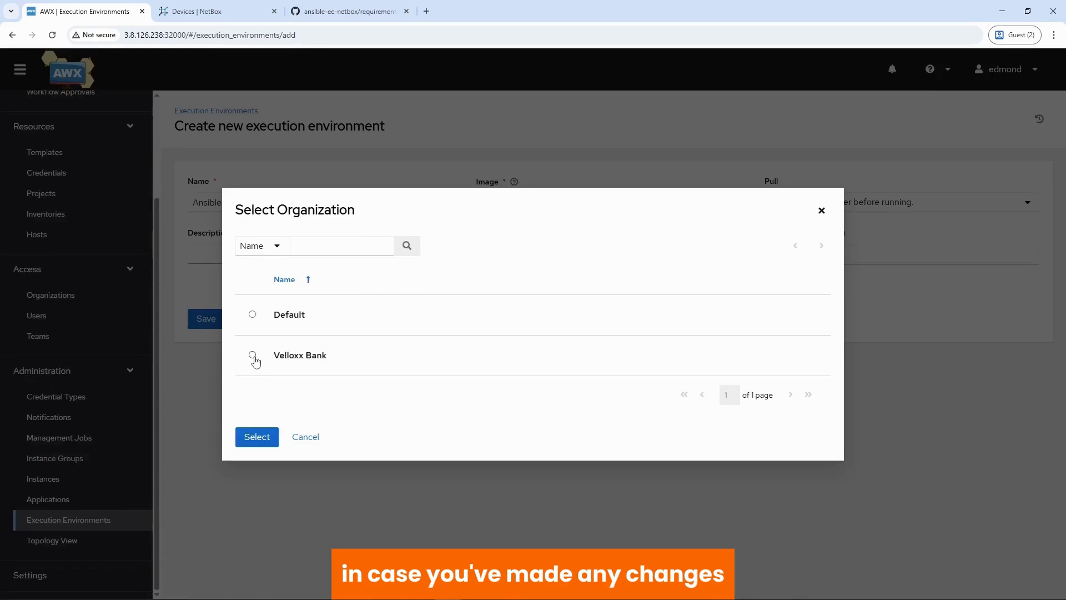
{"action": "left_click", "coordinate": [252, 357]}
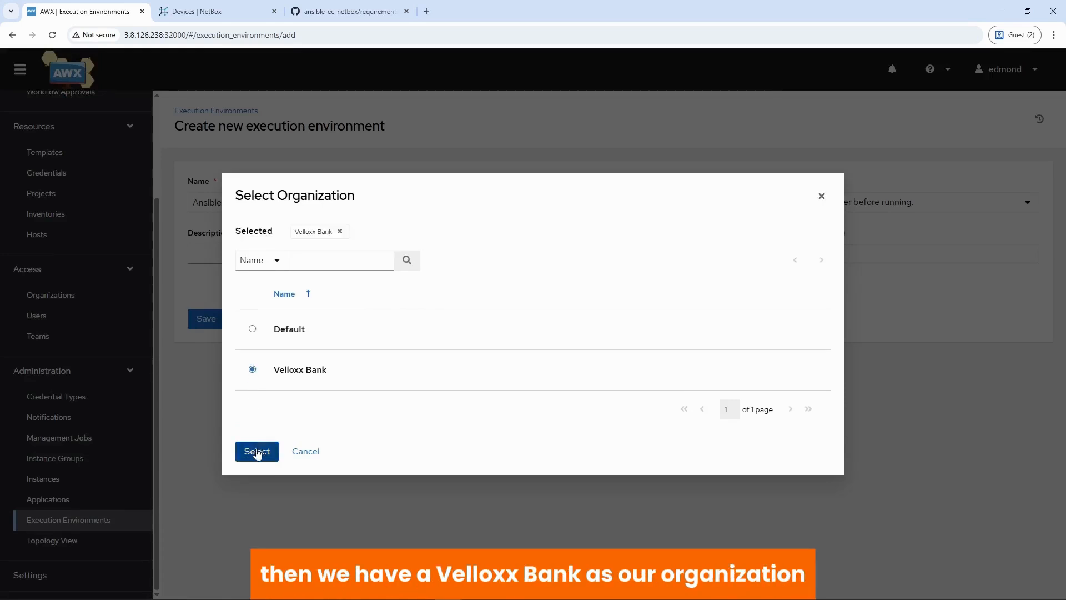
{"action": "left_click", "coordinate": [256, 451]}
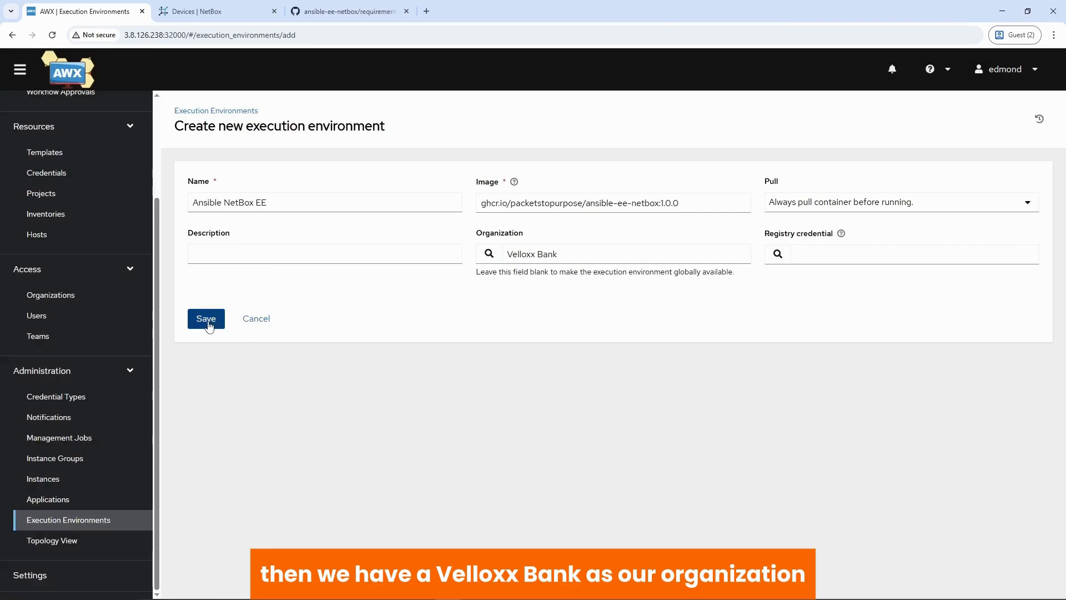
Step: Save the Ansible NetBox EE environment and start a new inventory
{"action": "left_click", "coordinate": [206, 319]}
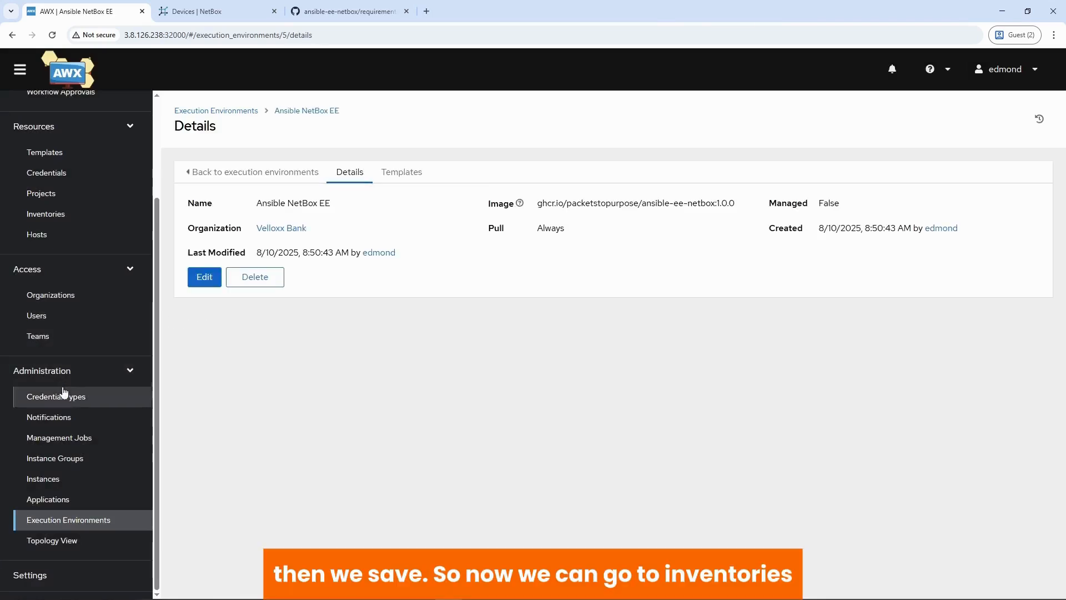
{"action": "left_click", "coordinate": [46, 214]}
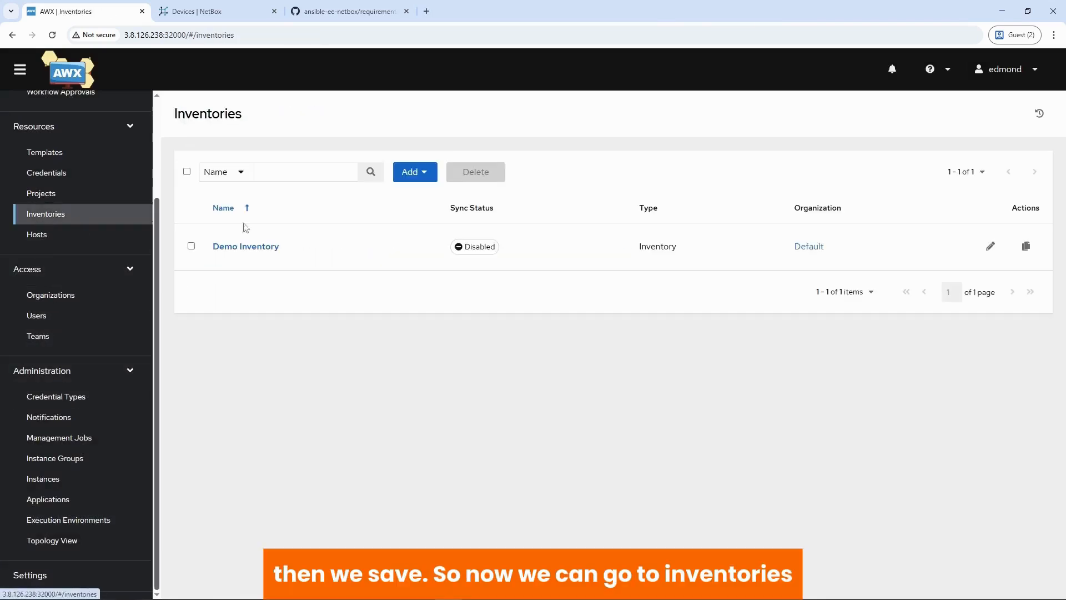
{"action": "left_click", "coordinate": [409, 171]}
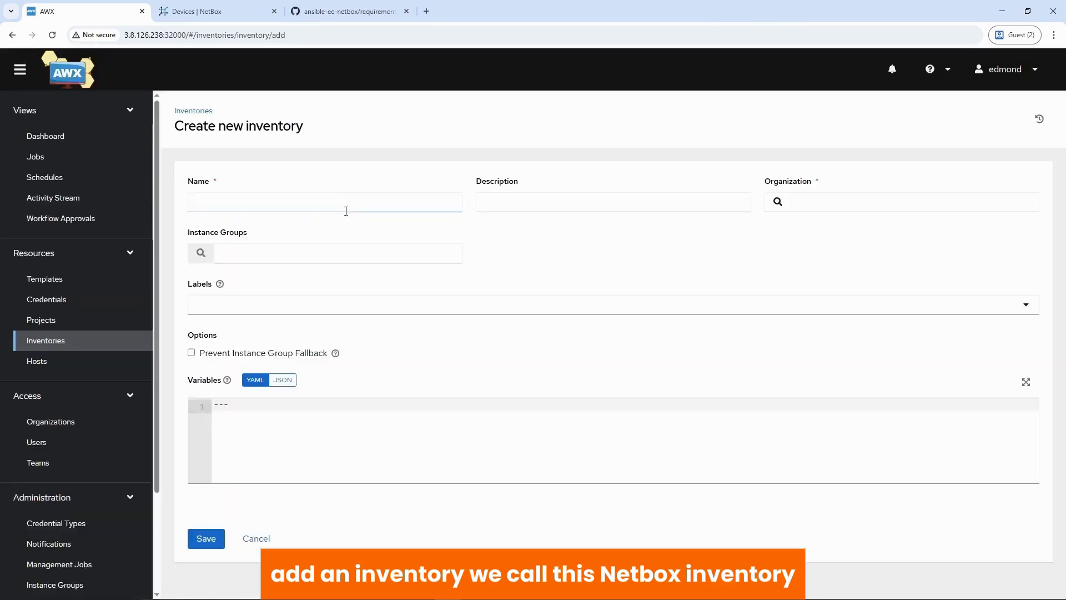
Step: Name it NetBox Inventory, assign the Velloxx Bank organization and save it
{"action": "left_click", "coordinate": [324, 201]}
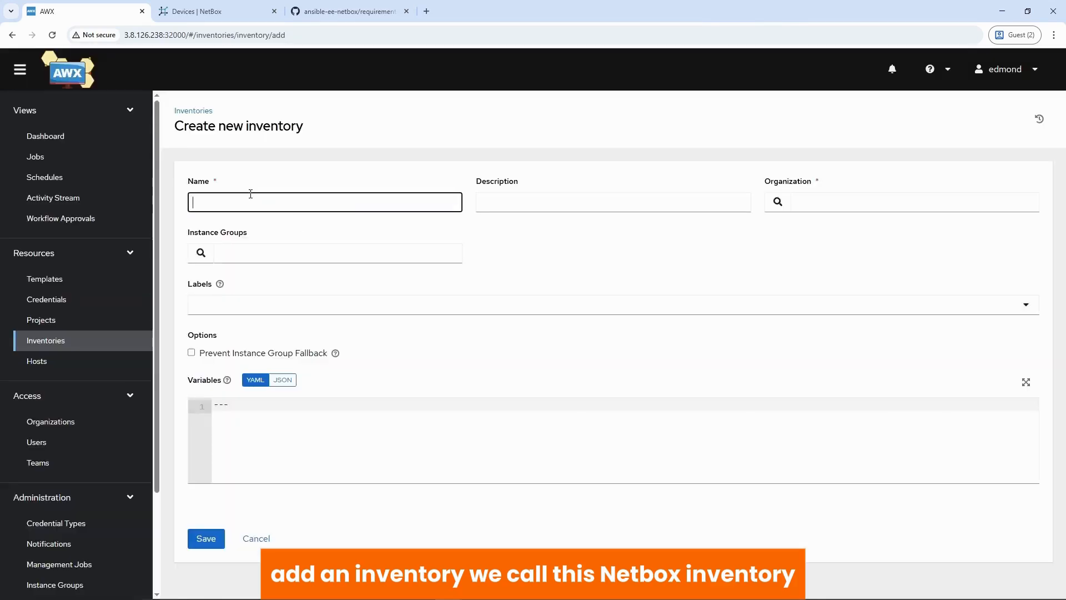
{"action": "left_click", "coordinate": [777, 201]}
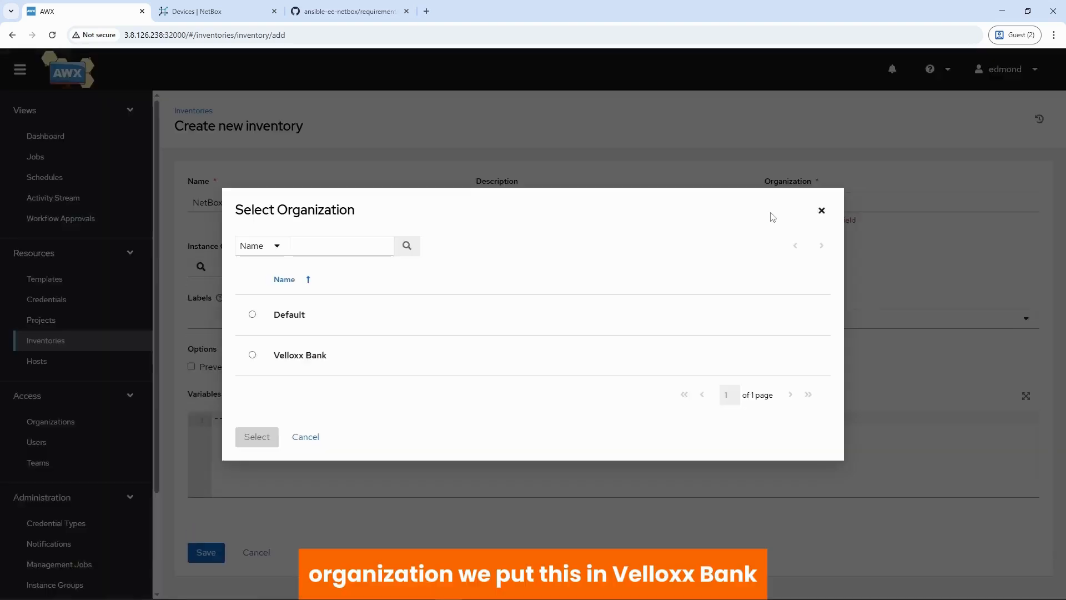
{"action": "left_click", "coordinate": [257, 438]}
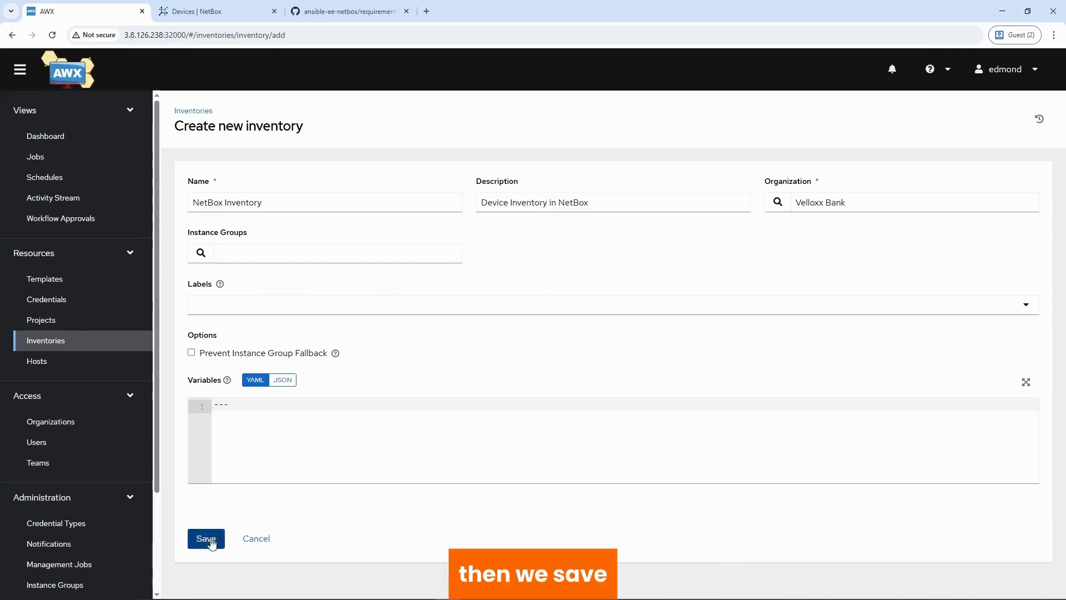
{"action": "left_click", "coordinate": [205, 537]}
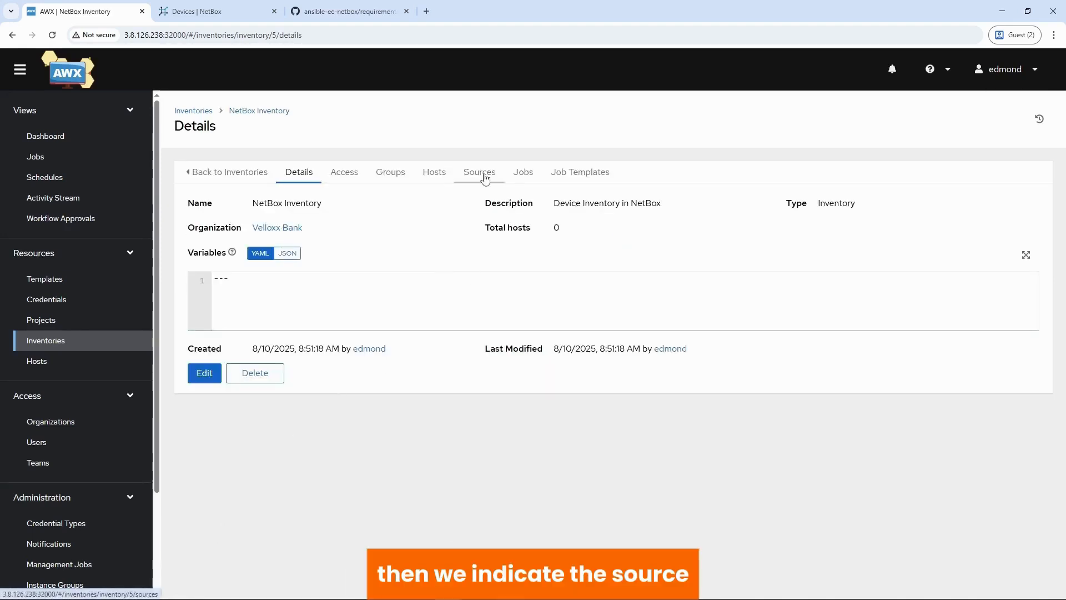
Step: Add a NetBox source to the inventory running in the Ansible NetBox EE environment
{"action": "left_click", "coordinate": [479, 172]}
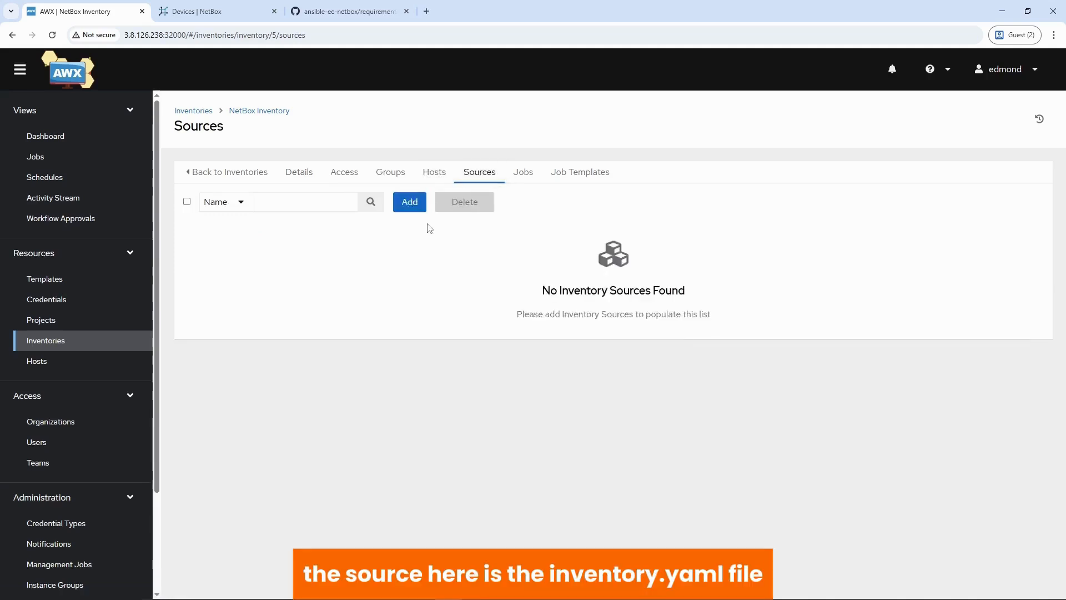
{"action": "mouse_move", "coordinate": [420, 226]}
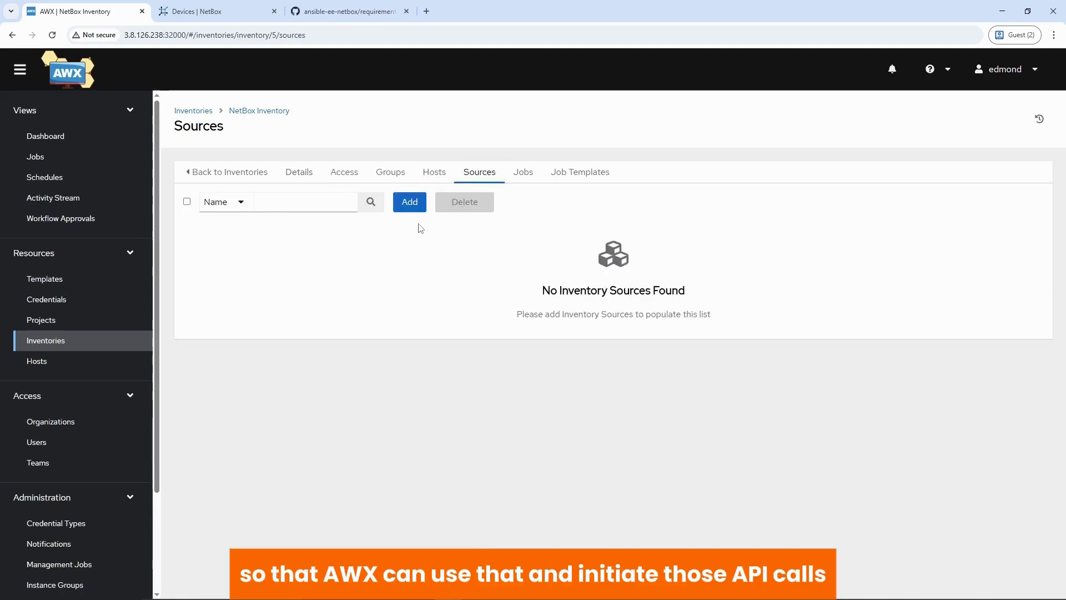
{"action": "left_click", "coordinate": [409, 202]}
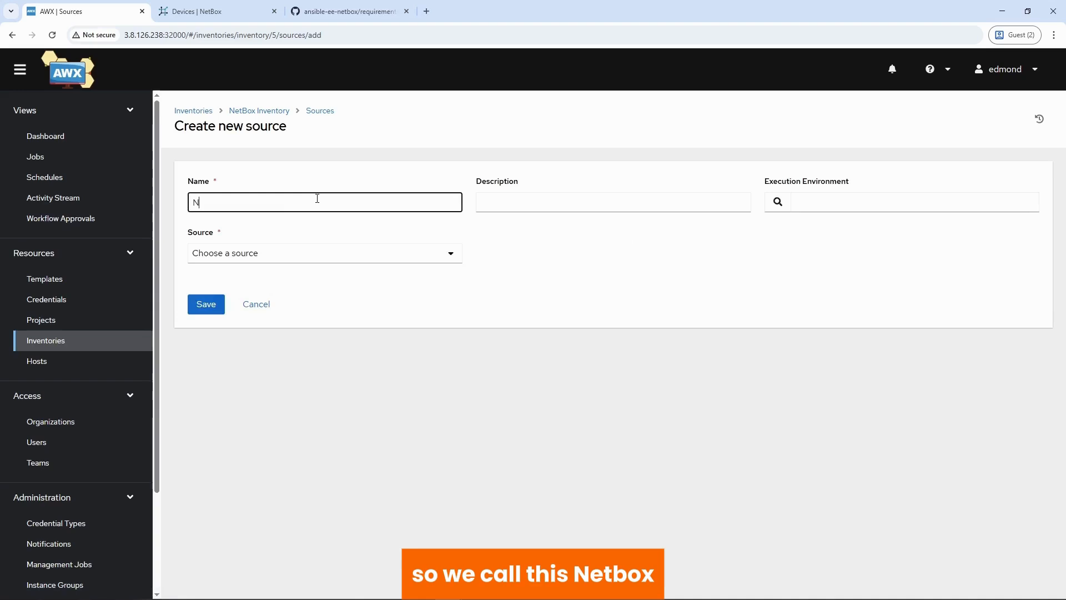
{"action": "left_click", "coordinate": [777, 201]}
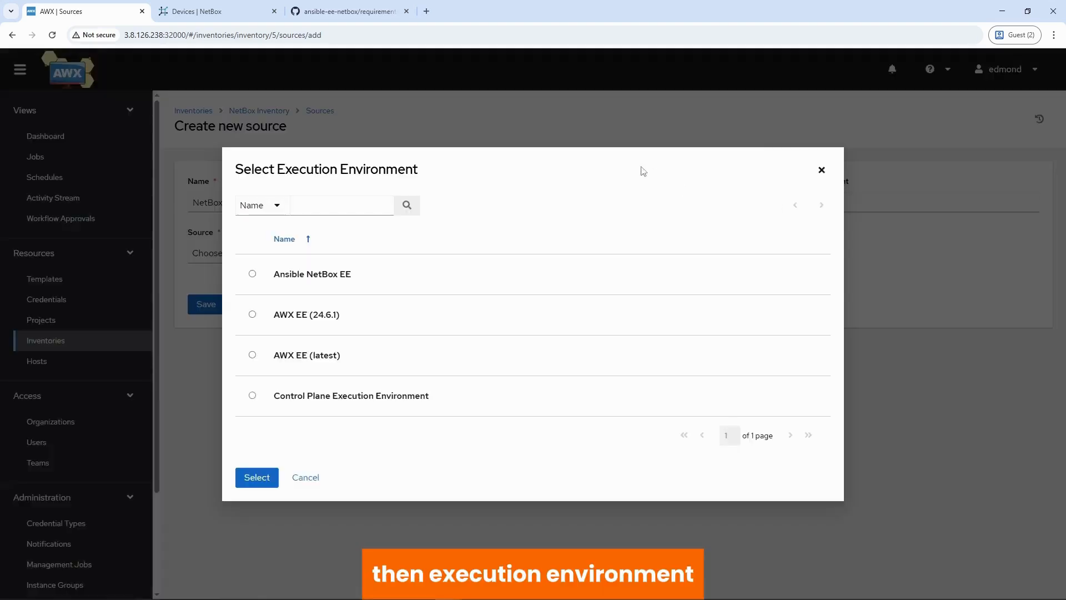
{"action": "mouse_move", "coordinate": [334, 297]}
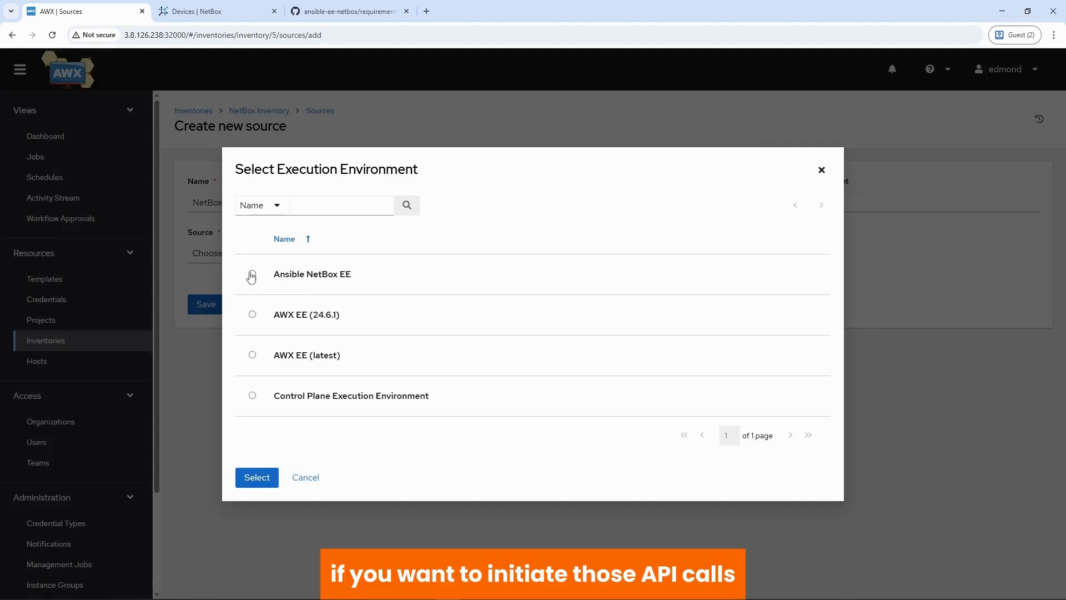
{"action": "left_click", "coordinate": [251, 275]}
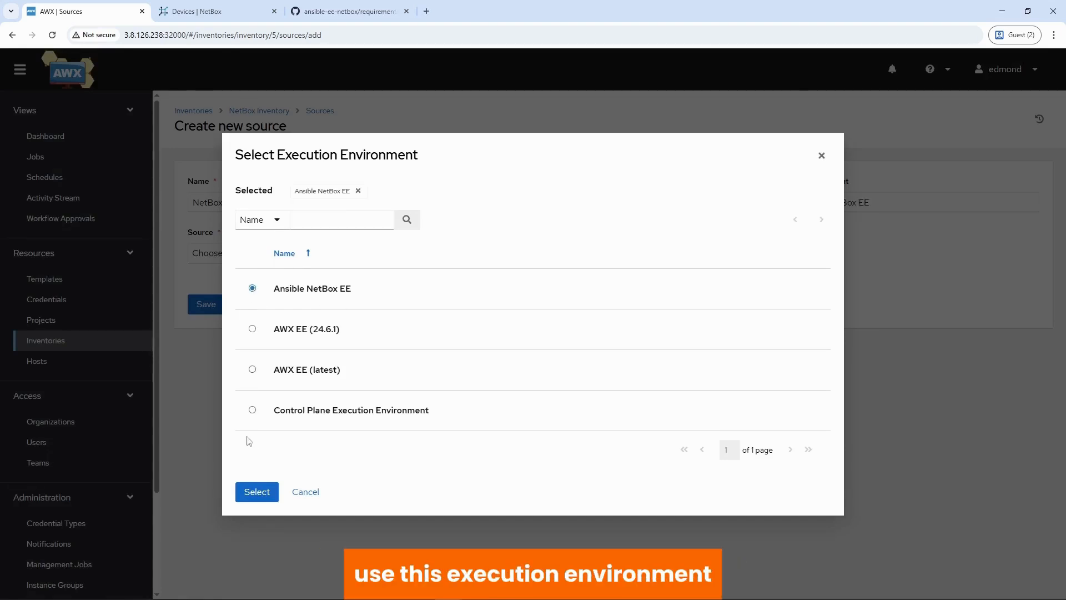
{"action": "left_click", "coordinate": [256, 492]}
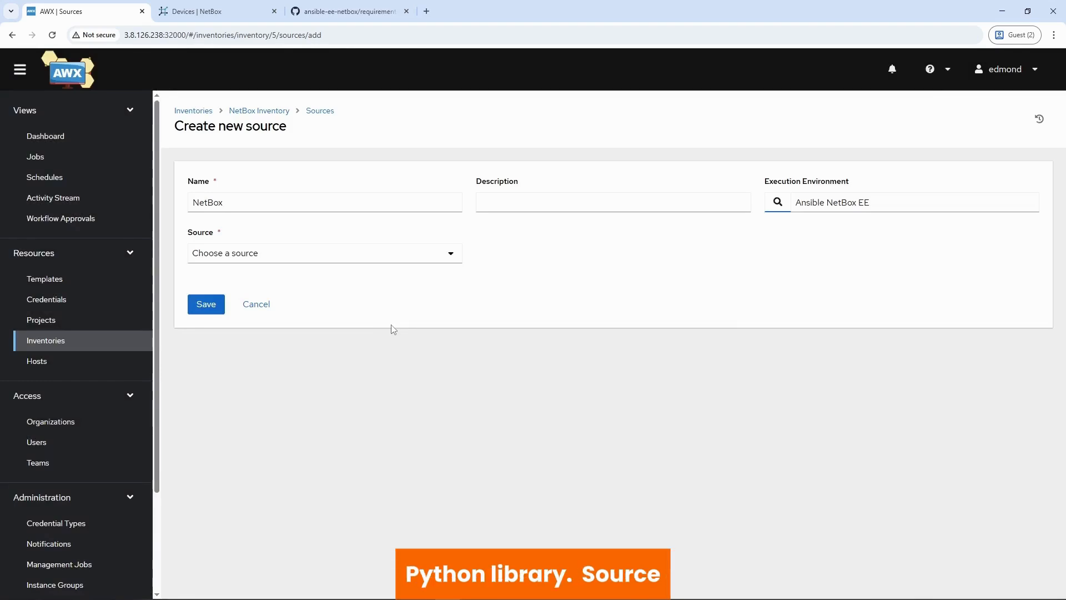
Step: Set the source type to Sourced from a Project
{"action": "left_click", "coordinate": [324, 253]}
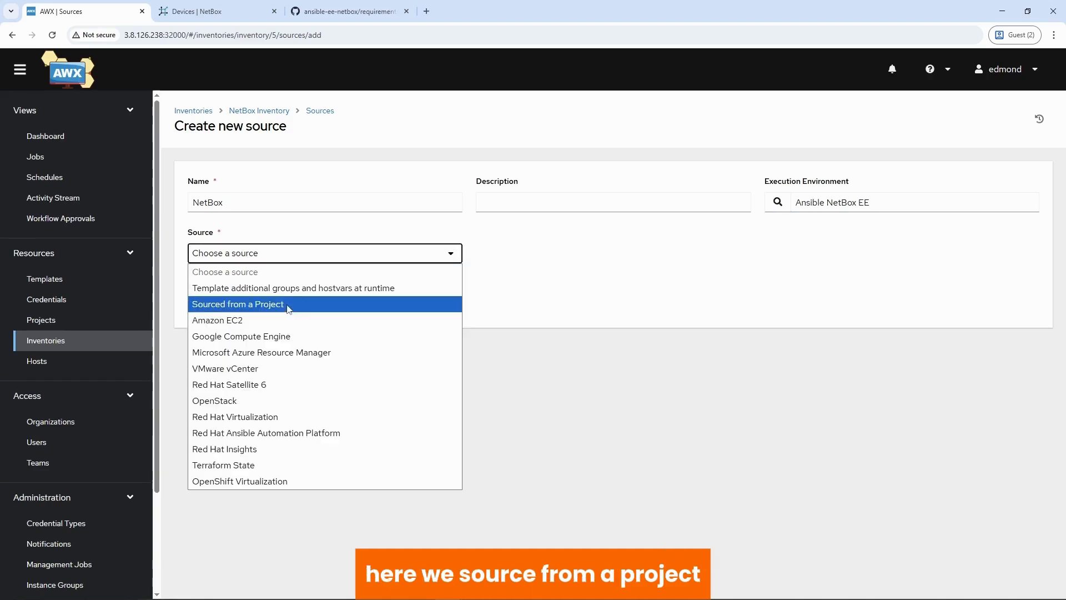
{"action": "left_click", "coordinate": [238, 303]}
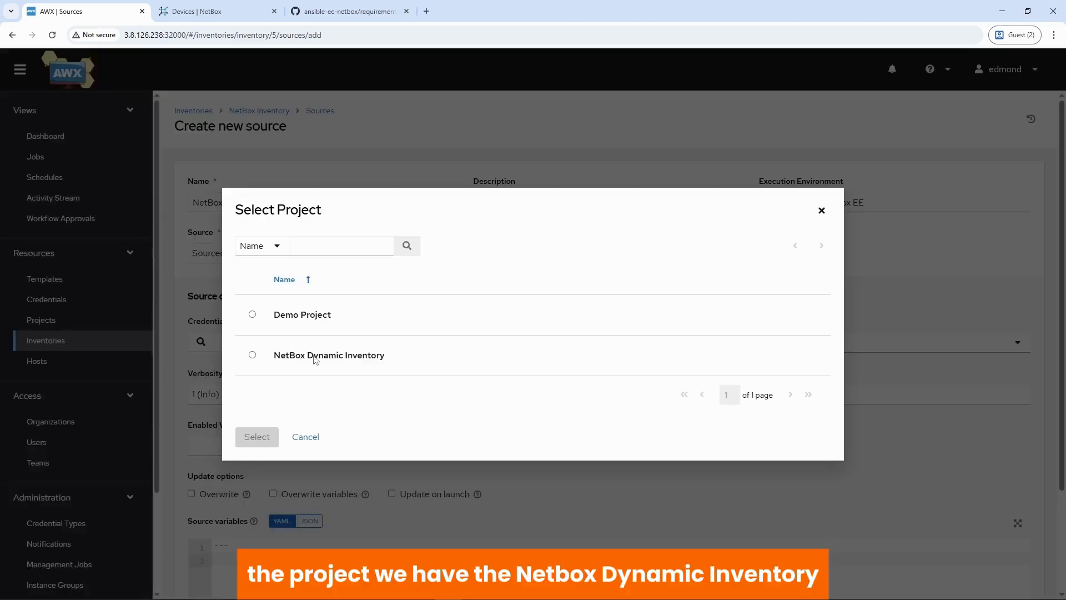
{"action": "mouse_move", "coordinate": [701, 315]}
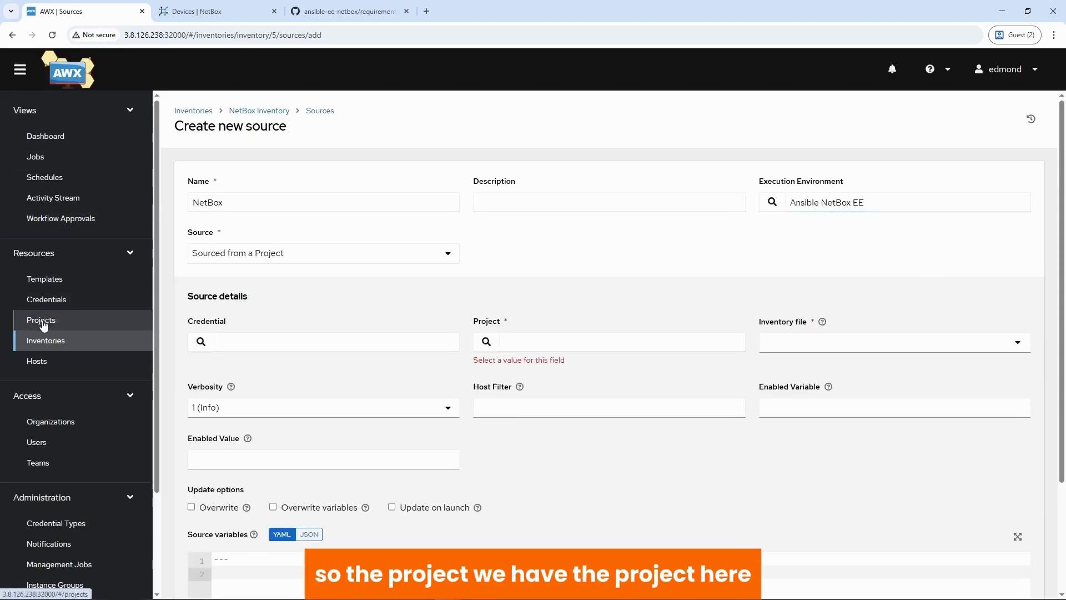
Step: Rename the NetBox Dynamic Inventory project to NetBox Repo, save it and sync it
{"action": "left_click", "coordinate": [40, 319]}
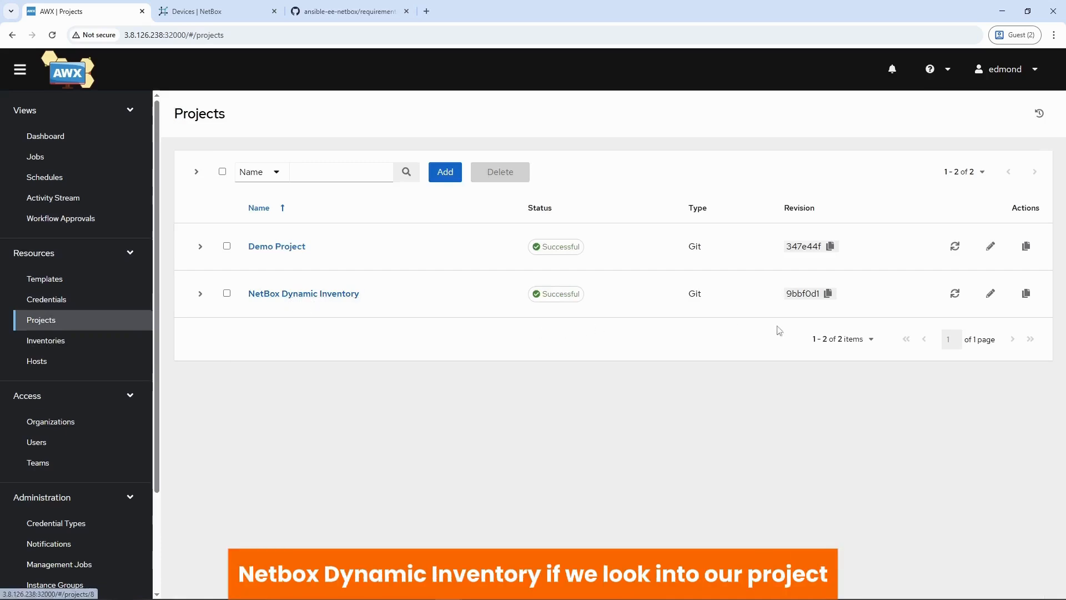
{"action": "left_click", "coordinate": [990, 293]}
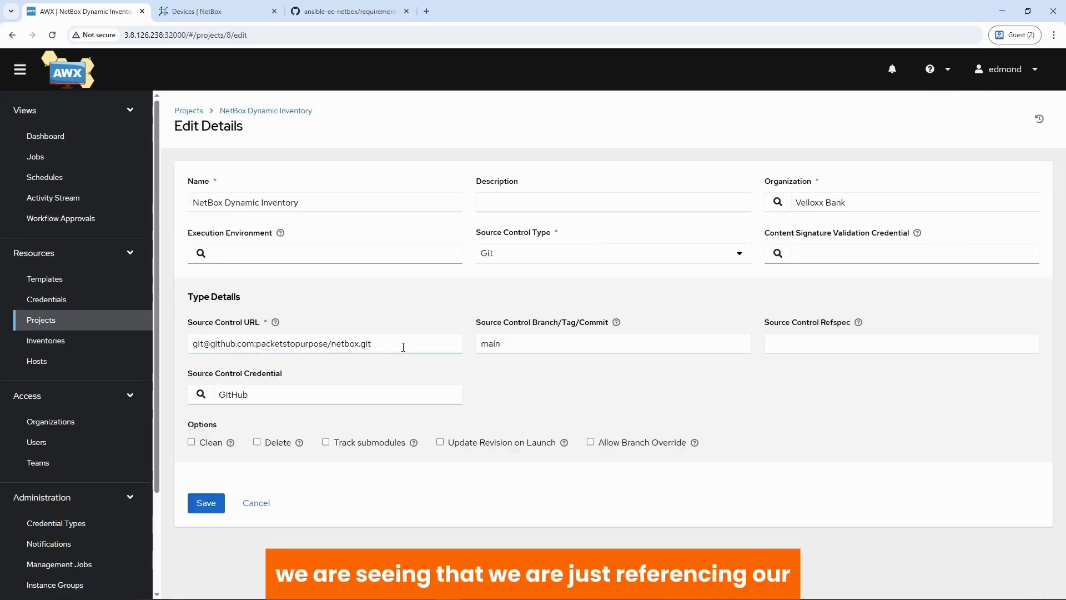
{"action": "triple_click", "coordinate": [281, 343]}
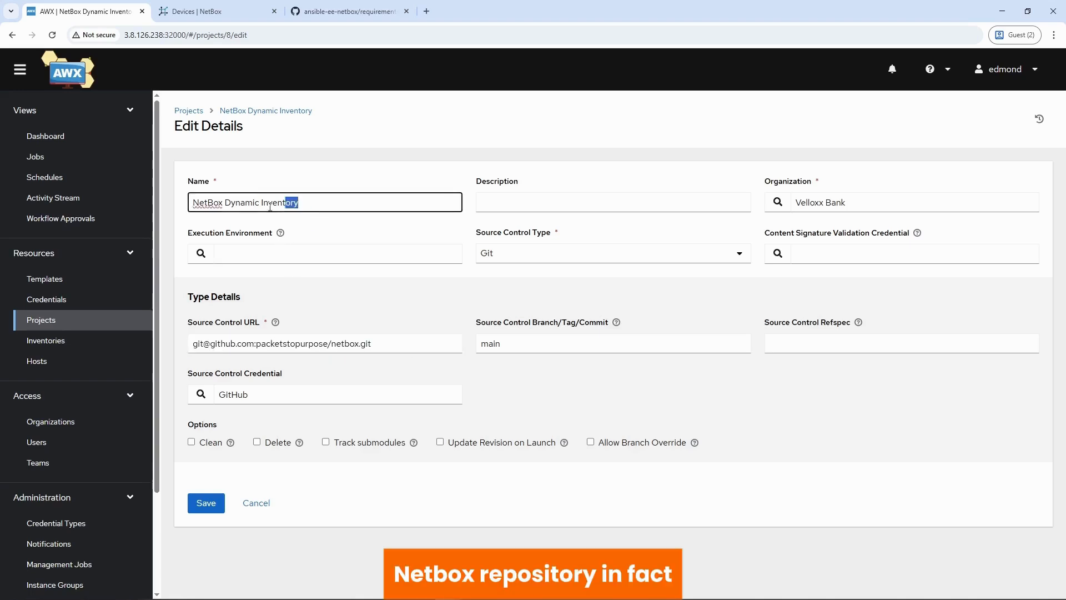
{"action": "type", "text": "NetBox R"}
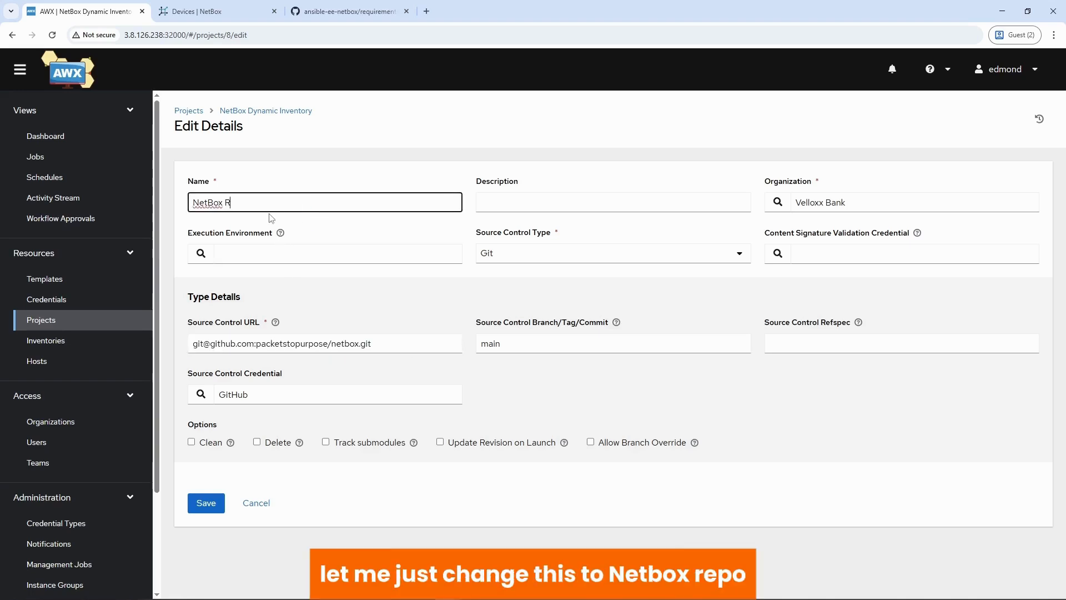
{"action": "type", "text": "epo"}
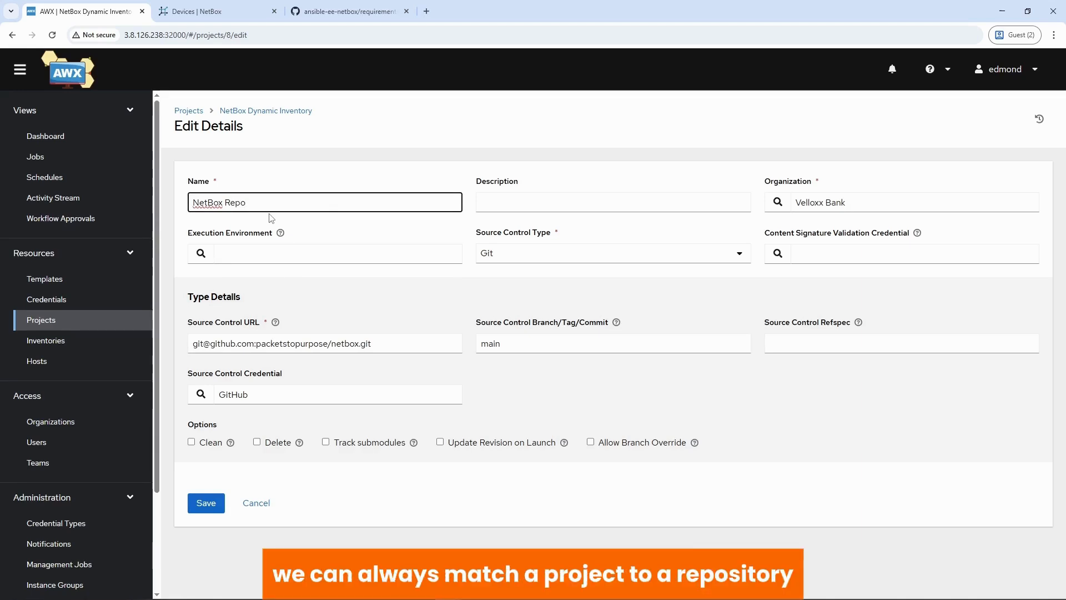
{"action": "left_click", "coordinate": [205, 503]}
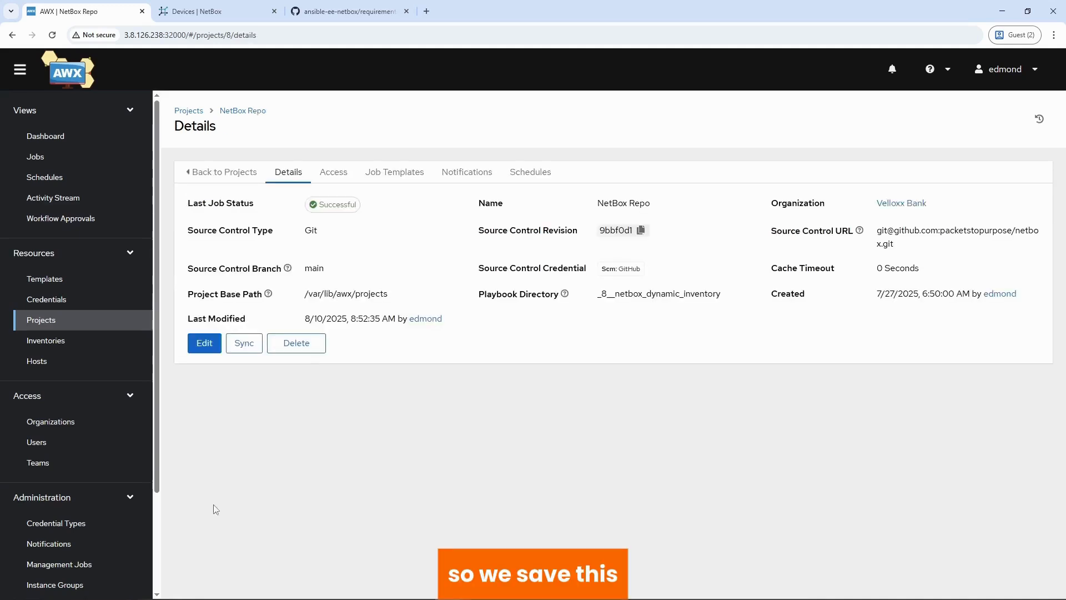
{"action": "mouse_move", "coordinate": [244, 343]}
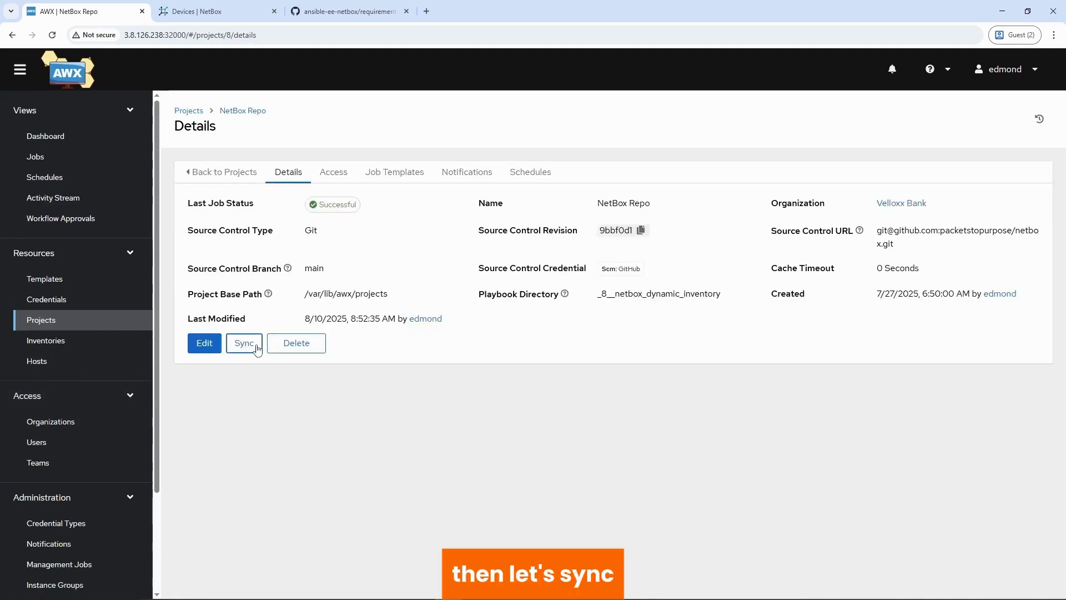
{"action": "left_click", "coordinate": [244, 343]}
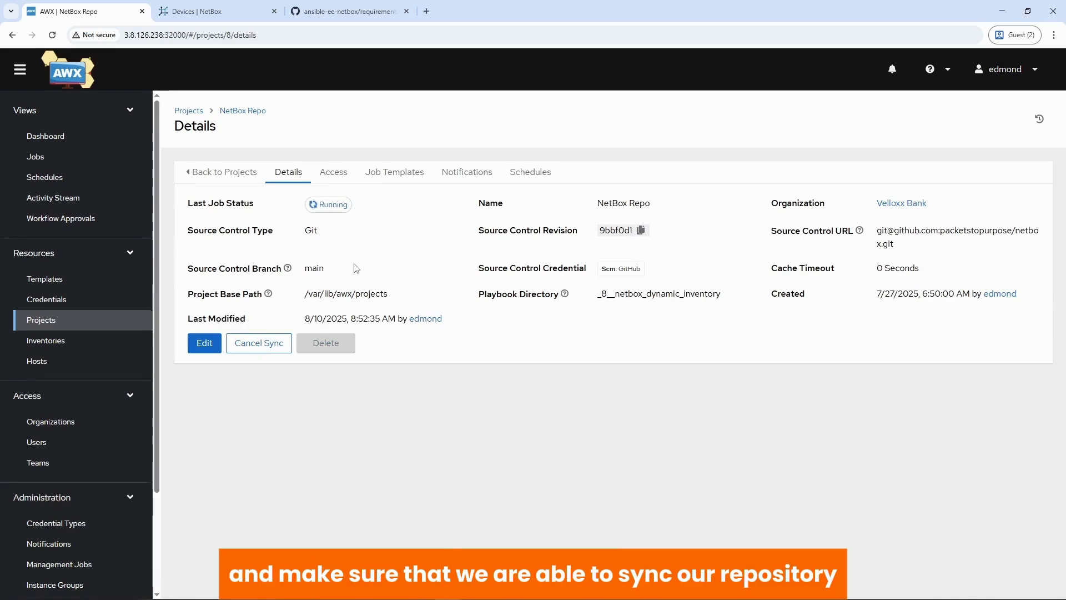
{"action": "mouse_move", "coordinate": [356, 271]}
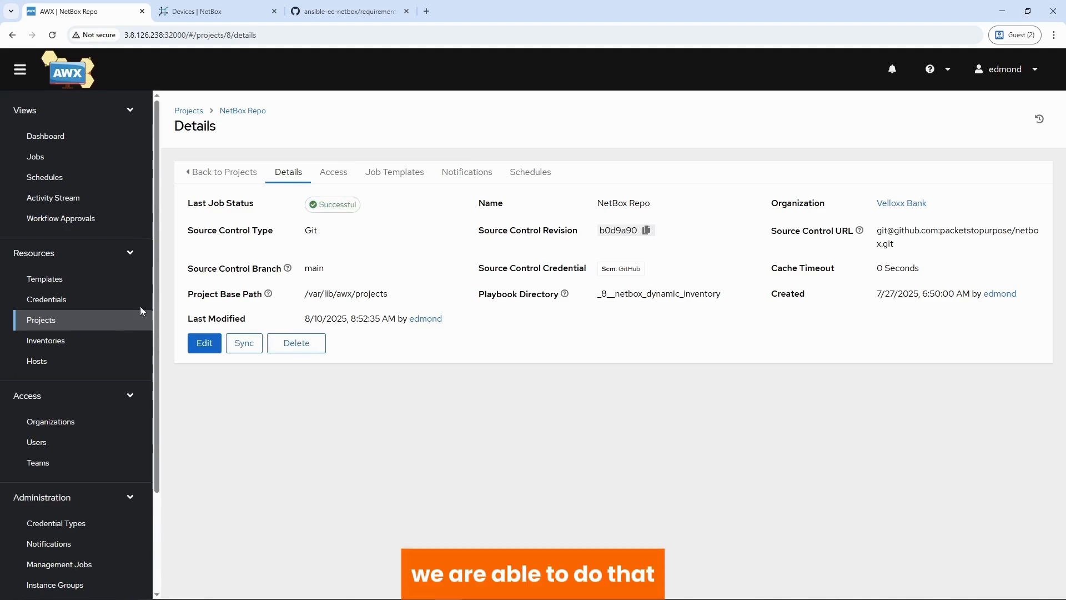
Step: Add a NetBox source to the NetBox Inventory using the Ansible NetBox EE environment
{"action": "left_click", "coordinate": [46, 340]}
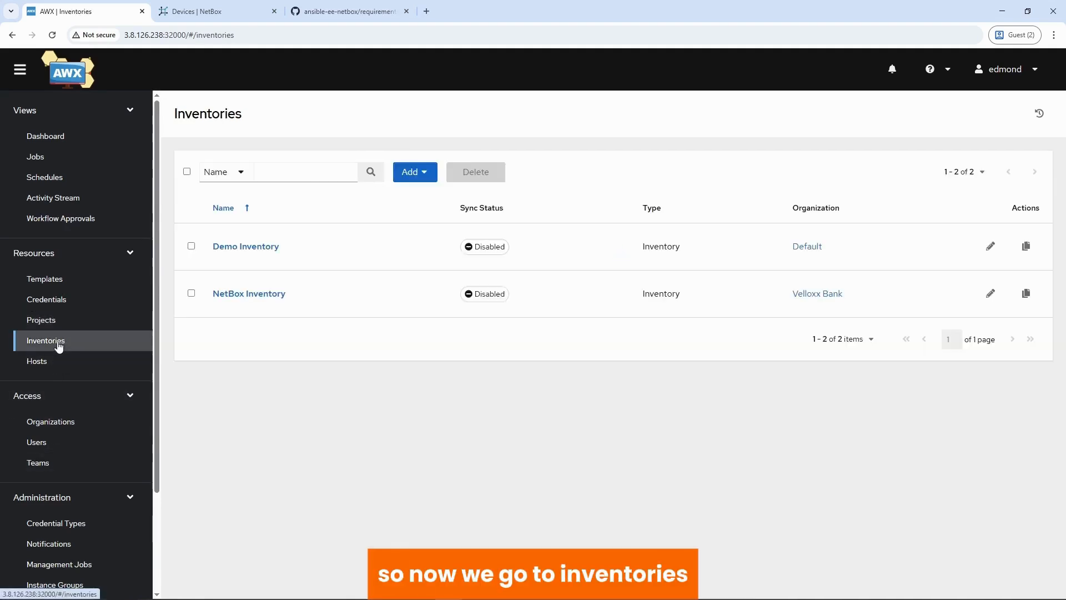
{"action": "left_click", "coordinate": [248, 293]}
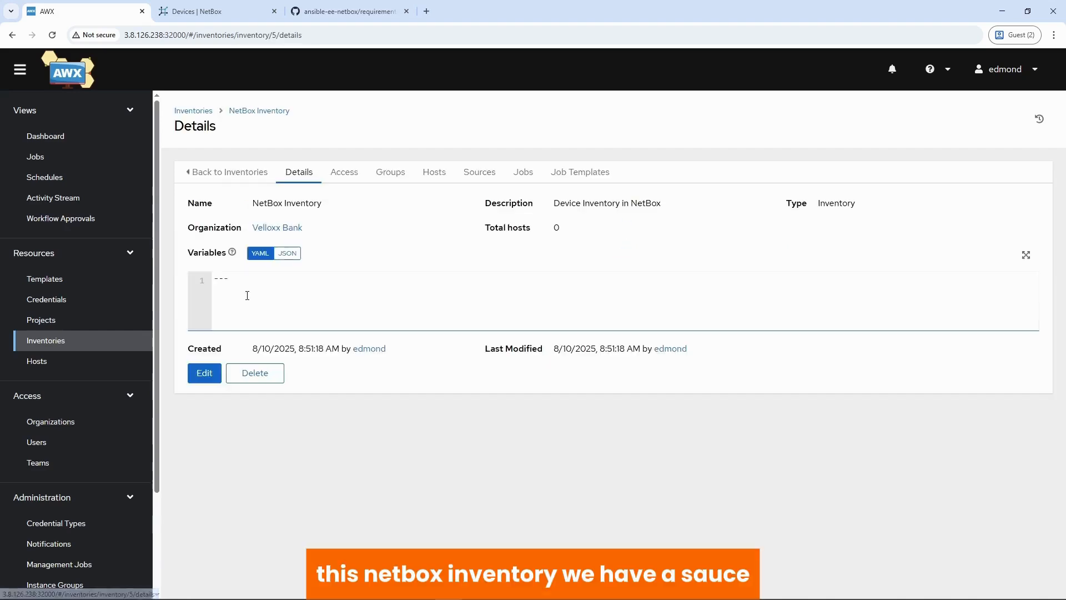
{"action": "left_click", "coordinate": [479, 171]}
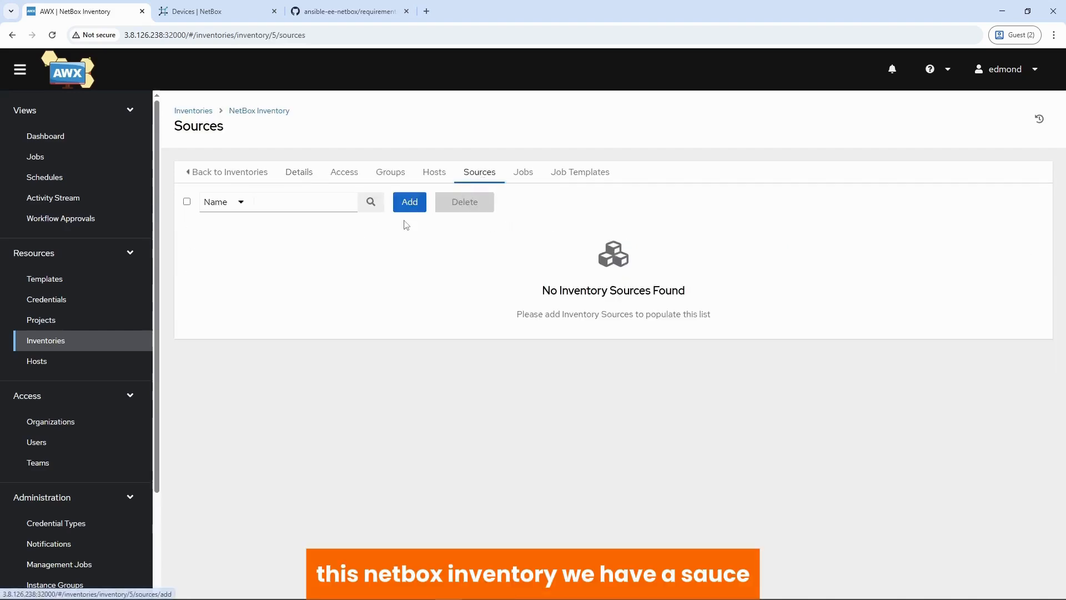
{"action": "left_click", "coordinate": [409, 201]}
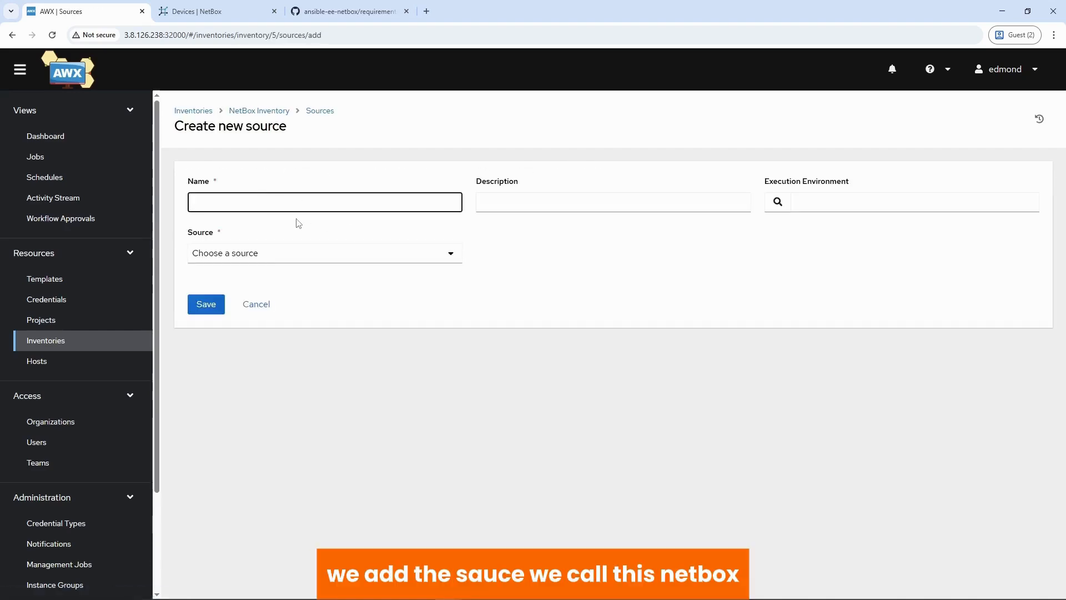
{"action": "type", "text": "NetBox"}
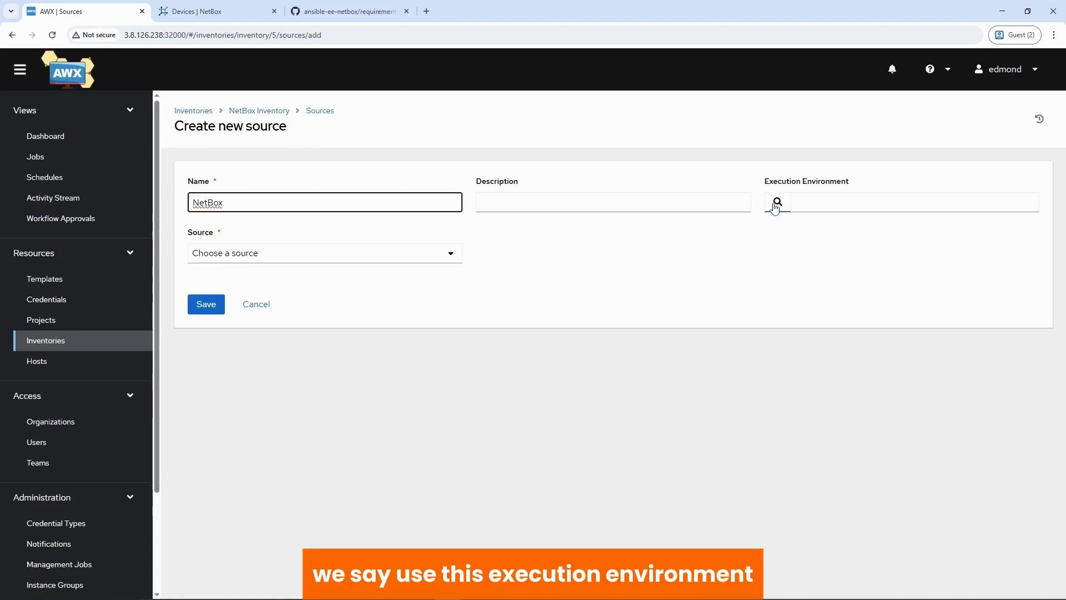
{"action": "left_click", "coordinate": [778, 202]}
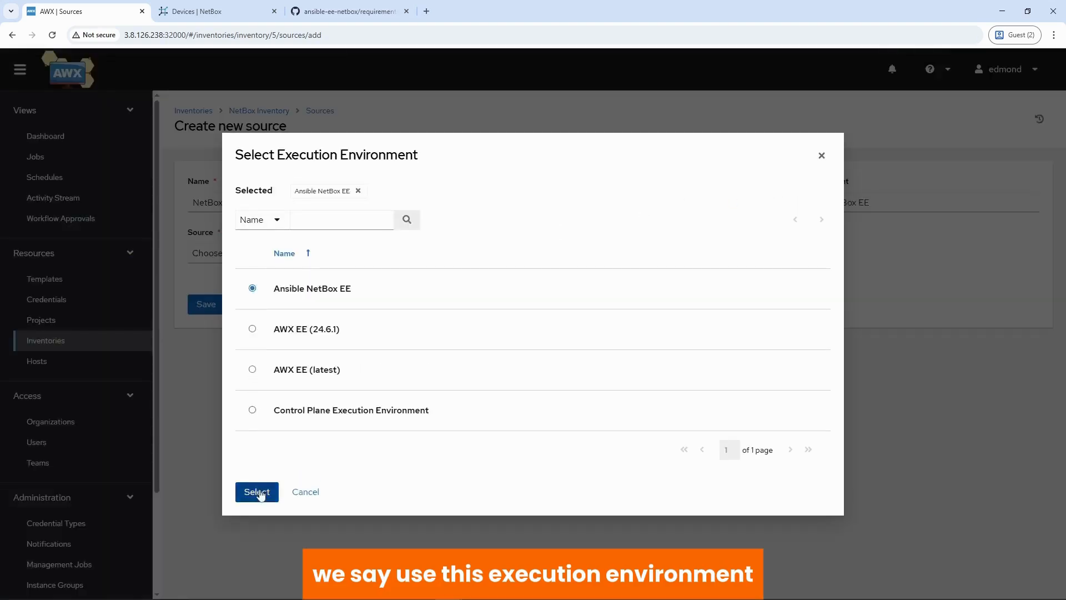
{"action": "left_click", "coordinate": [256, 492]}
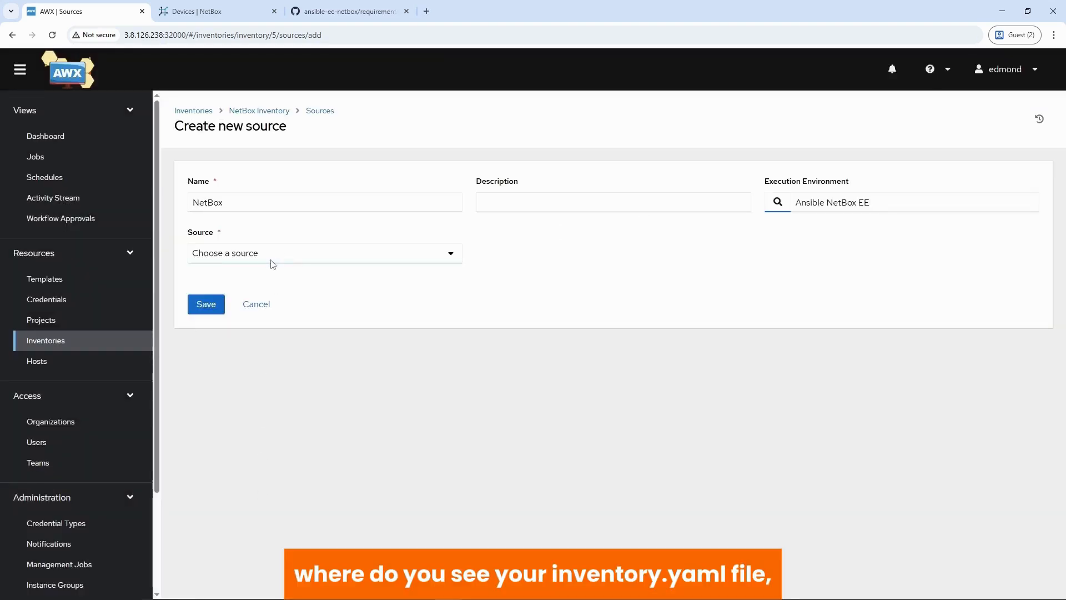
Step: Source it from the NetBox Repo project at / (project root) and save
{"action": "left_click", "coordinate": [324, 253]}
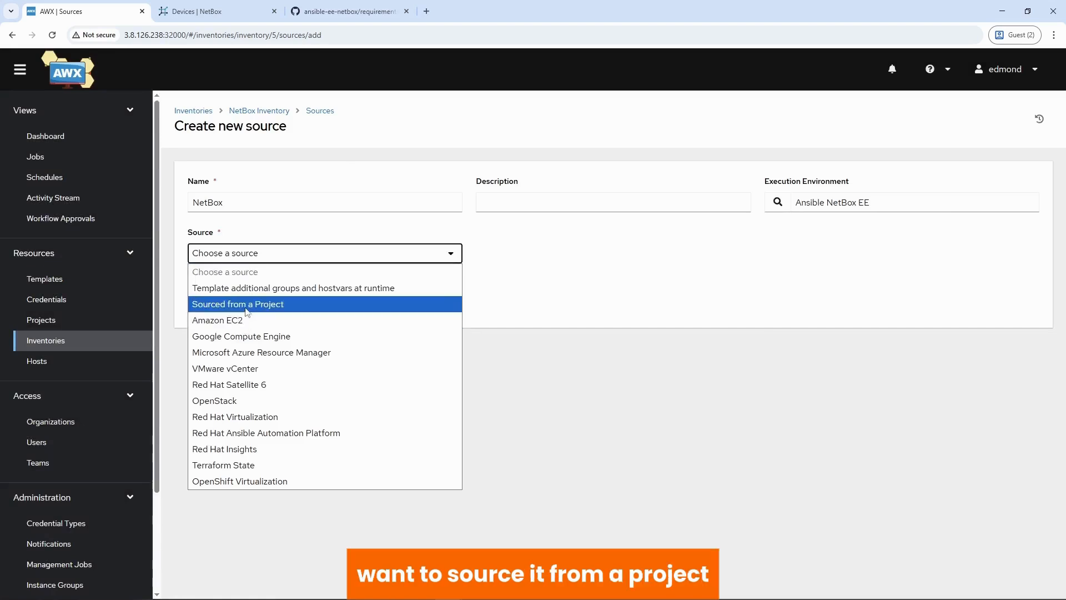
{"action": "left_click", "coordinate": [237, 303]}
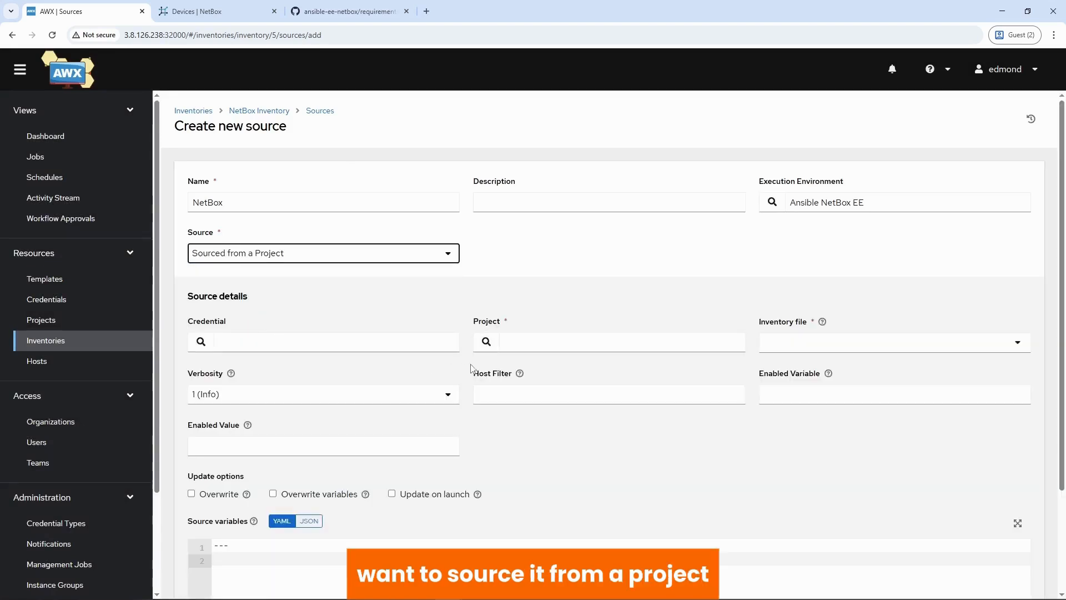
{"action": "left_click", "coordinate": [486, 342]}
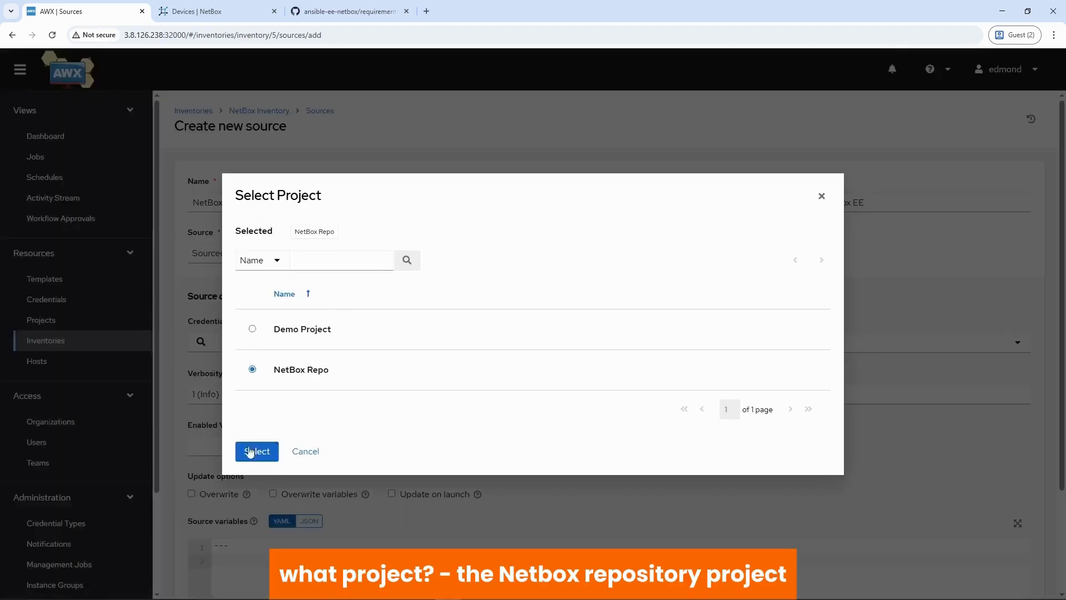
{"action": "left_click", "coordinate": [257, 451]}
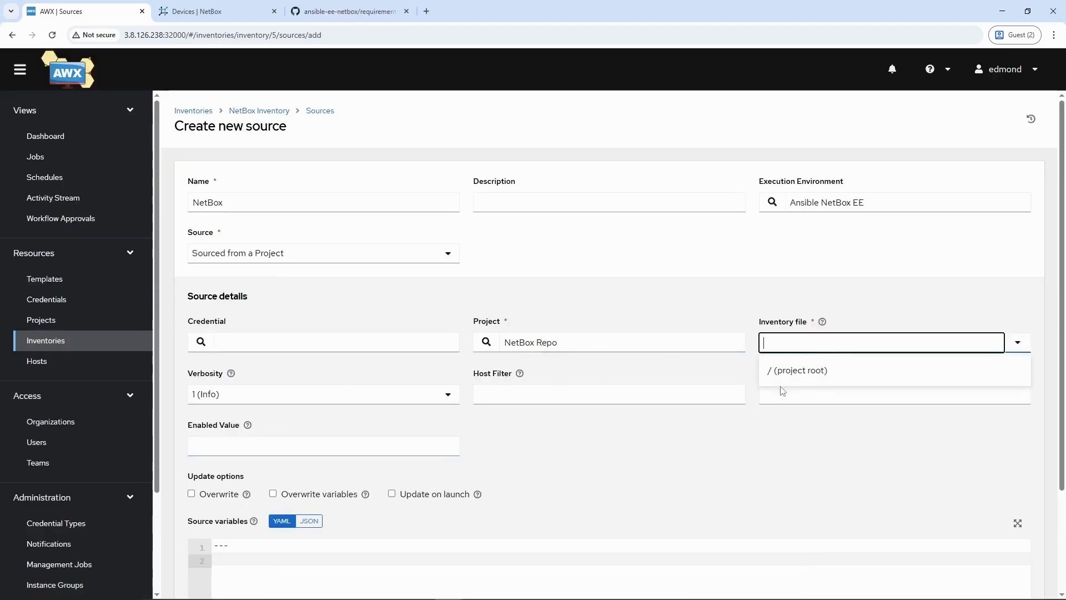
{"action": "left_click", "coordinate": [797, 371]}
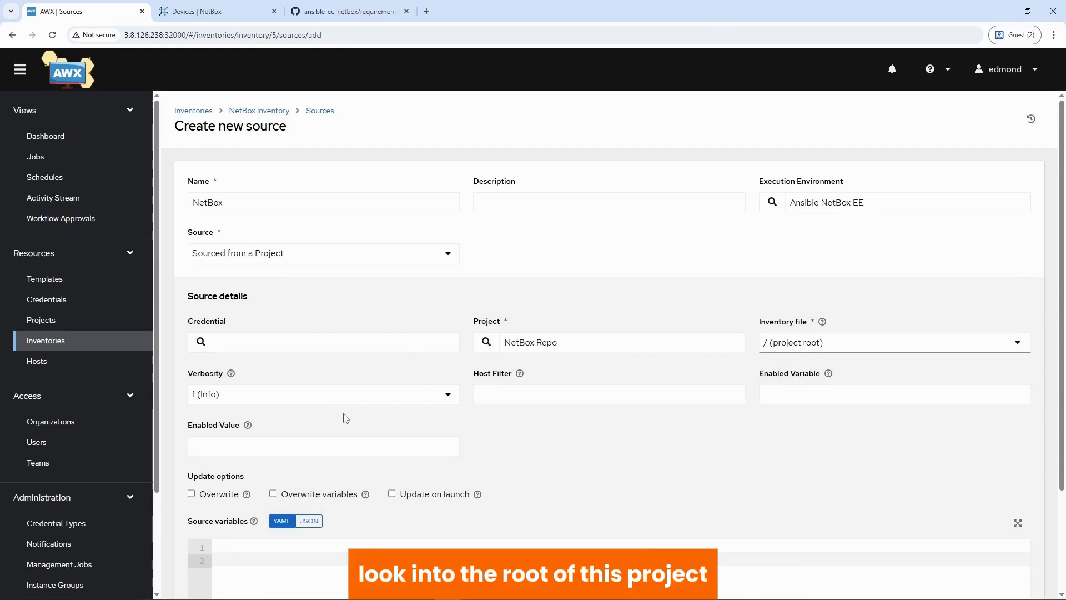
{"action": "scroll", "scroll_direction": "down", "scroll_amount": 3}
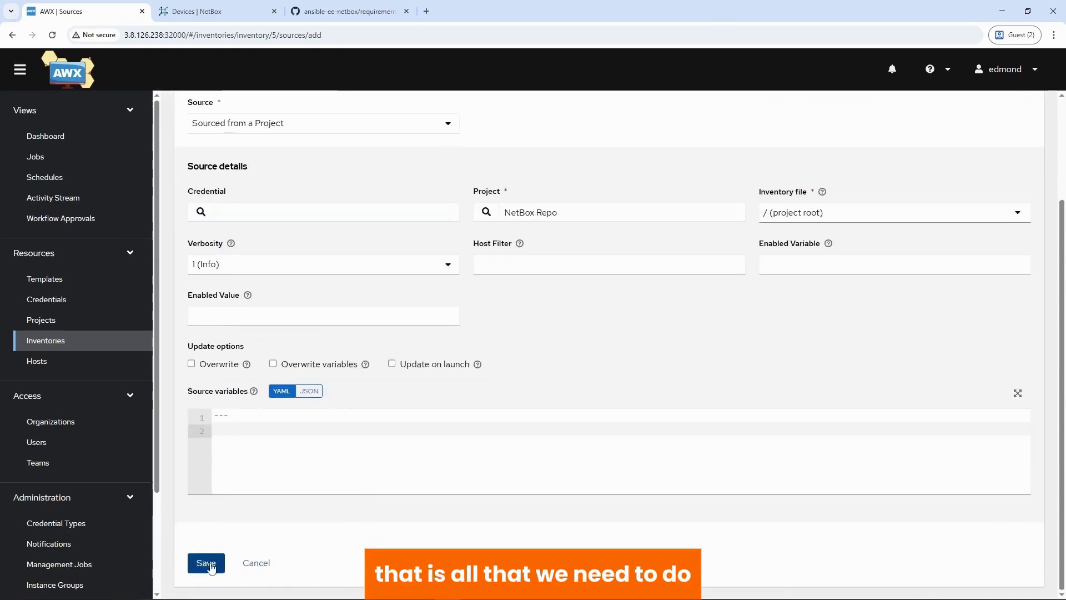
{"action": "left_click", "coordinate": [206, 562]}
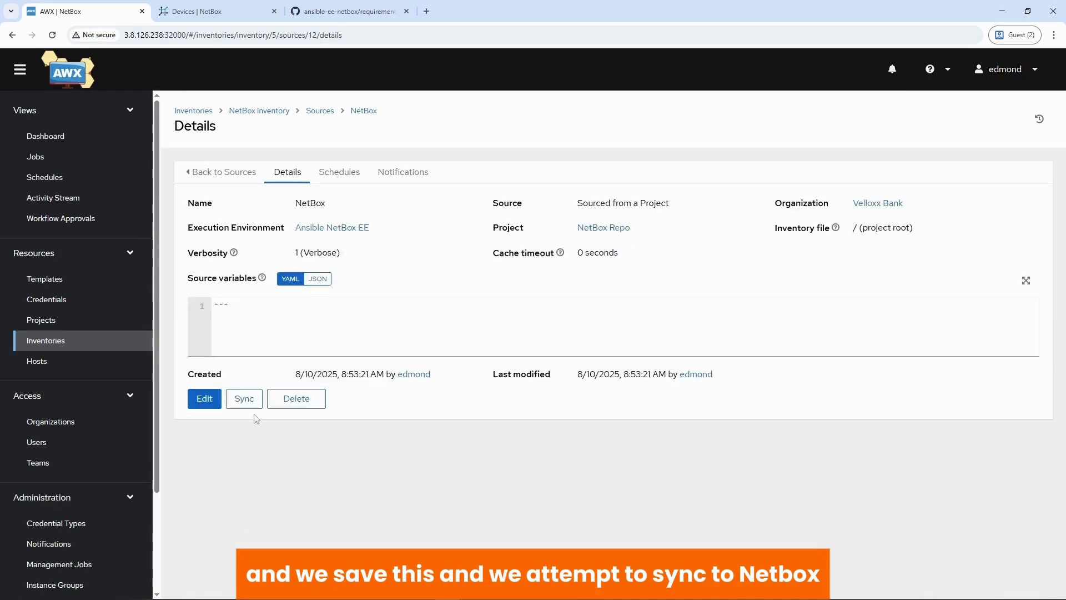
Step: Sync the NetBox source until its last job status shows Successful
{"action": "left_click", "coordinate": [244, 398]}
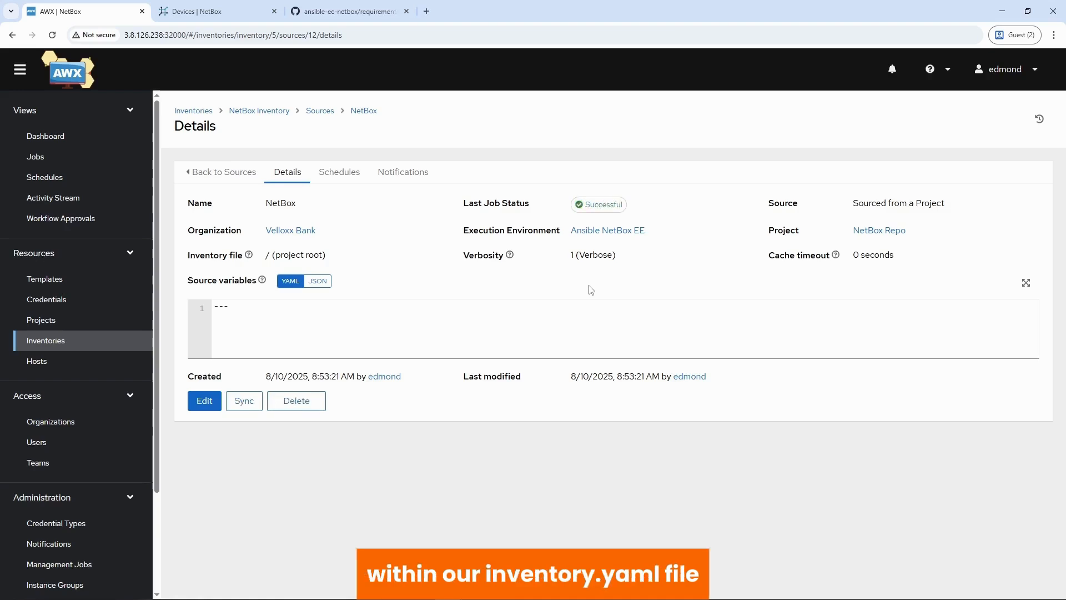
{"action": "mouse_move", "coordinate": [597, 204]}
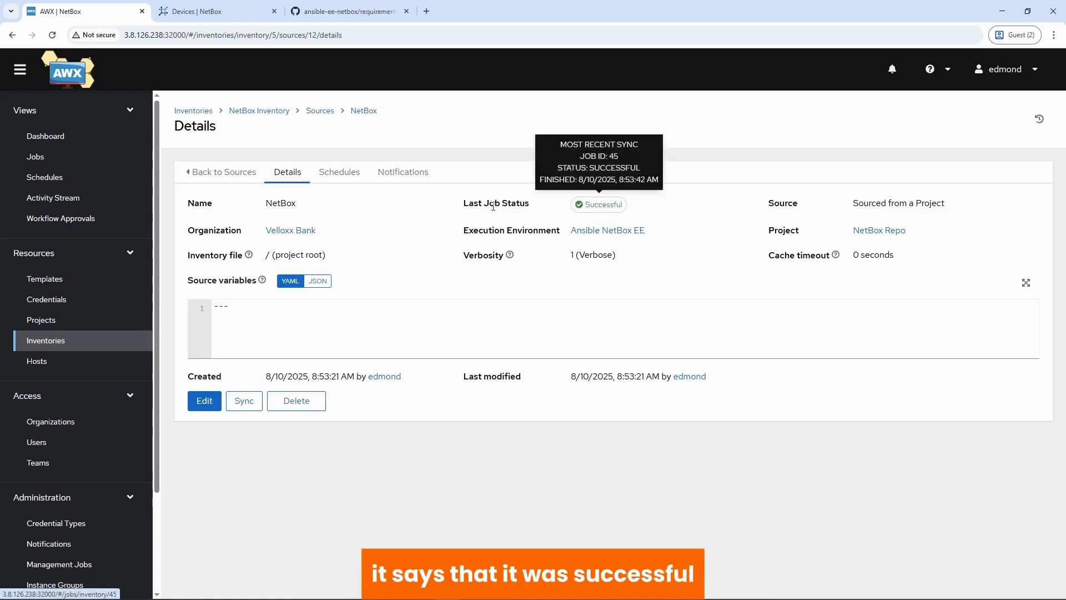
{"action": "mouse_move", "coordinate": [267, 117]}
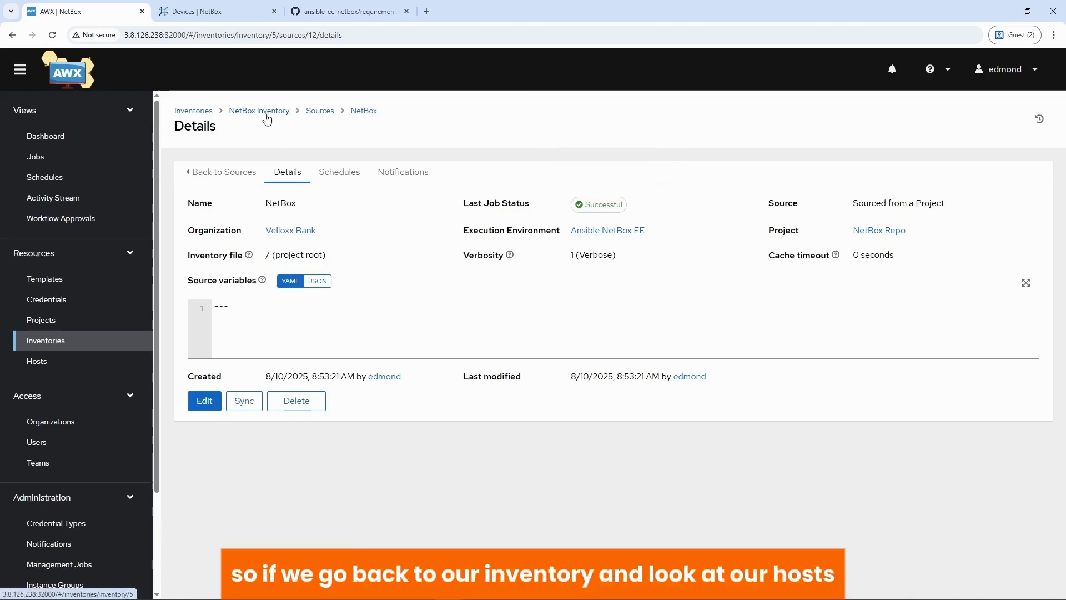
Step: View the NetBox Inventory hosts and ACC-DC-VPN-GW's details (ansible_host 10.1.1.1), then switch to NetBox devices
{"action": "left_click", "coordinate": [259, 110]}
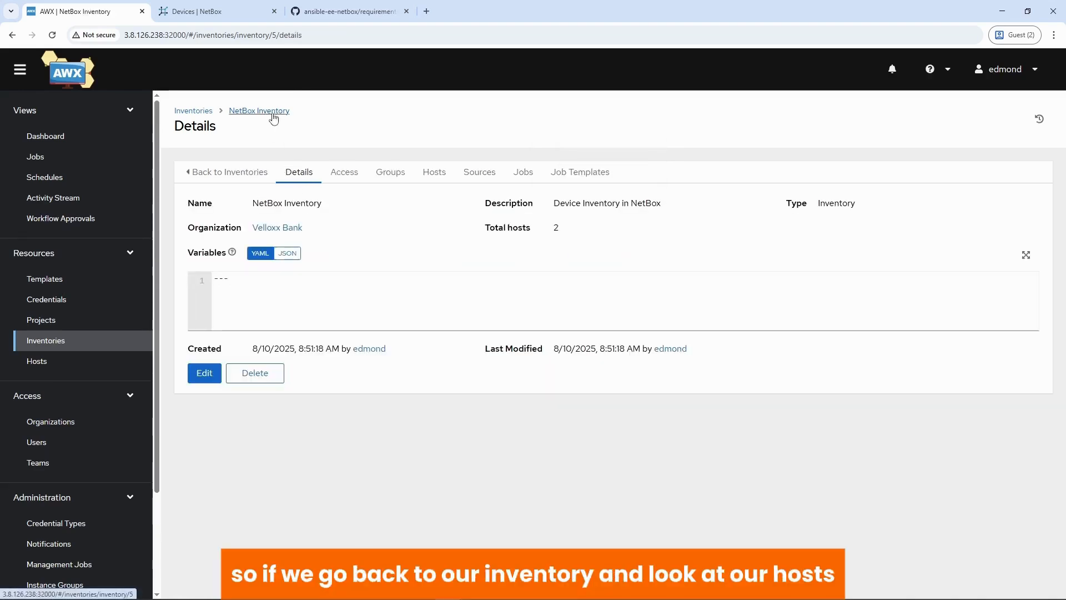
{"action": "left_click", "coordinate": [433, 171]}
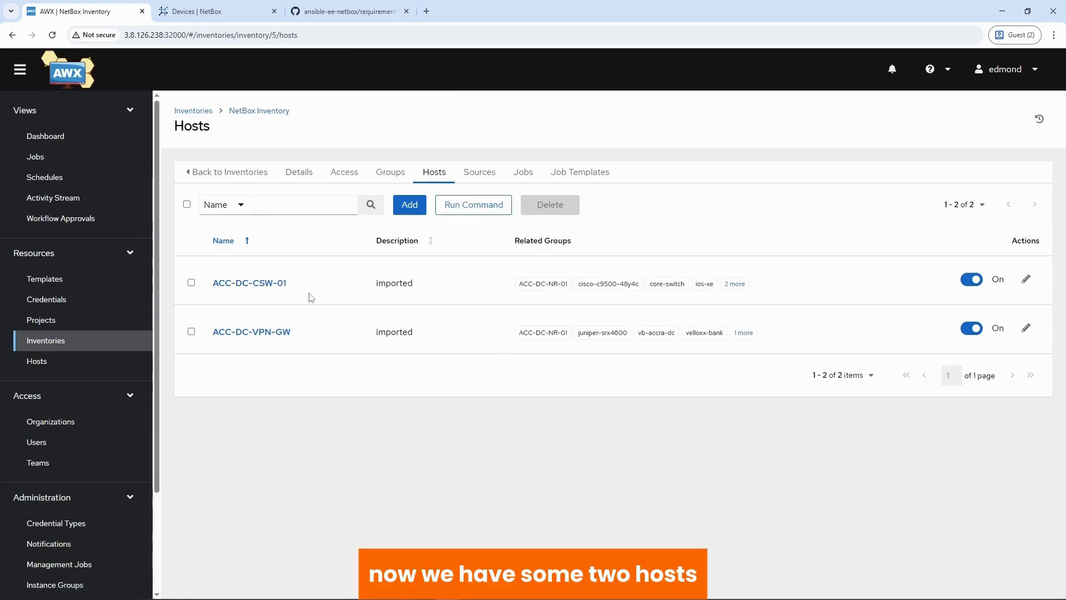
{"action": "mouse_move", "coordinate": [248, 293]}
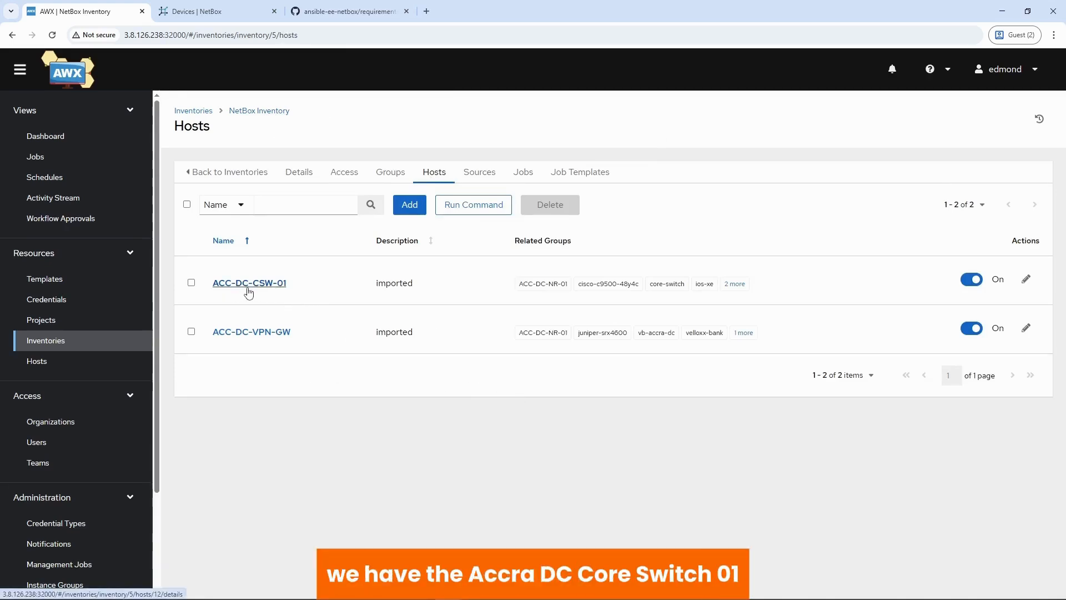
{"action": "mouse_move", "coordinate": [278, 291]}
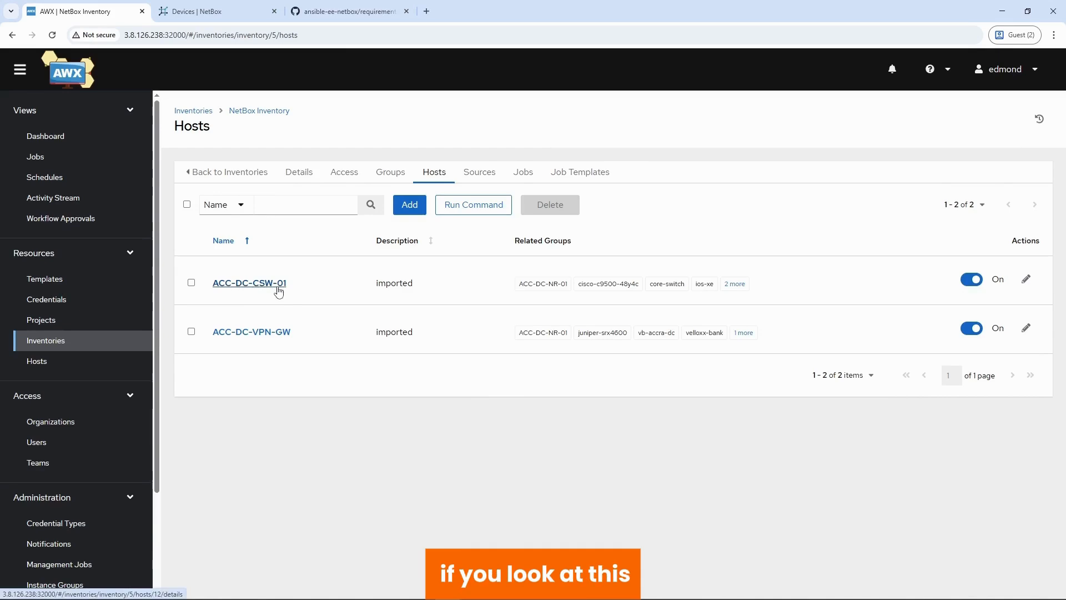
{"action": "left_click", "coordinate": [249, 283]}
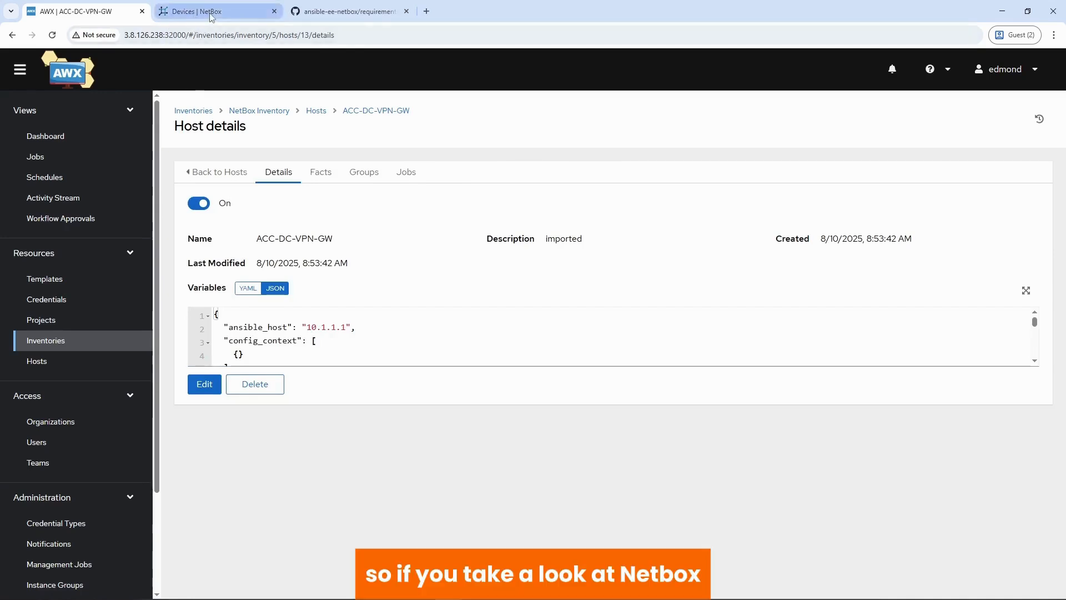
{"action": "left_click", "coordinate": [199, 10]}
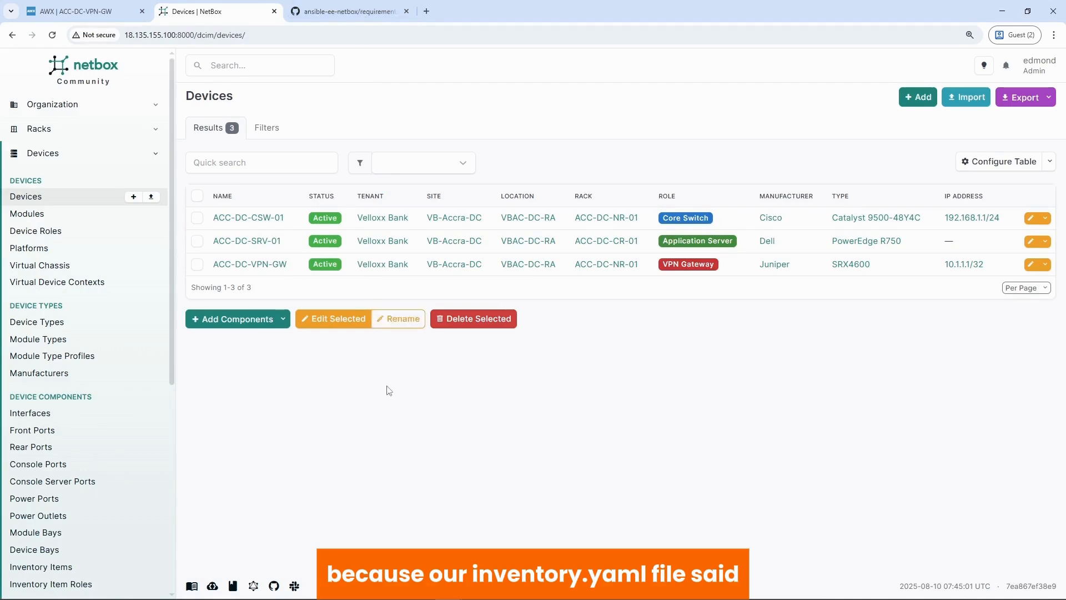
{"action": "mouse_move", "coordinate": [389, 387]}
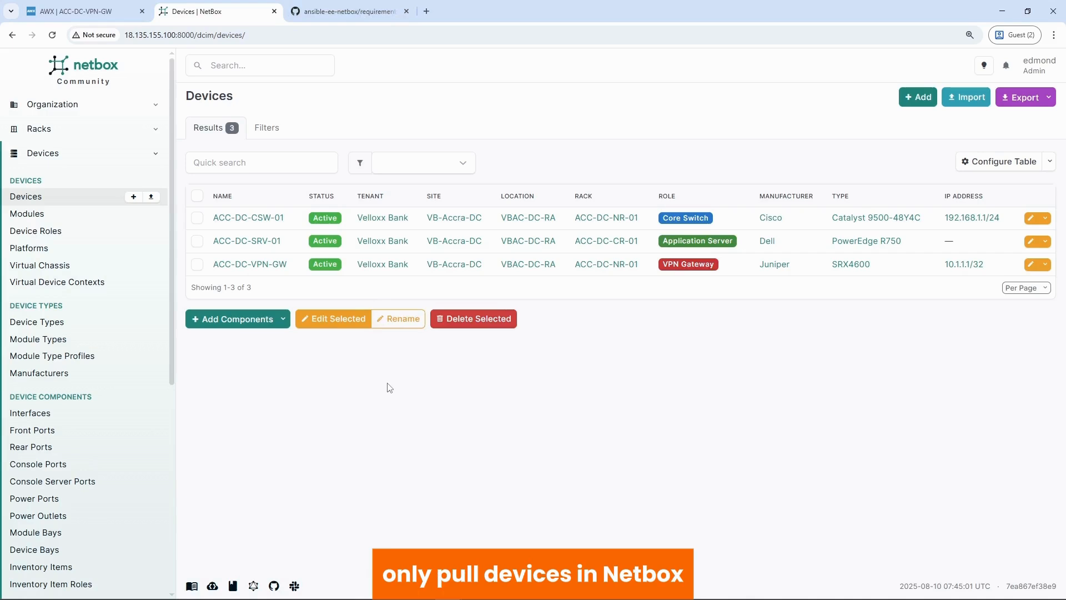
{"action": "mouse_move", "coordinate": [877, 296]}
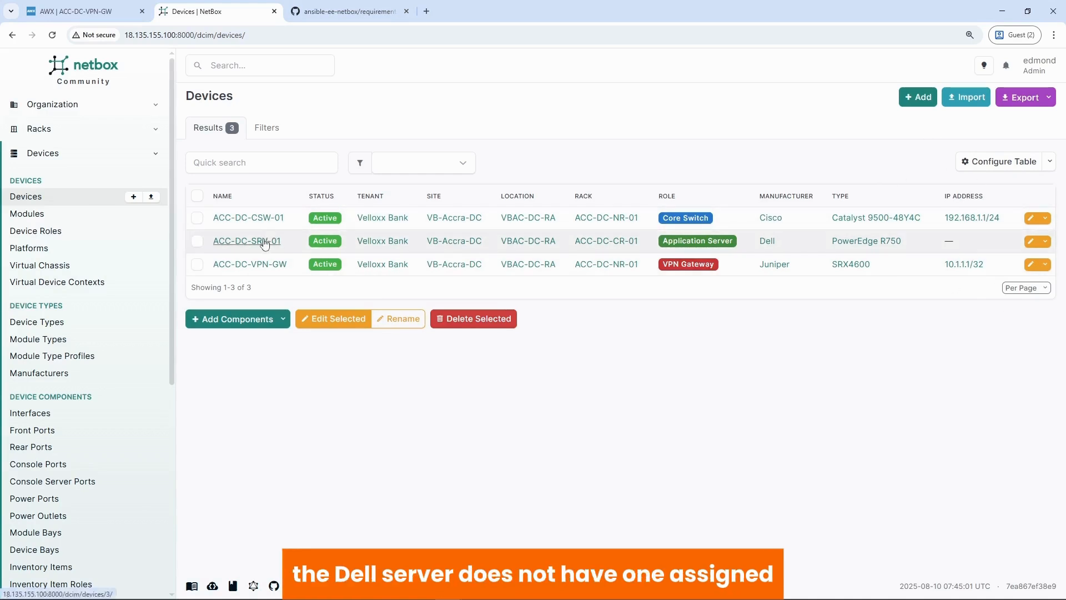
Step: After checking the NetBox device IPs, return to AWX's global Hosts list
{"action": "left_click", "coordinate": [78, 11]}
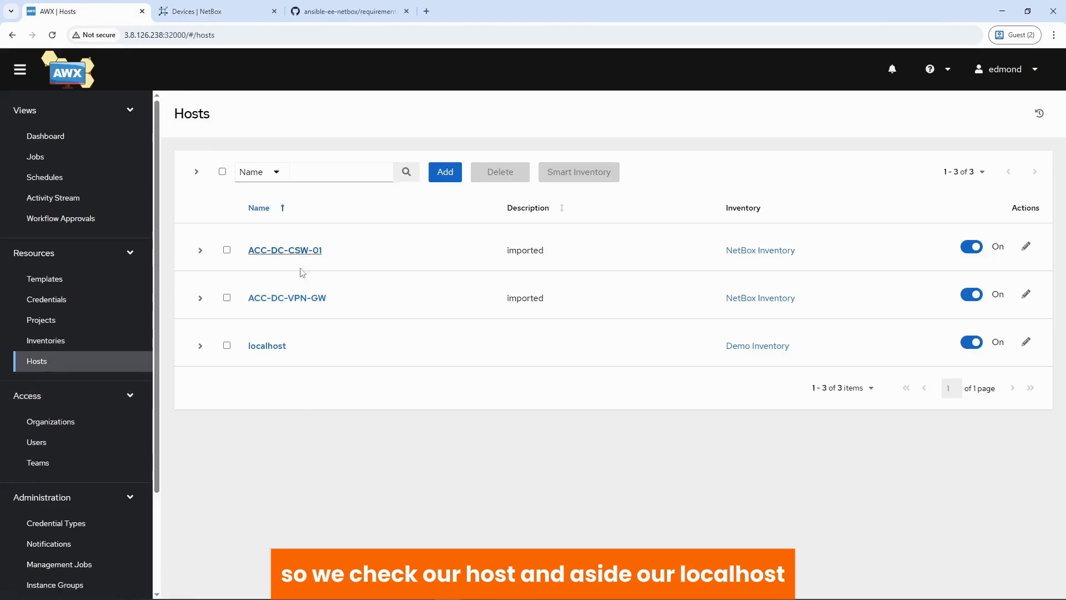
{"action": "mouse_move", "coordinate": [284, 275]}
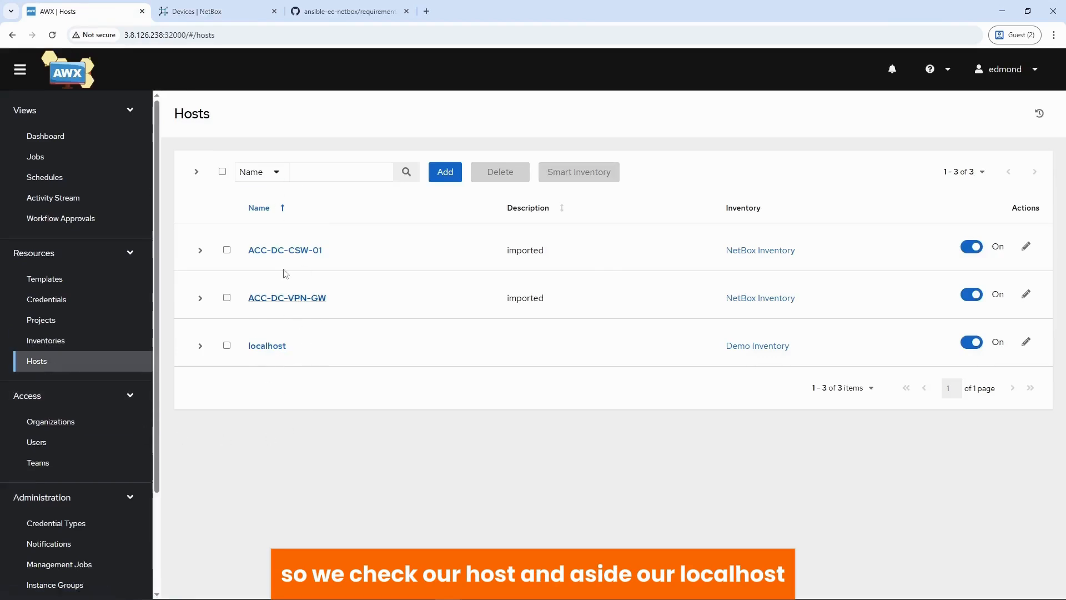
Step: Show the six groups of the ACC-DC-CSW-01 host
{"action": "left_click", "coordinate": [284, 250]}
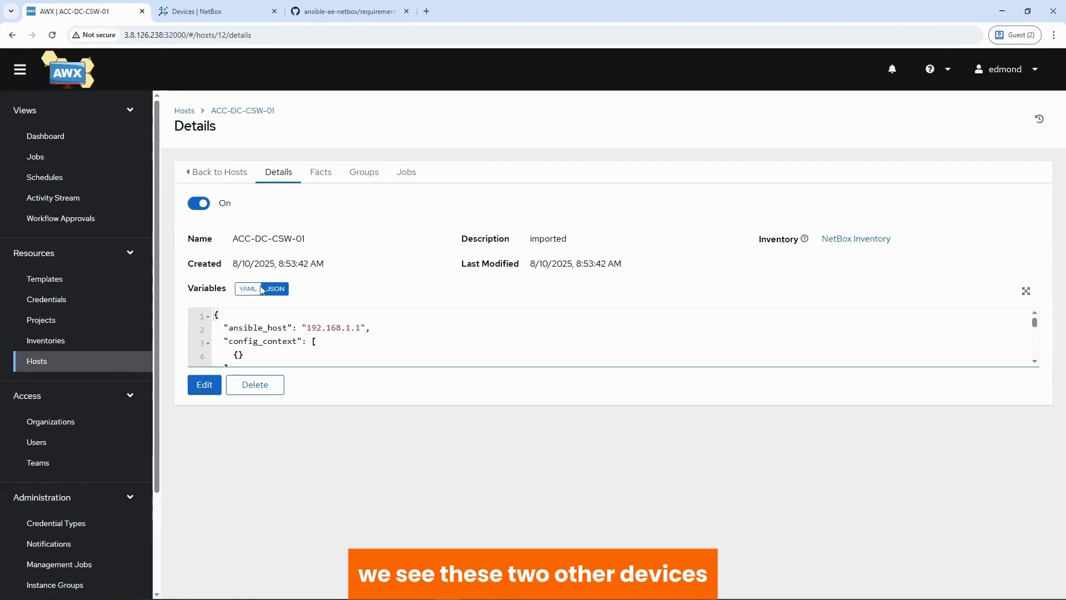
{"action": "left_click", "coordinate": [364, 171]}
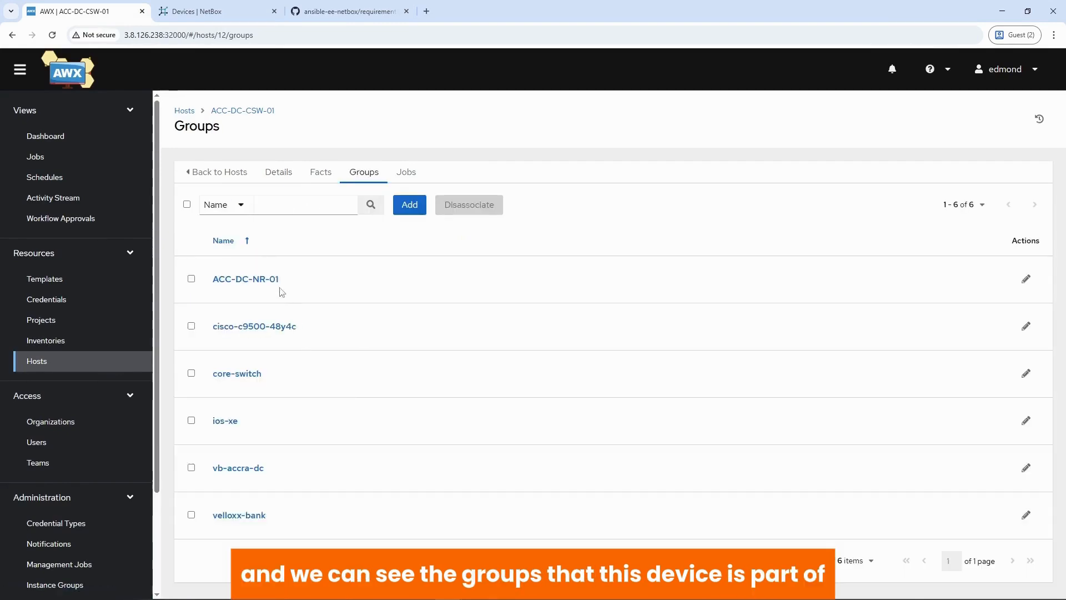
{"action": "mouse_move", "coordinate": [268, 322]}
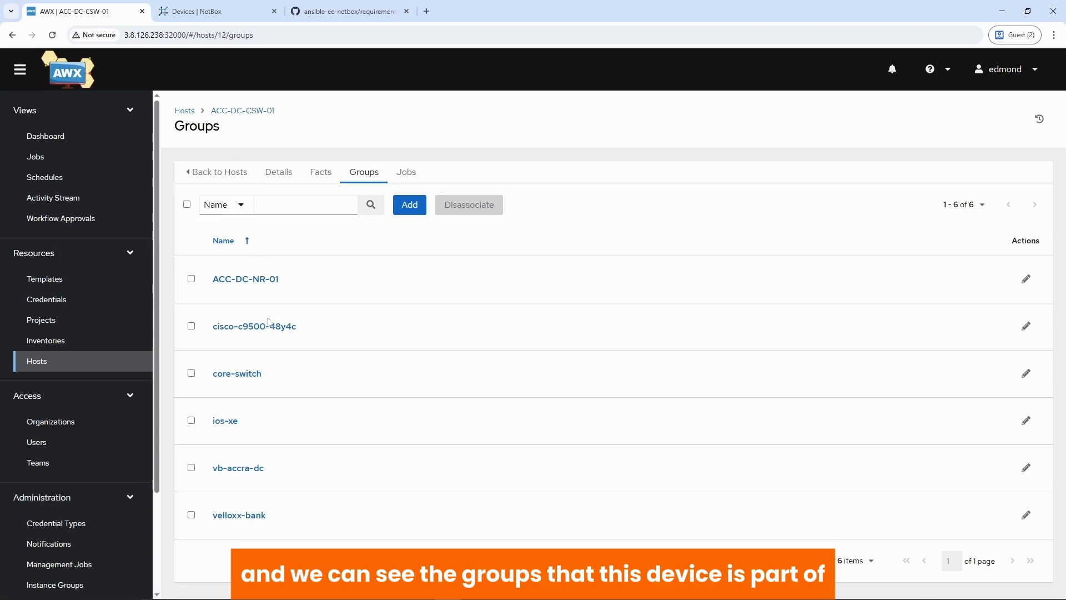
{"action": "mouse_move", "coordinate": [256, 349]}
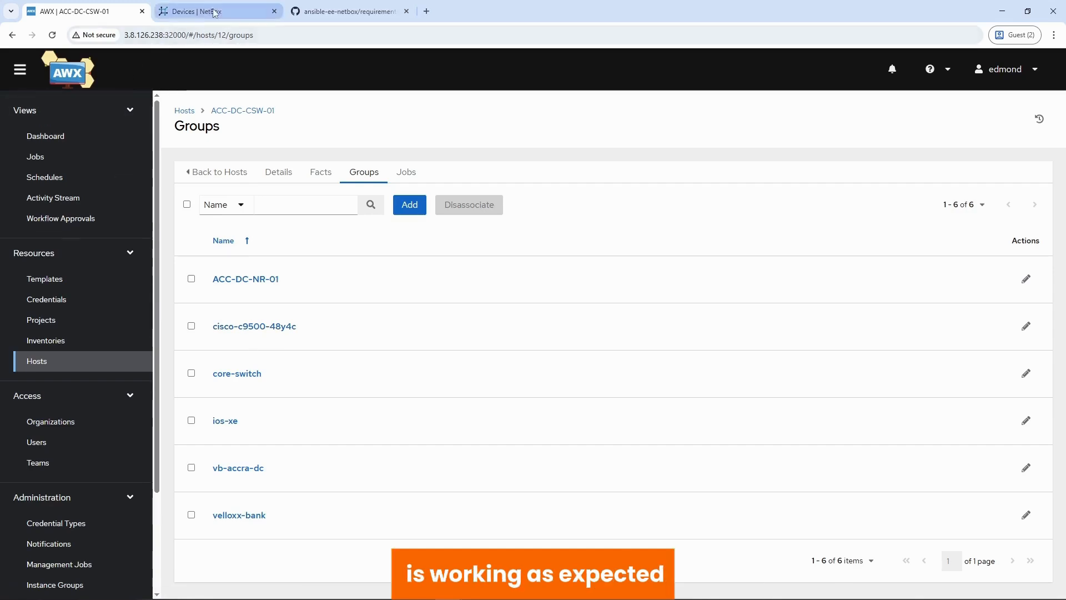
Step: Start a new NetBox IP address 192.168.20.10/24 from the devices list
{"action": "left_click", "coordinate": [214, 11]}
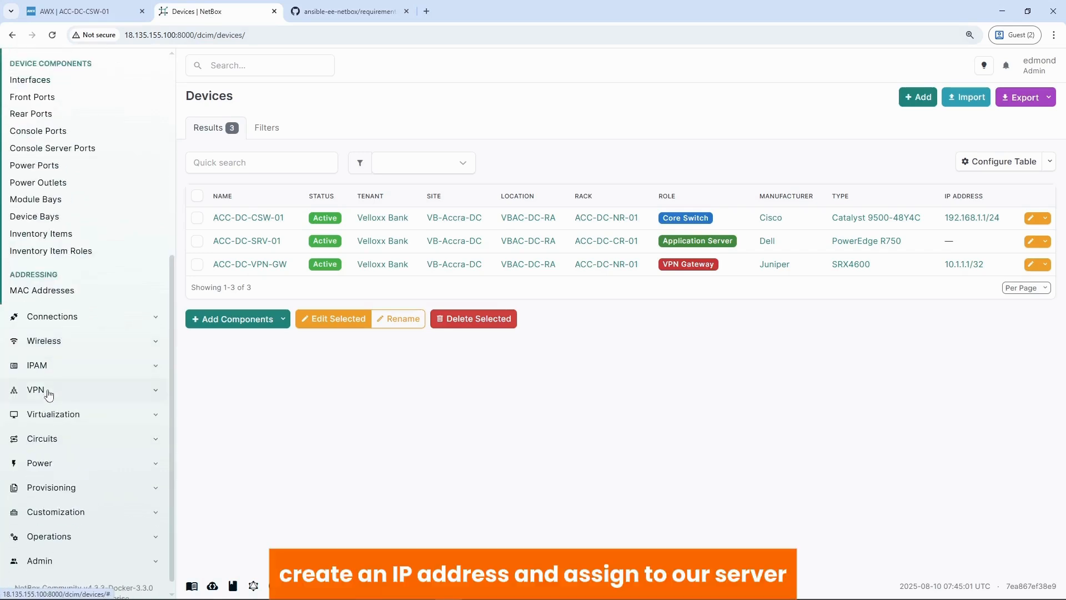
{"action": "mouse_move", "coordinate": [75, 444]}
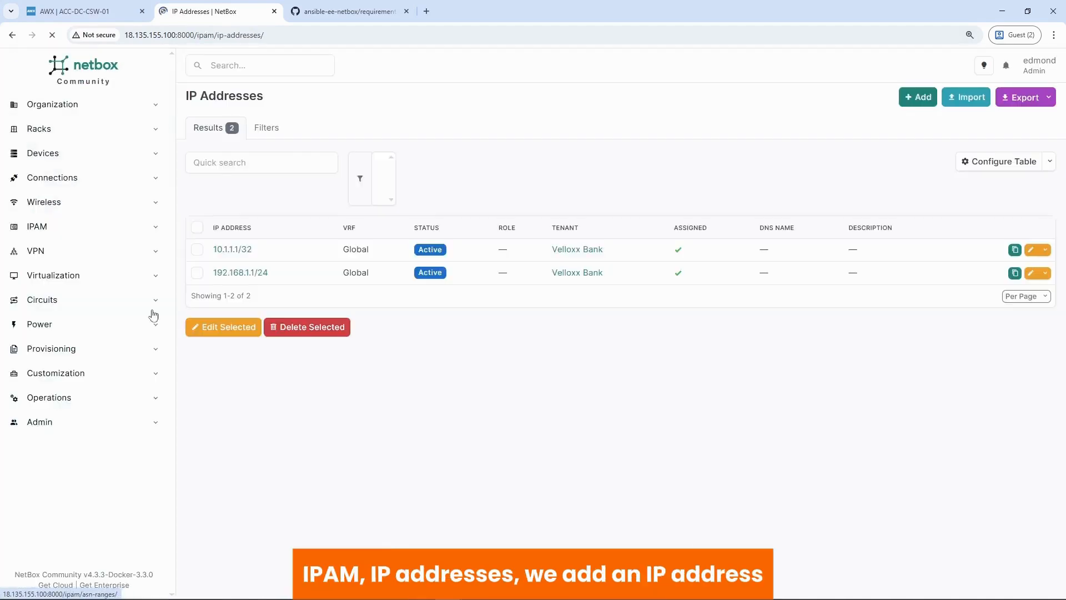
{"action": "left_click", "coordinate": [917, 97]}
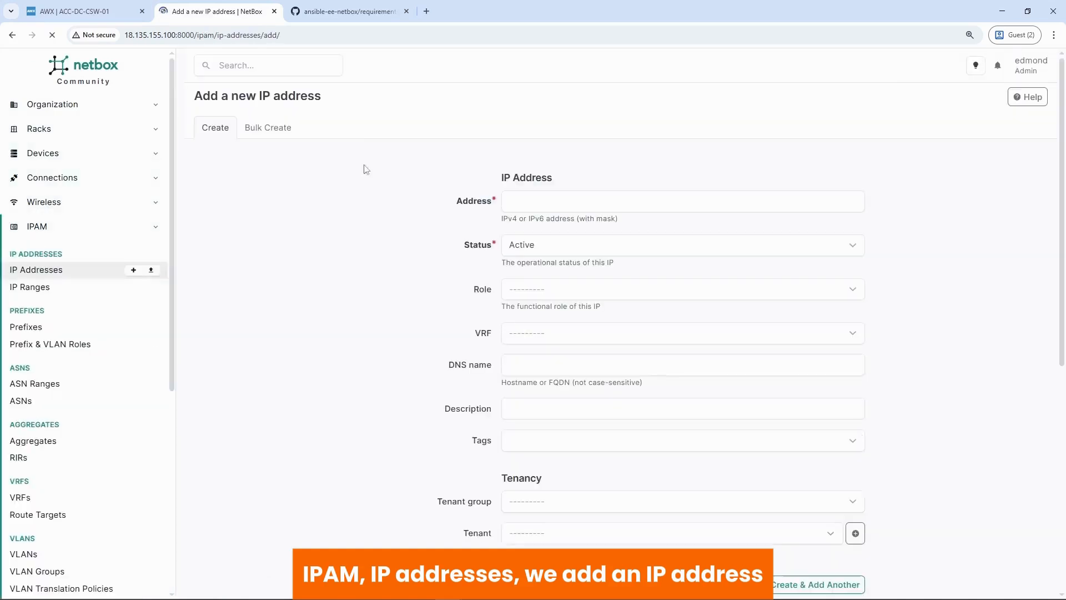
{"action": "type", "text": "1"}
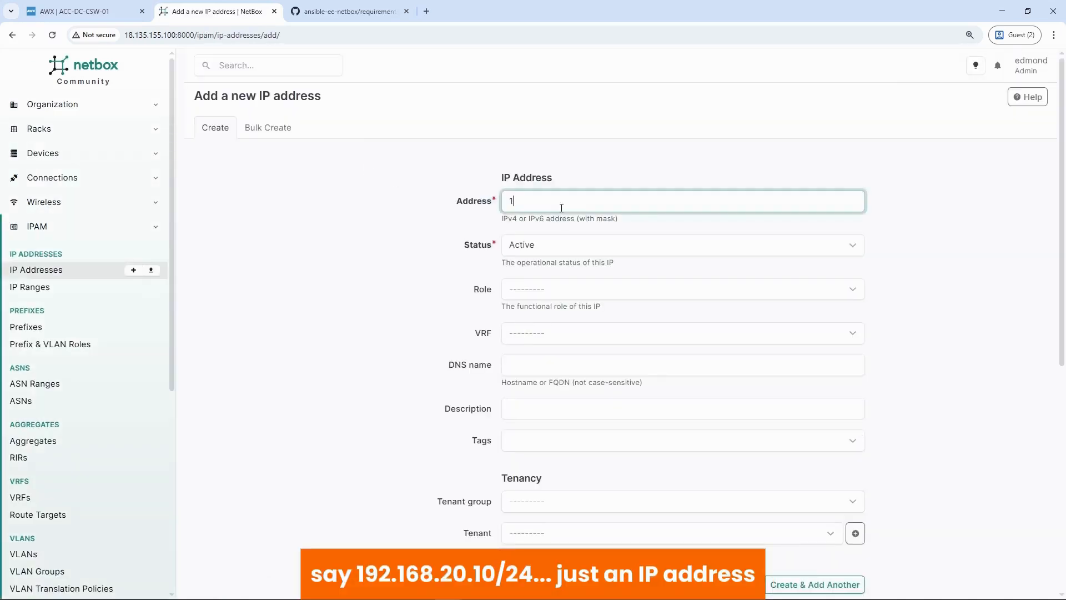
{"action": "type", "text": "92.168.20.10/24"}
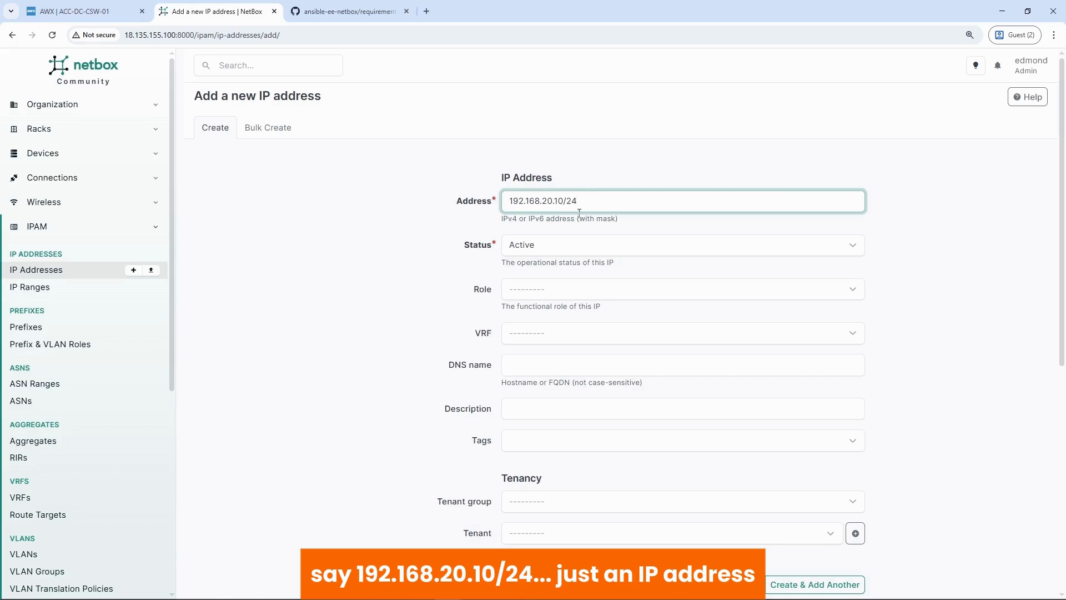
Step: Set tenant Velloxx Bank under Velloxx Group, assign to ACC-DC-SRV-01 iDRAC as primary IP, and create it
{"action": "left_click", "coordinate": [682, 390]}
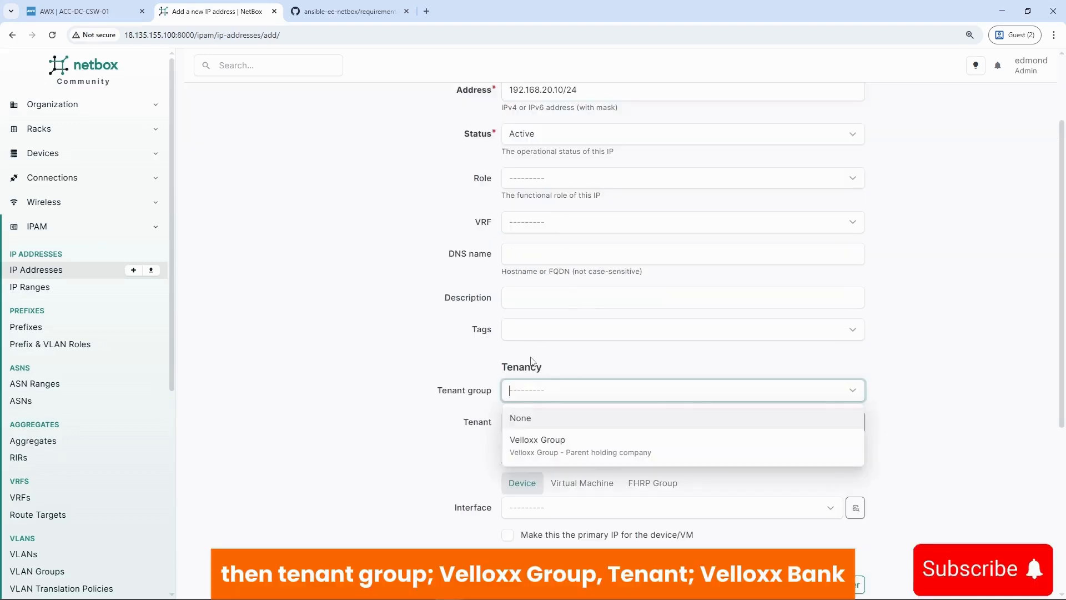
{"action": "left_click", "coordinate": [538, 440]}
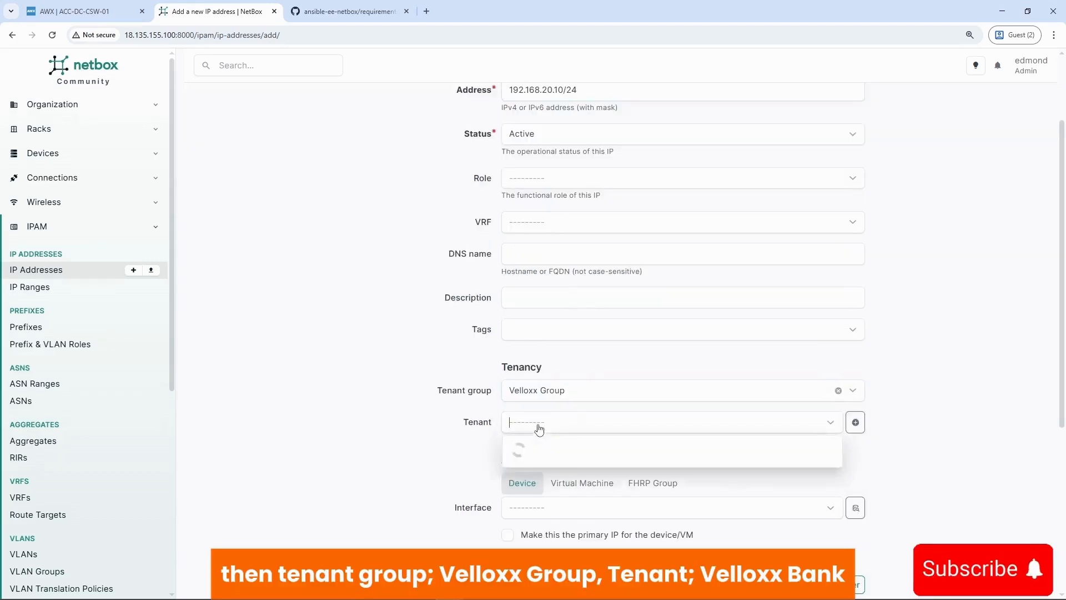
{"action": "left_click", "coordinate": [533, 449]}
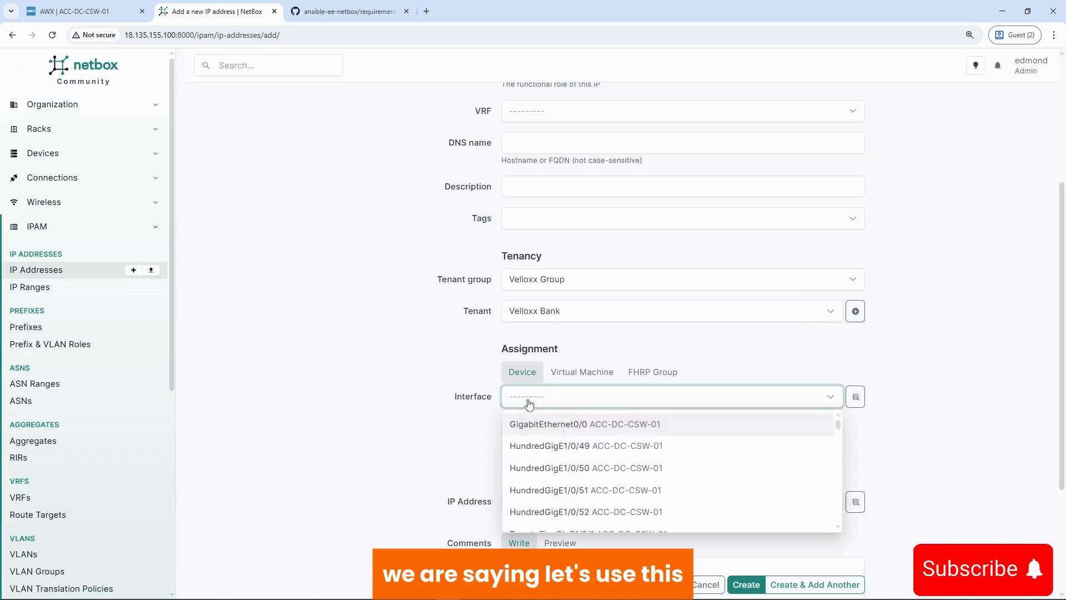
{"action": "type", "text": "id"}
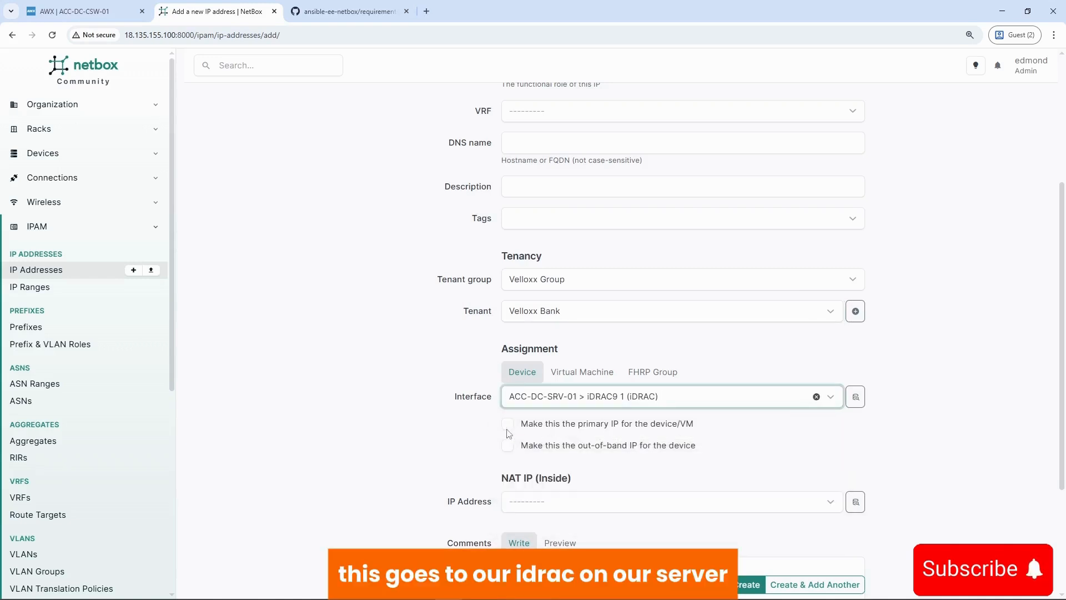
{"action": "left_click", "coordinate": [506, 424]}
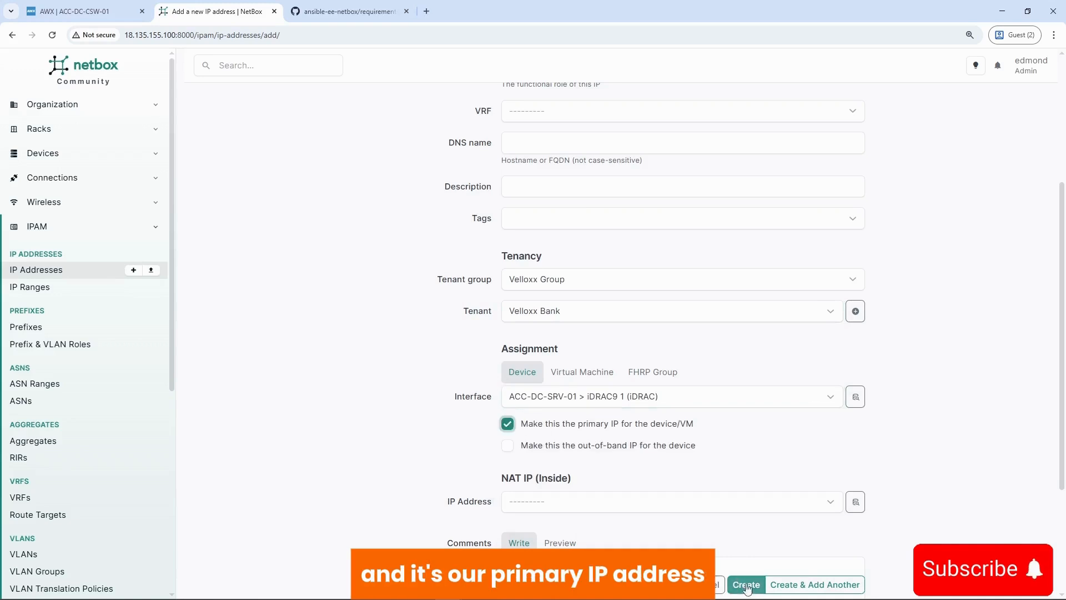
{"action": "left_click", "coordinate": [746, 584]}
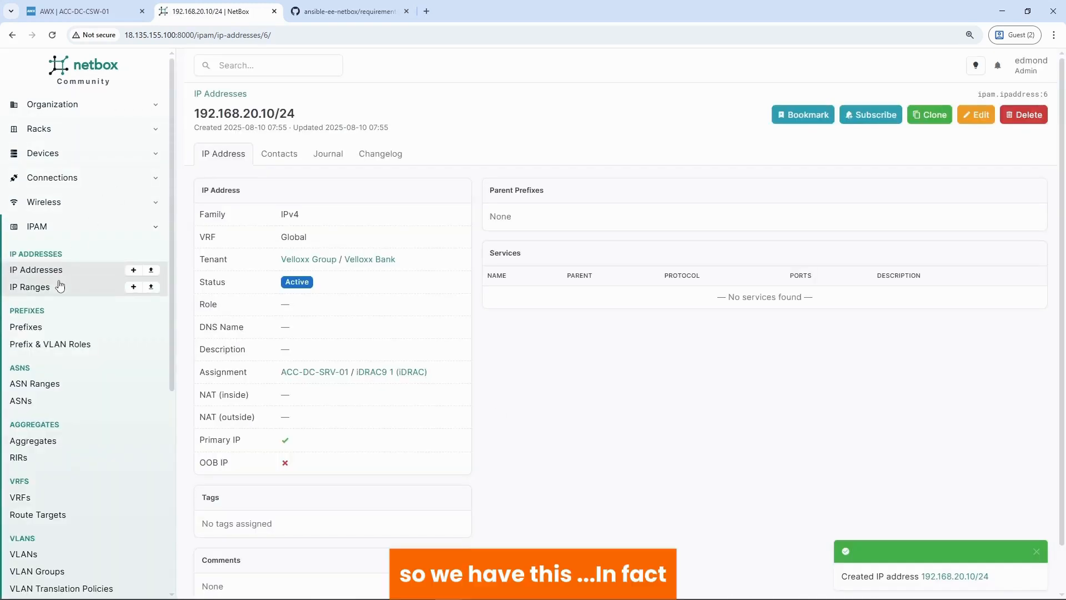
Step: Edit the 10.1.1.1/32 address to 10.10.10.1/32 and save it
{"action": "left_click", "coordinate": [36, 268]}
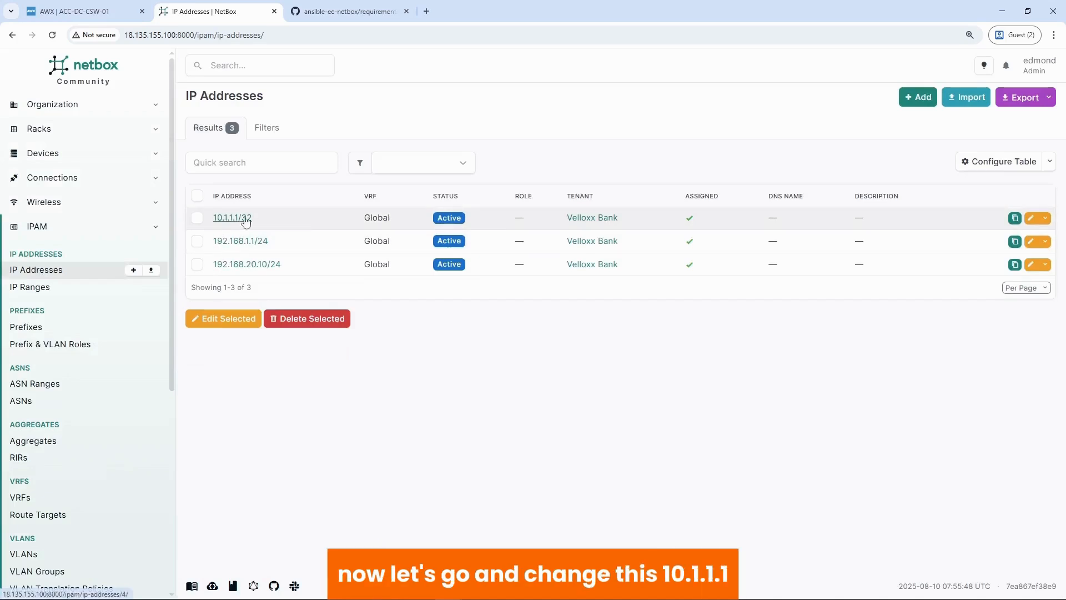
{"action": "mouse_move", "coordinate": [1031, 223]}
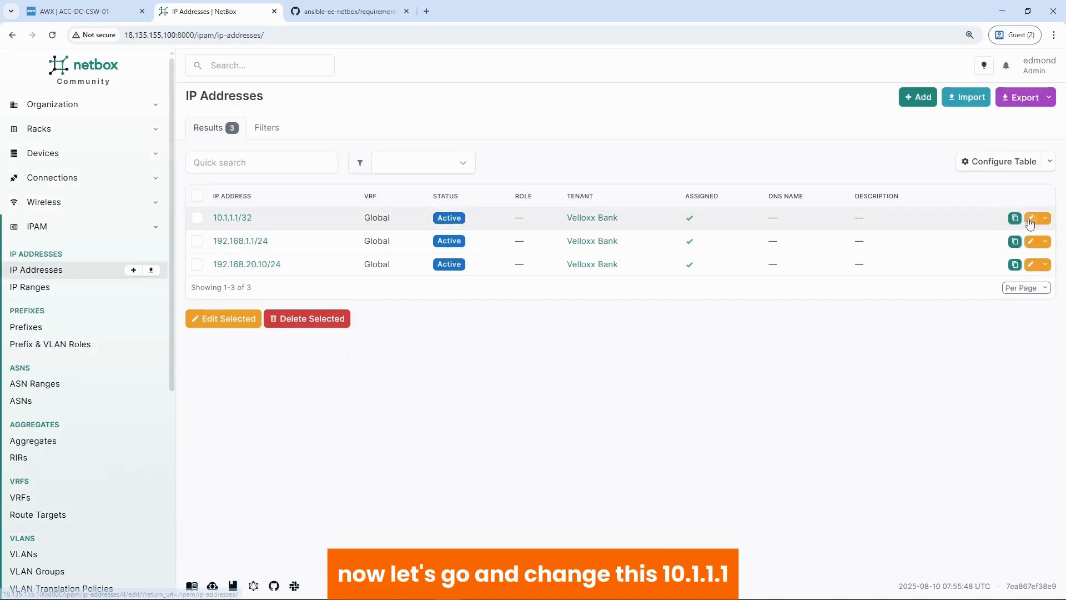
{"action": "left_click", "coordinate": [1033, 217]}
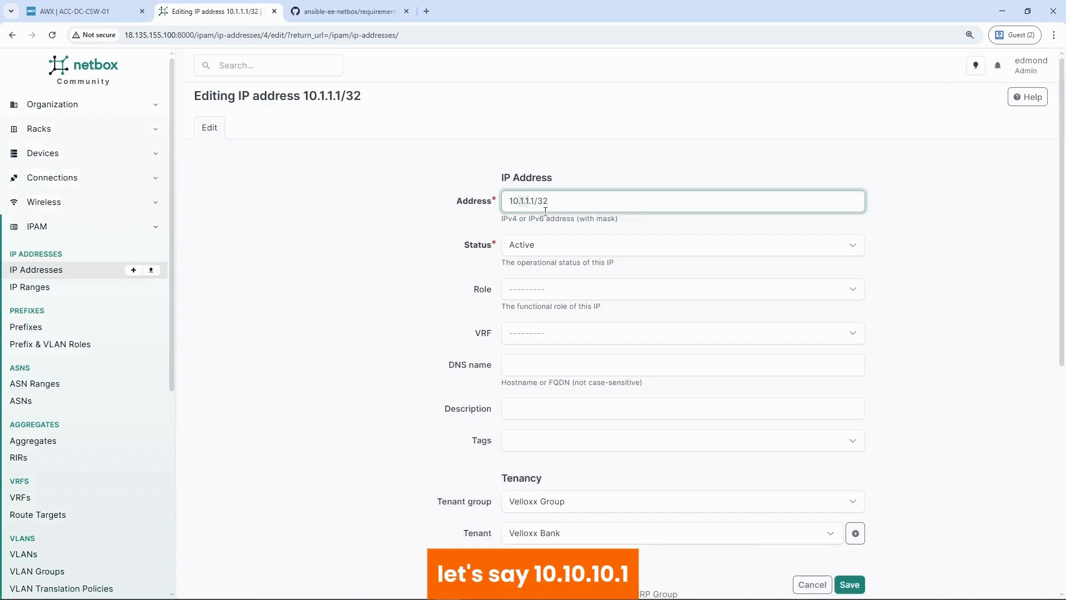
{"action": "key", "text": "Backspace"}
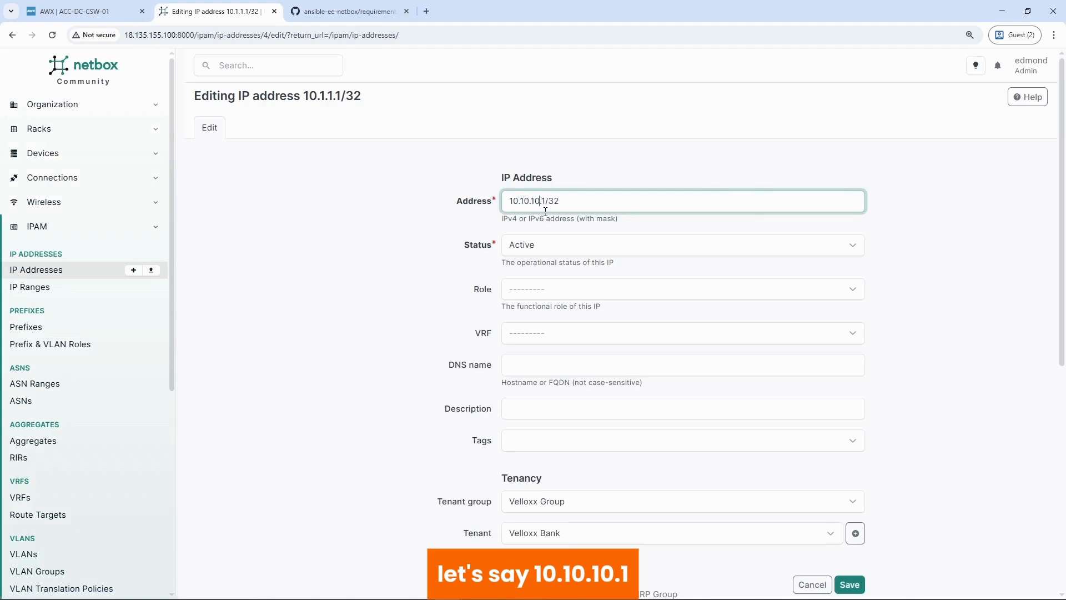
{"action": "scroll", "scroll_direction": "down", "scroll_amount": 3}
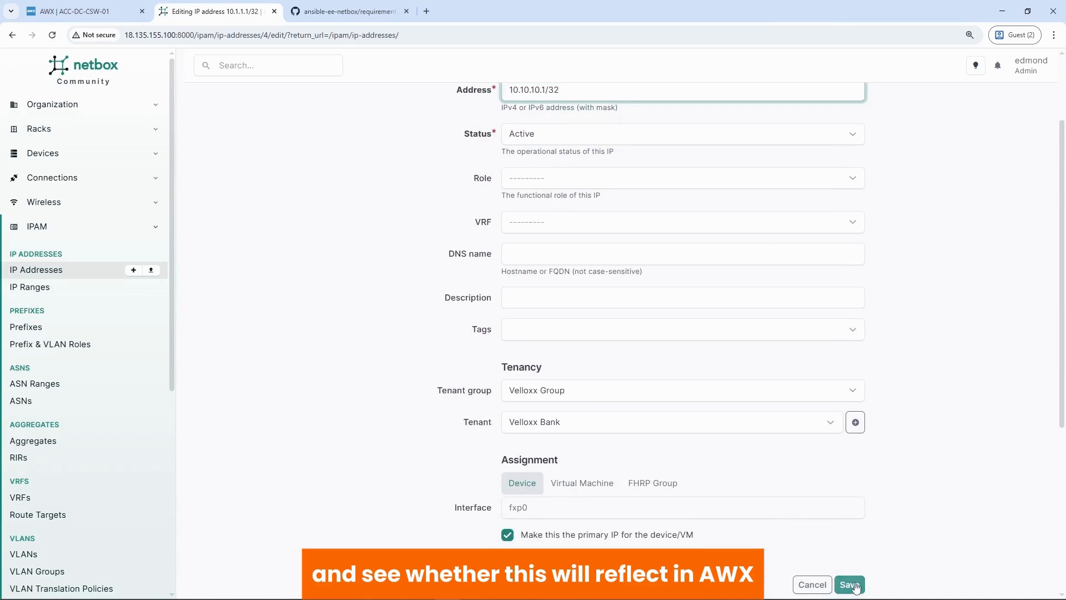
{"action": "left_click", "coordinate": [849, 584]}
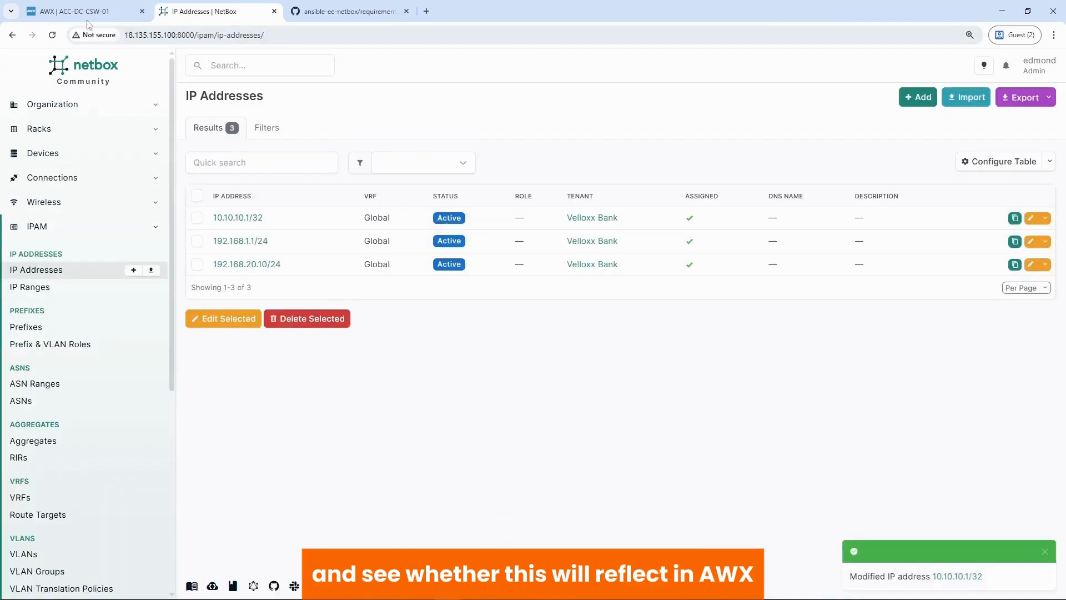
Step: Sync the NetBox Inventory source in AWX and list its three imported hosts
{"action": "left_click", "coordinate": [78, 11]}
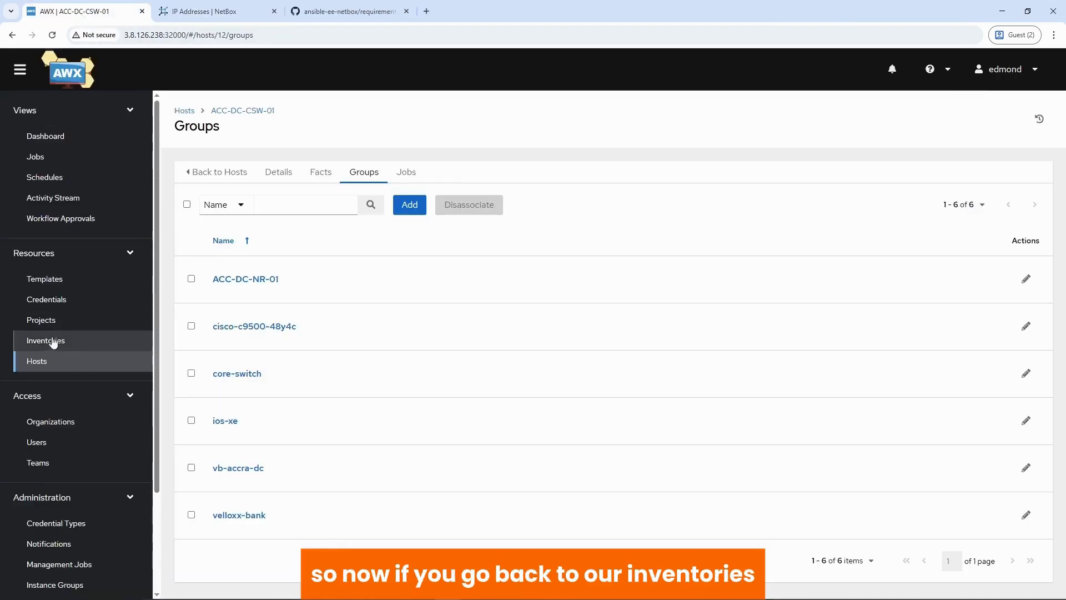
{"action": "left_click", "coordinate": [46, 341]}
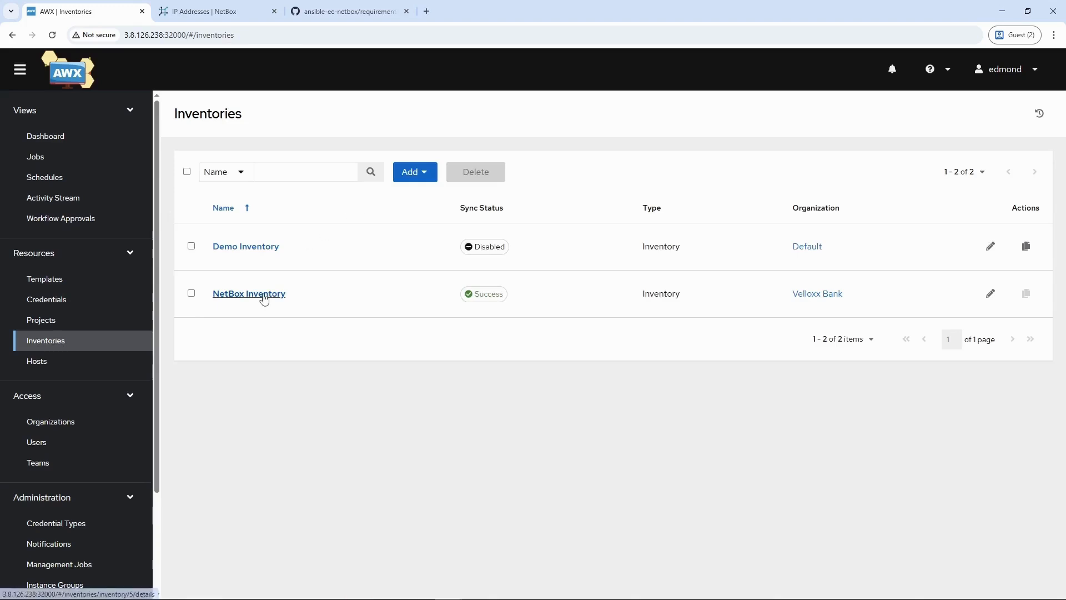
{"action": "left_click", "coordinate": [249, 293]}
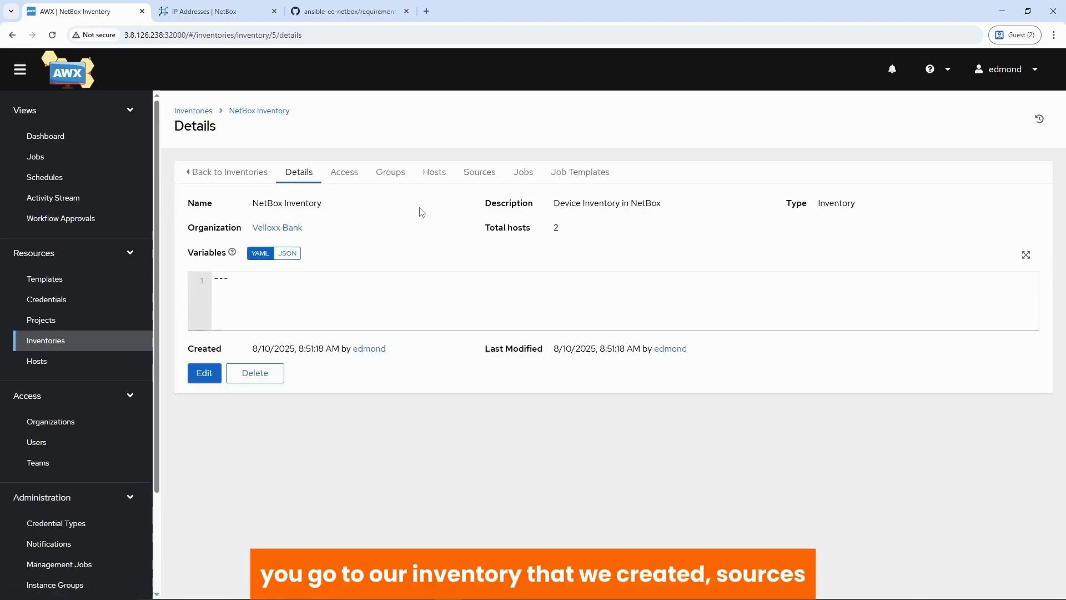
{"action": "left_click", "coordinate": [480, 172]}
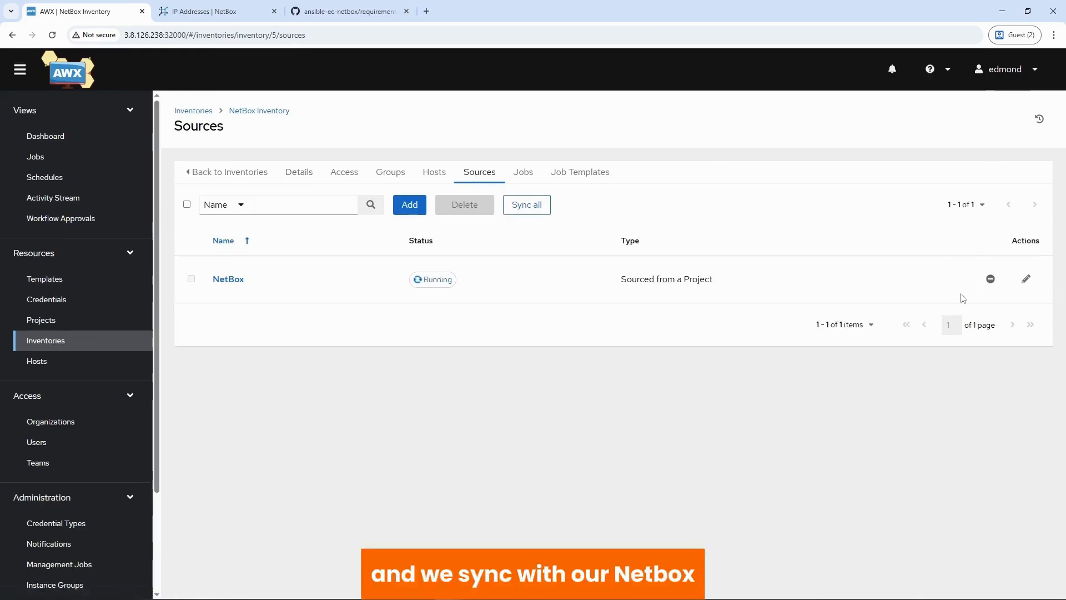
{"action": "mouse_move", "coordinate": [725, 317]}
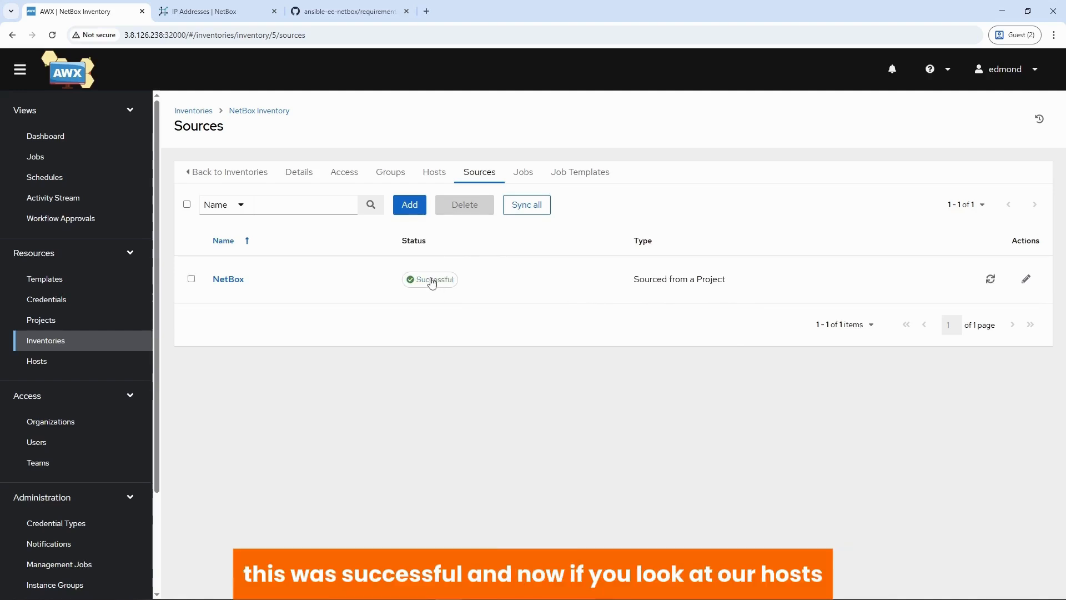
{"action": "left_click", "coordinate": [433, 171]}
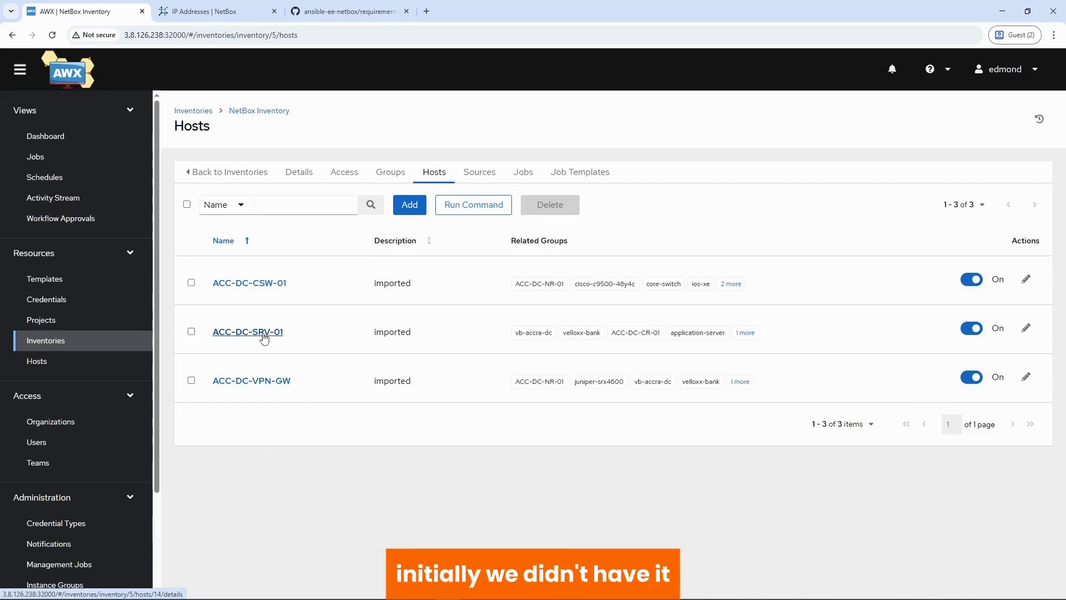
Step: Check host details: ACC-DC-SRV-01 at 192.168.20.10, ACC-DC-CSW-01, and ACC-DC-VPN-GW at 10.10.10.1
{"action": "left_click", "coordinate": [247, 331]}
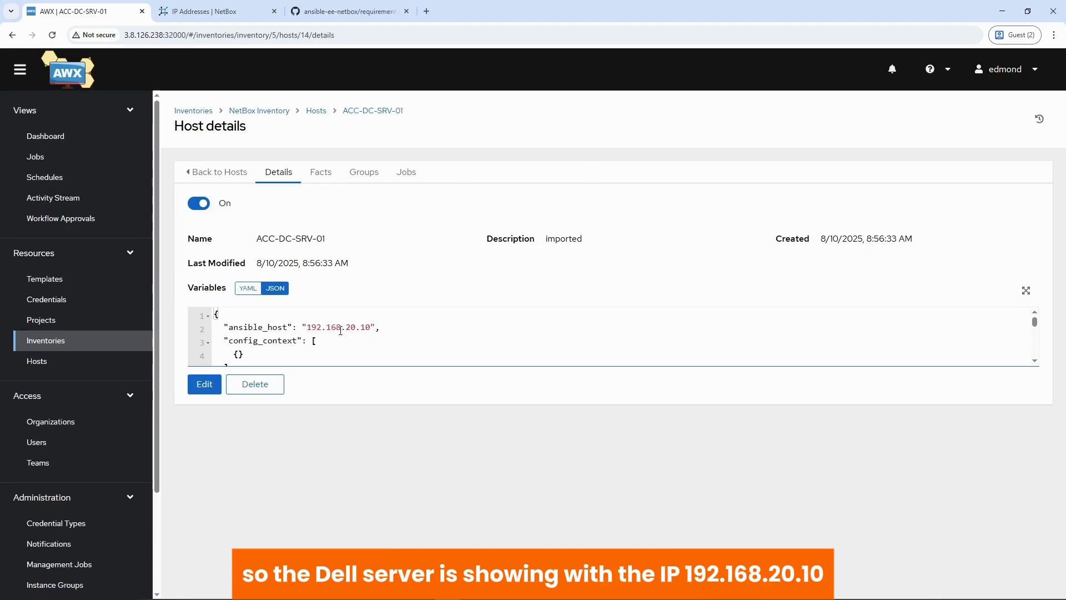
{"action": "left_click", "coordinate": [364, 171]}
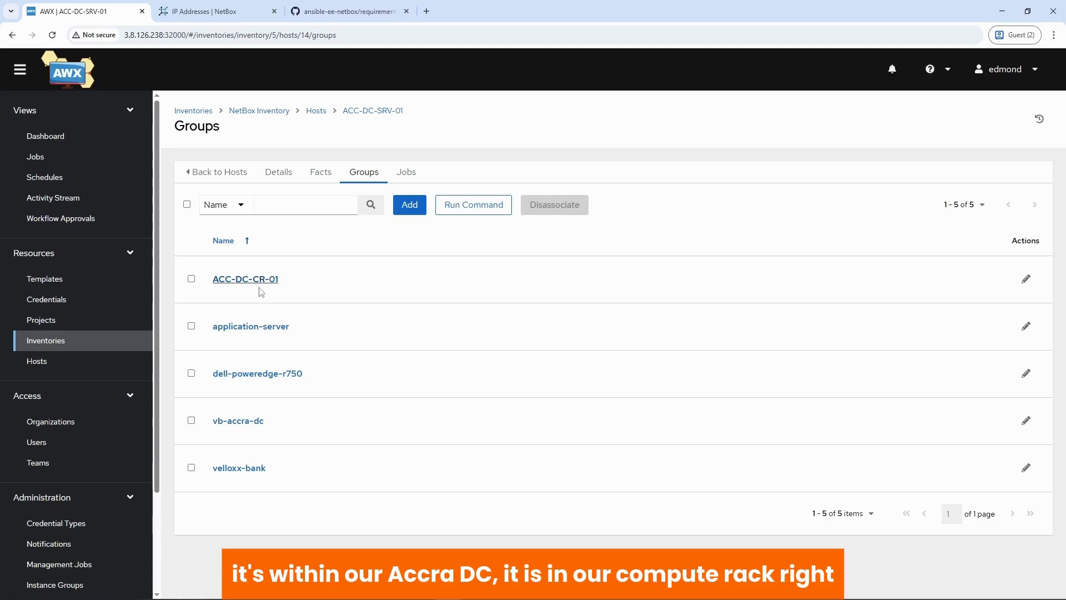
{"action": "mouse_move", "coordinate": [238, 483]}
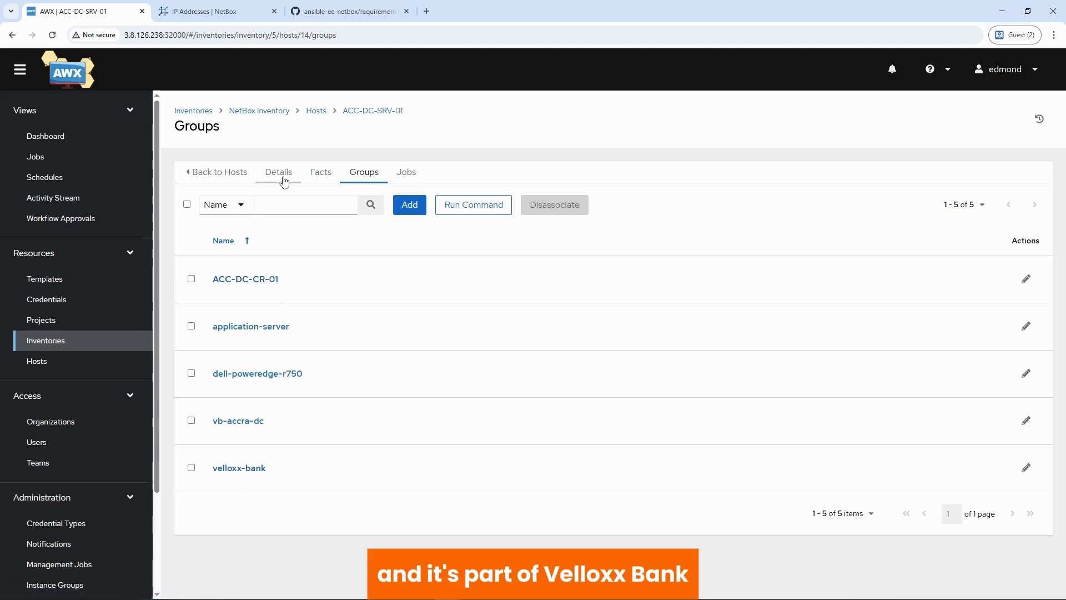
{"action": "left_click", "coordinate": [218, 171]}
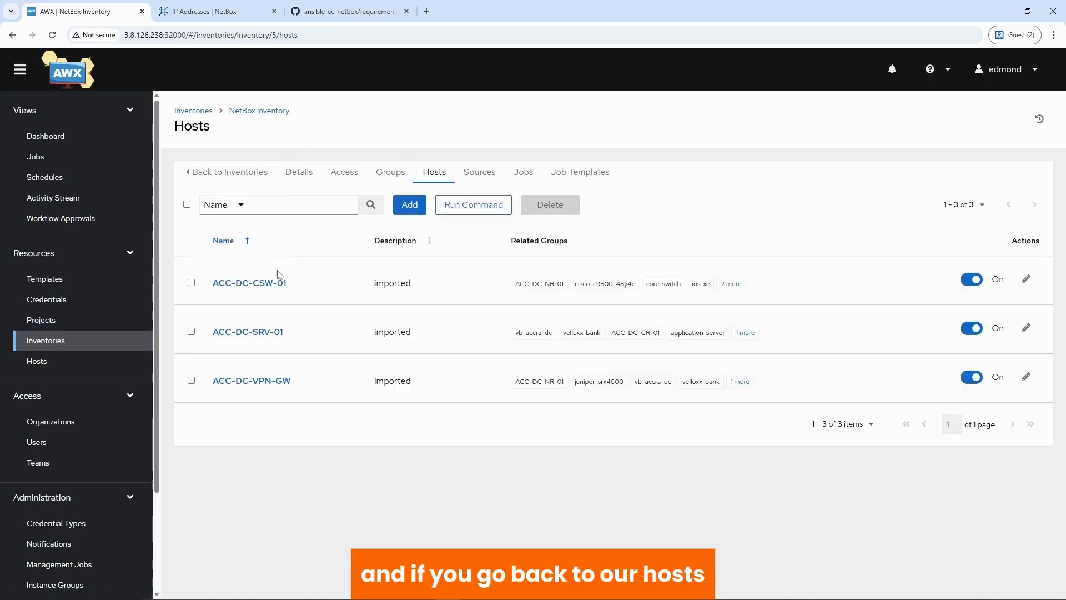
{"action": "left_click", "coordinate": [249, 283]}
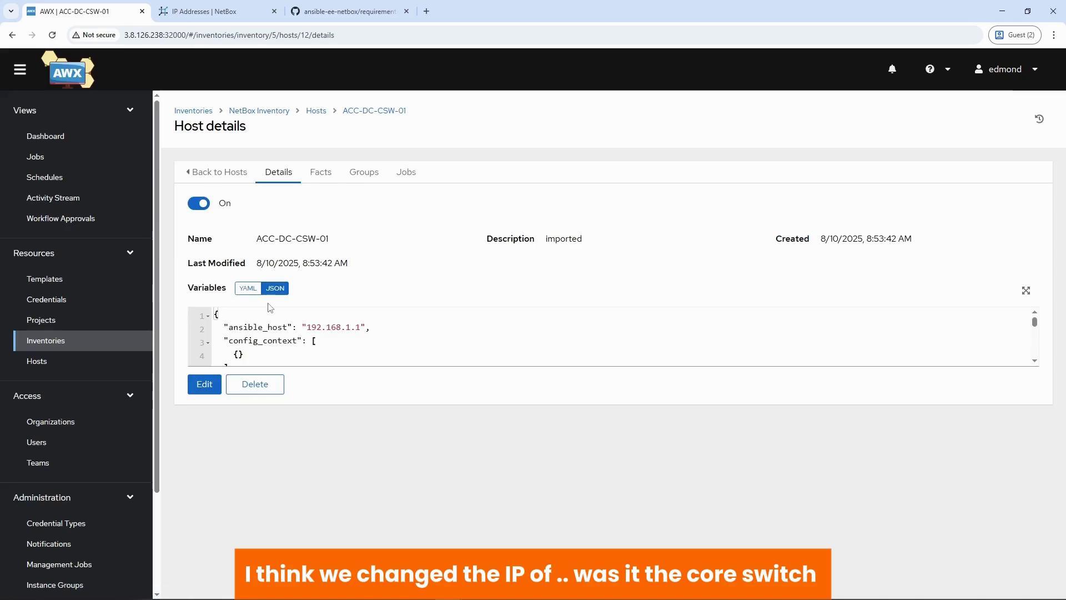
{"action": "mouse_move", "coordinate": [78, 345]}
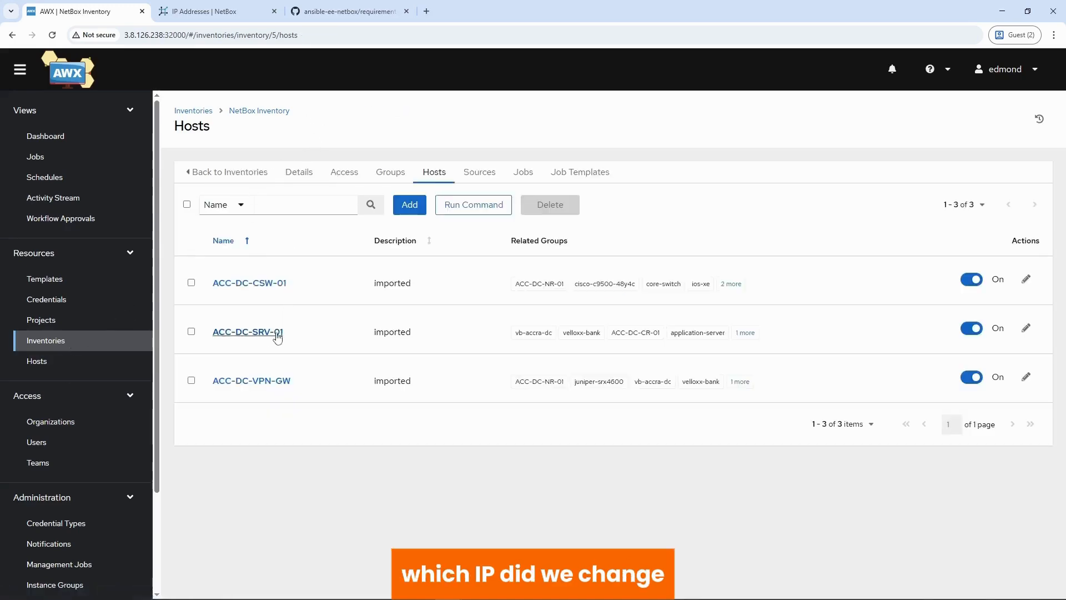
{"action": "left_click", "coordinate": [251, 380]}
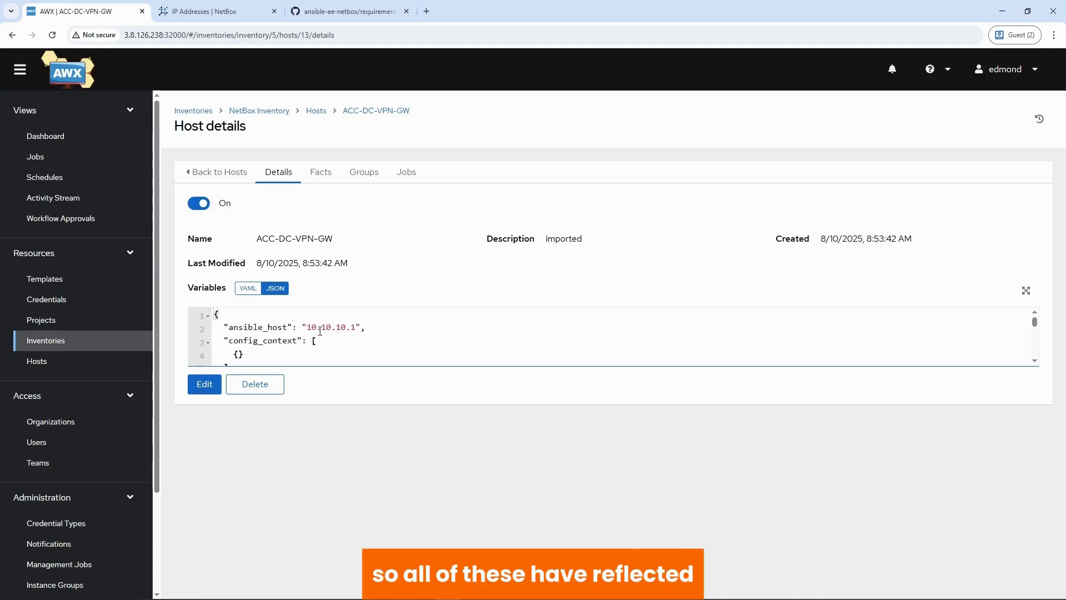
{"action": "mouse_move", "coordinate": [313, 329]}
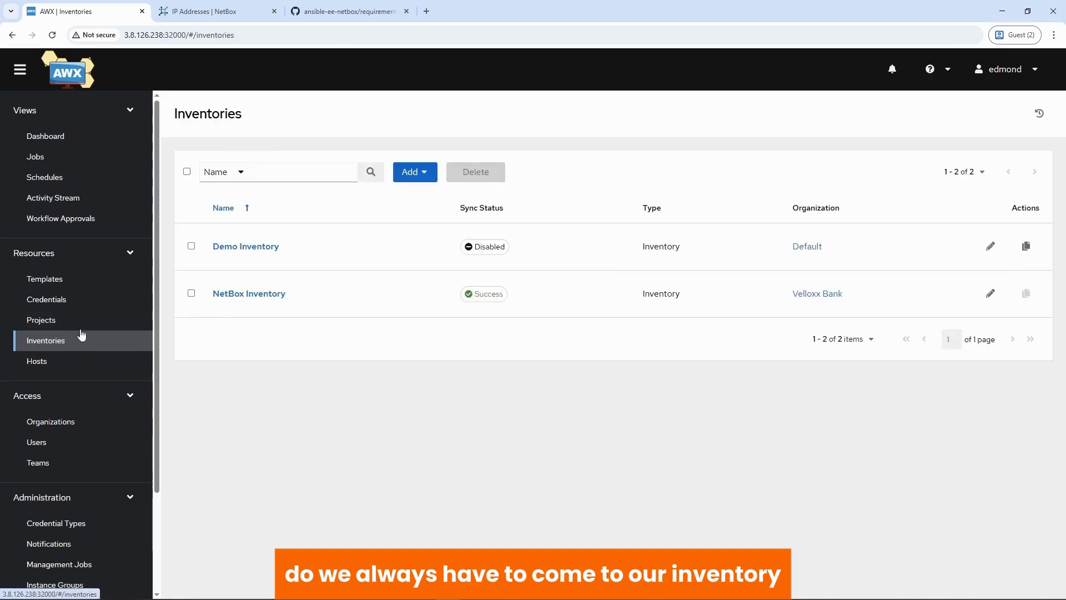
Step: Bring up the NetBox source's new sync schedule form, then list all four hosts across inventories
{"action": "left_click", "coordinate": [249, 293]}
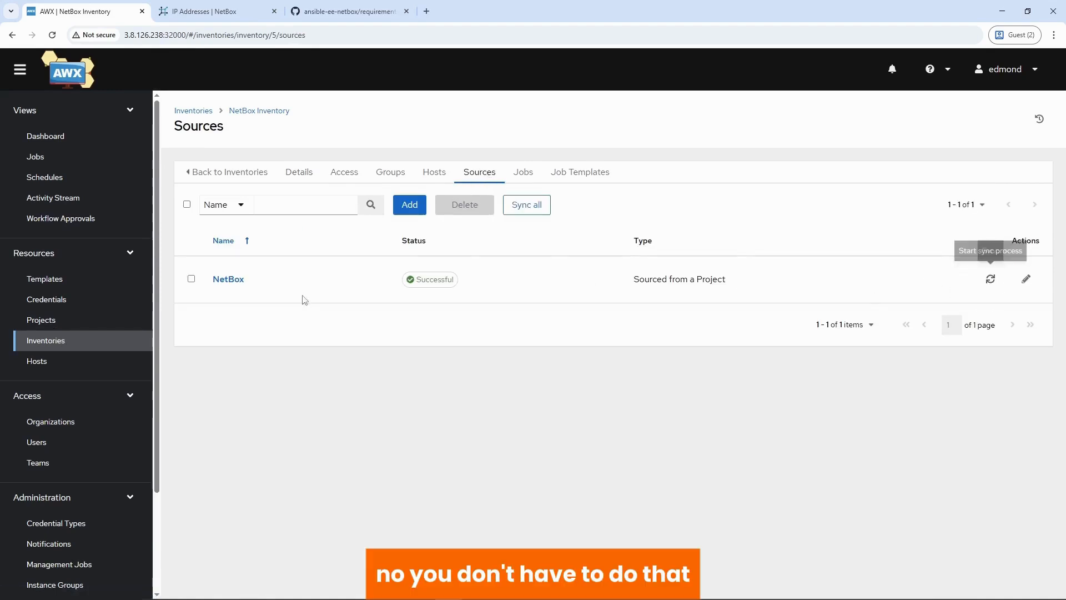
{"action": "left_click", "coordinate": [229, 279]}
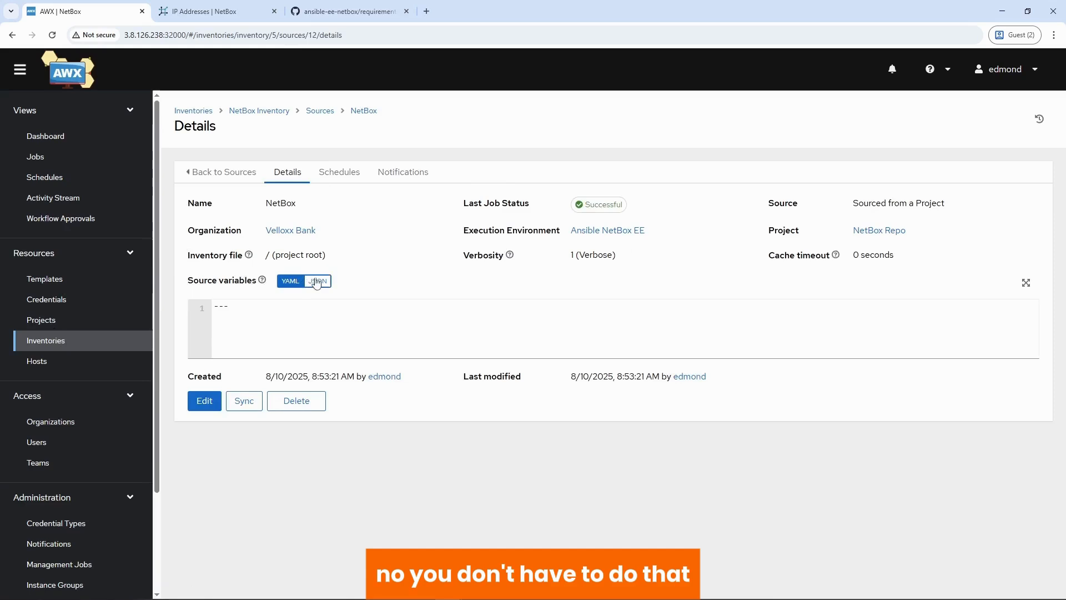
{"action": "left_click", "coordinate": [340, 171]}
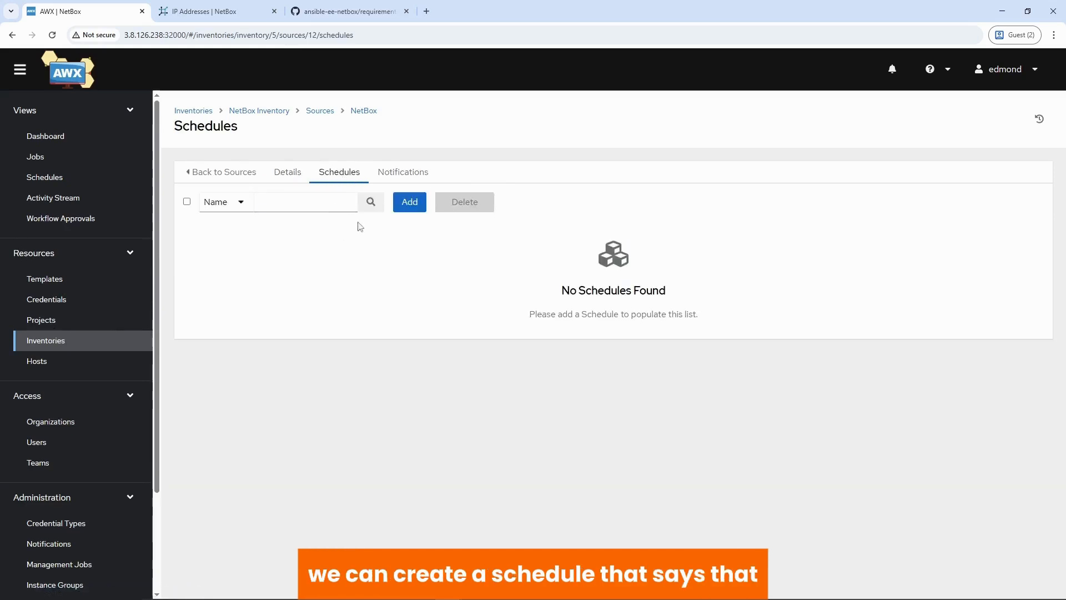
{"action": "left_click", "coordinate": [409, 202]}
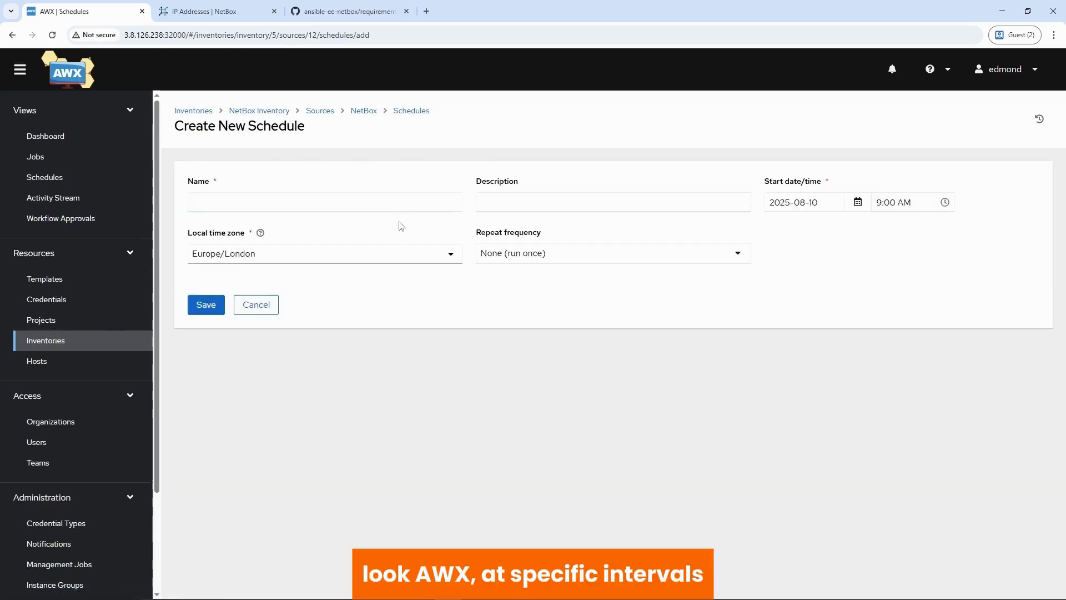
{"action": "mouse_move", "coordinate": [390, 233]}
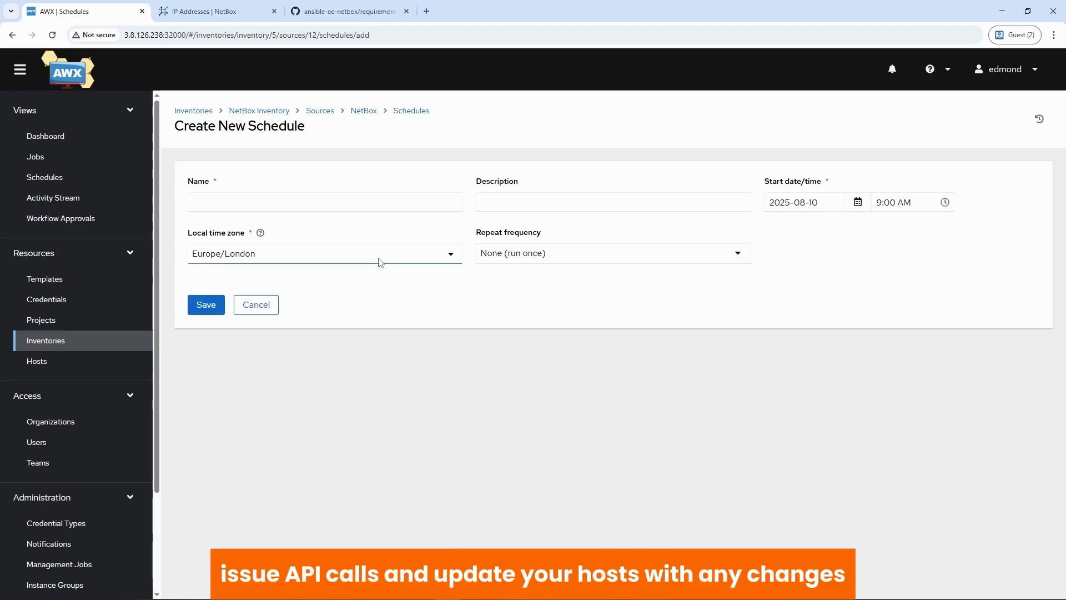
{"action": "mouse_move", "coordinate": [113, 329]}
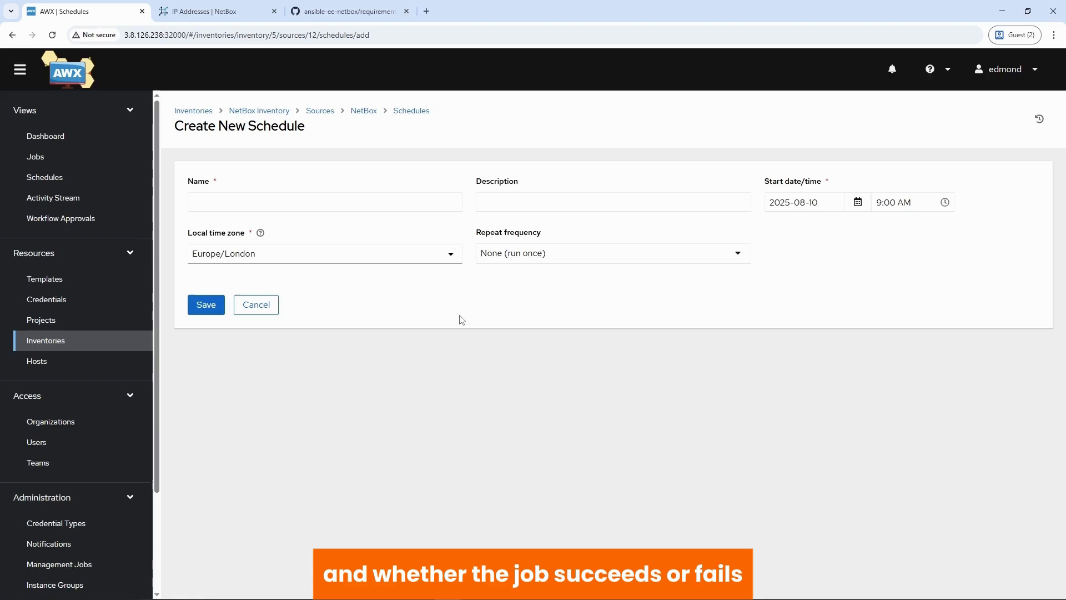
{"action": "left_click", "coordinate": [37, 361]}
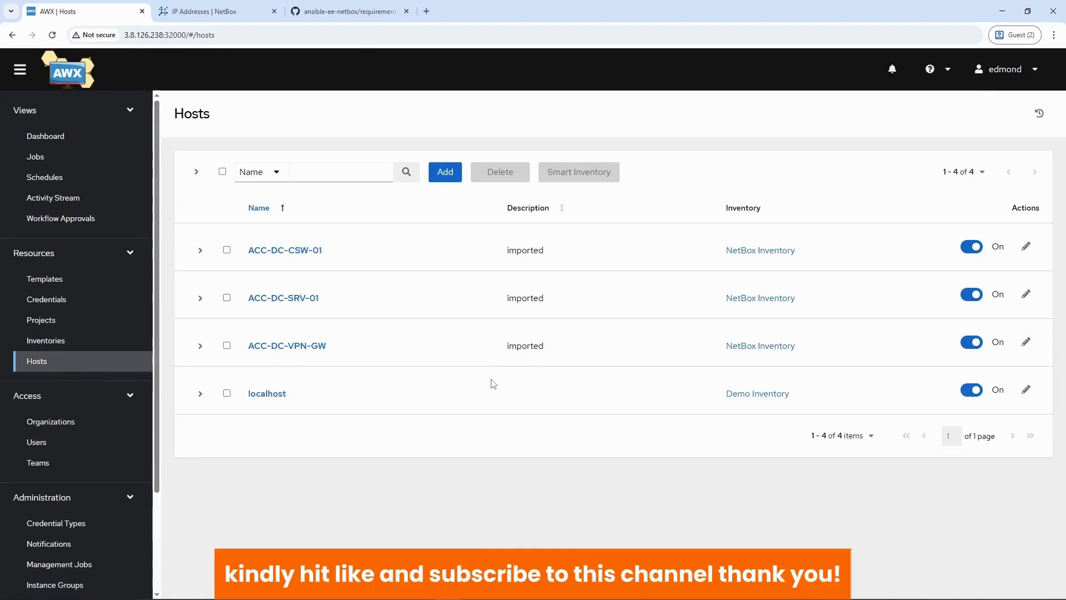
{"action": "mouse_move", "coordinate": [391, 446]}
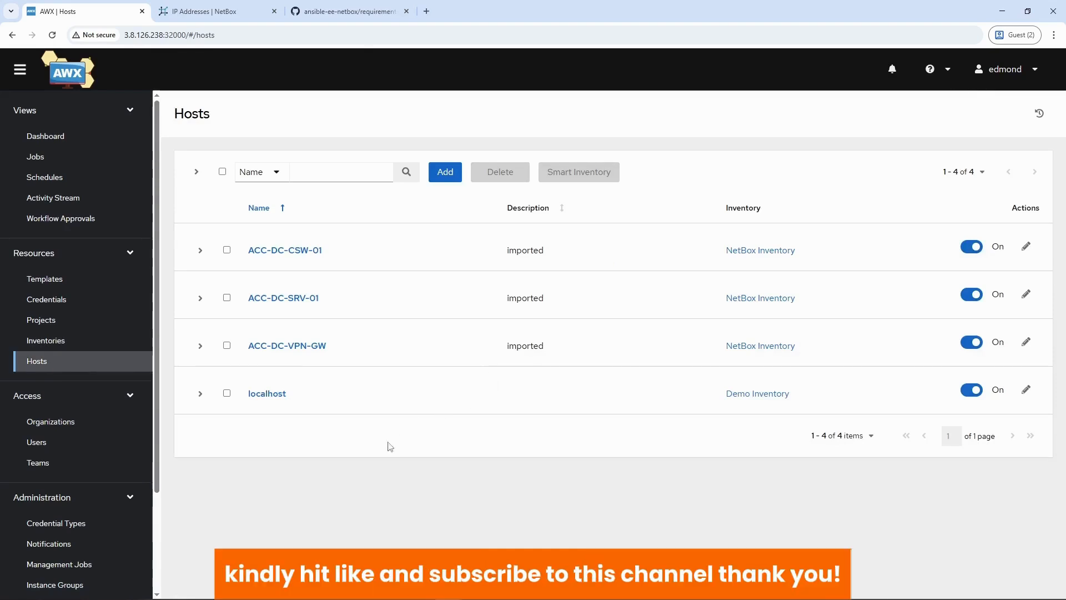